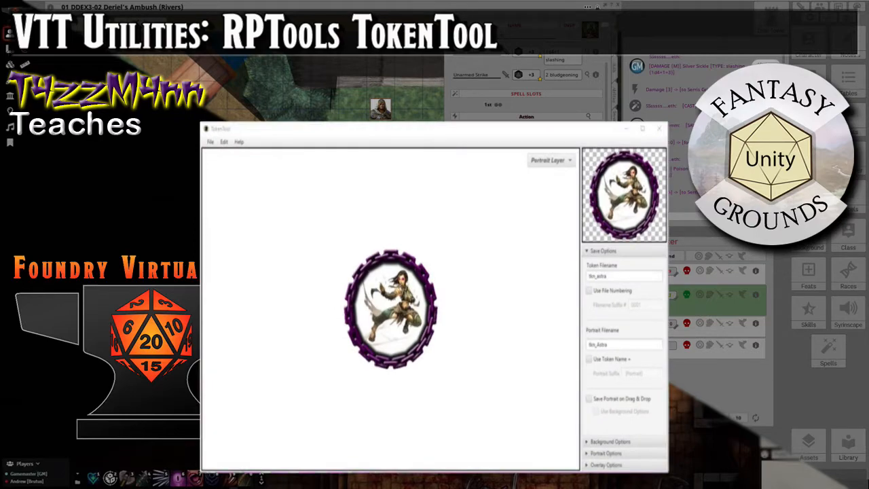
Search Google for 'token tool custom overlay' to find the RPTools Token Tool 2.0 page.
{"action": "left_click", "coordinate": [640, 128]}
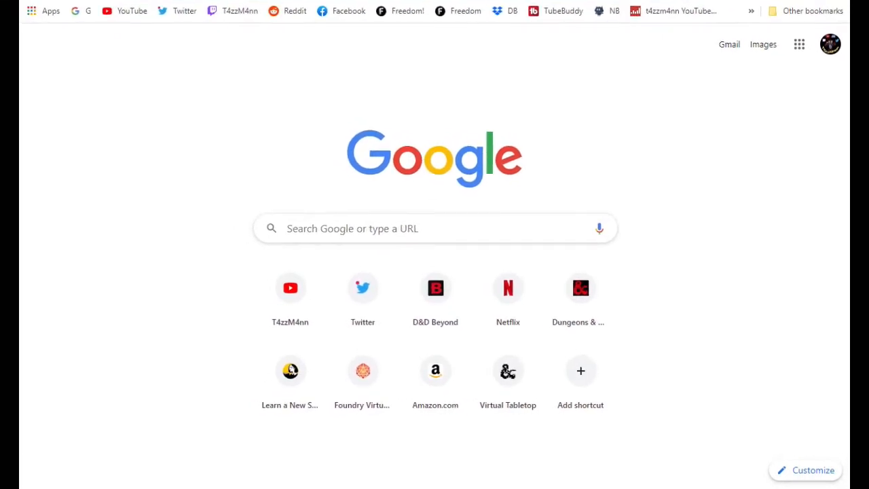
{"action": "left_click", "coordinate": [434, 228]}
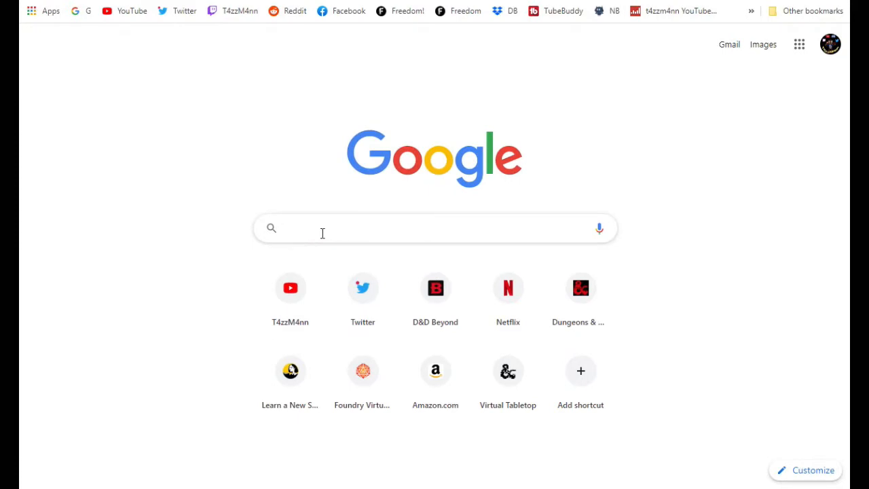
{"action": "left_click", "coordinate": [323, 228]}
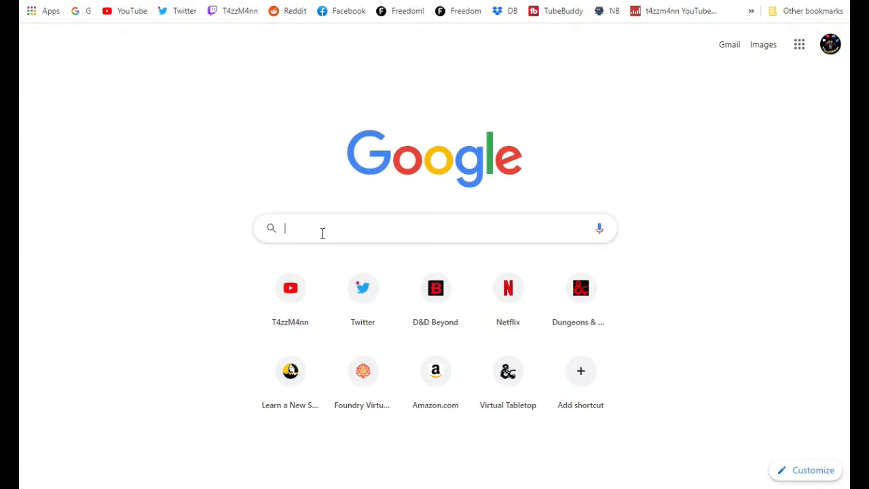
{"action": "type", "text": "token tool custom overlay"}
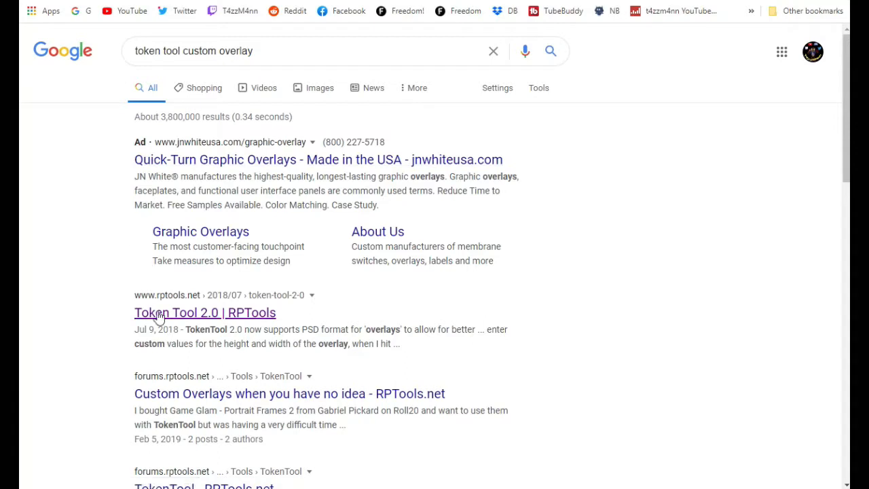
{"action": "mouse_move", "coordinate": [198, 304]}
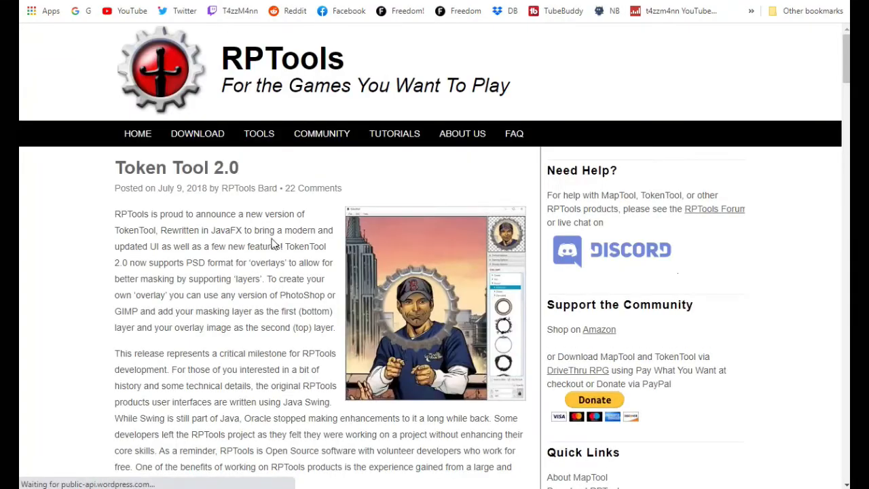
Scroll the Token Tool 2.0 post down to its Latest Release .EXE and .DMG download buttons.
{"action": "scroll", "scroll_direction": "down", "scroll_amount": 3}
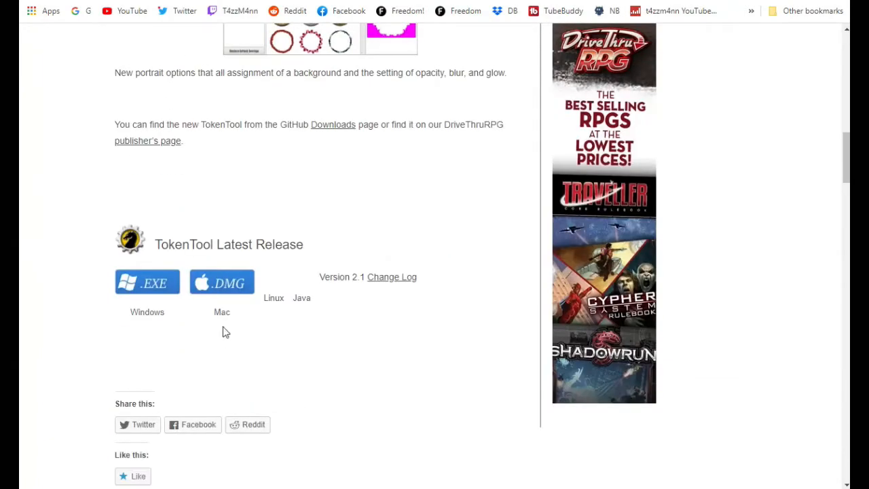
{"action": "mouse_move", "coordinate": [221, 281]}
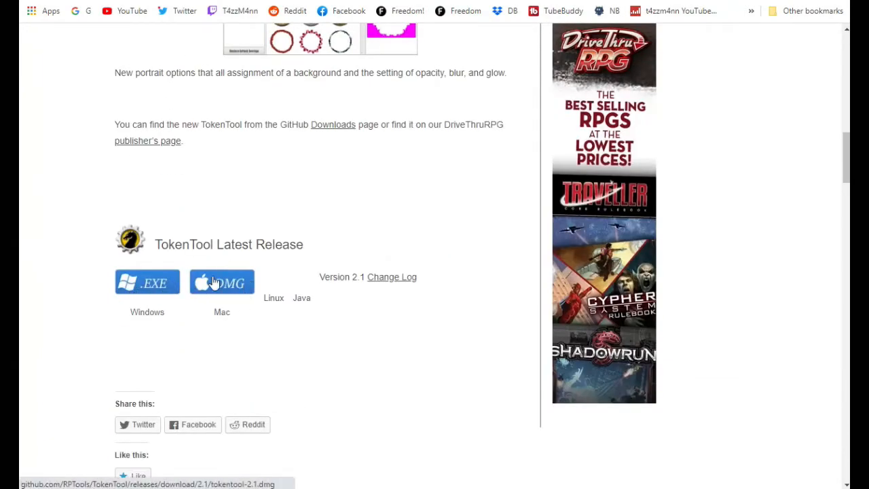
{"action": "mouse_move", "coordinate": [313, 320]}
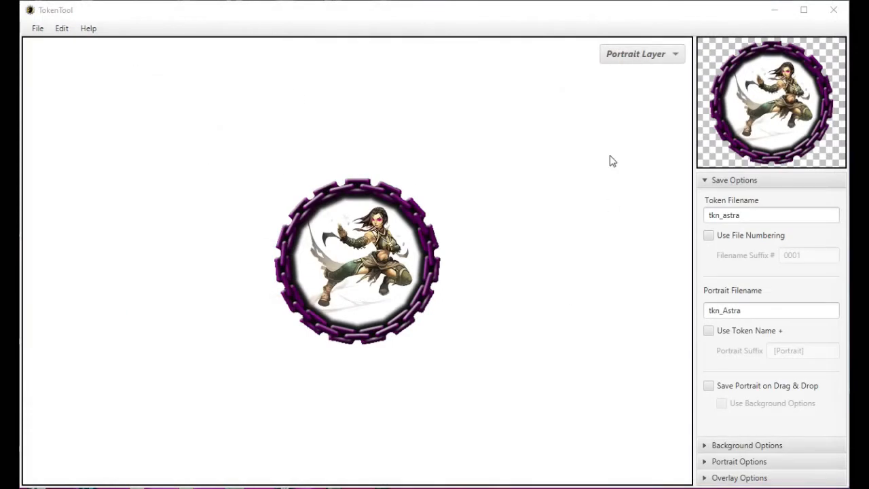
{"action": "mouse_move", "coordinate": [283, 342]}
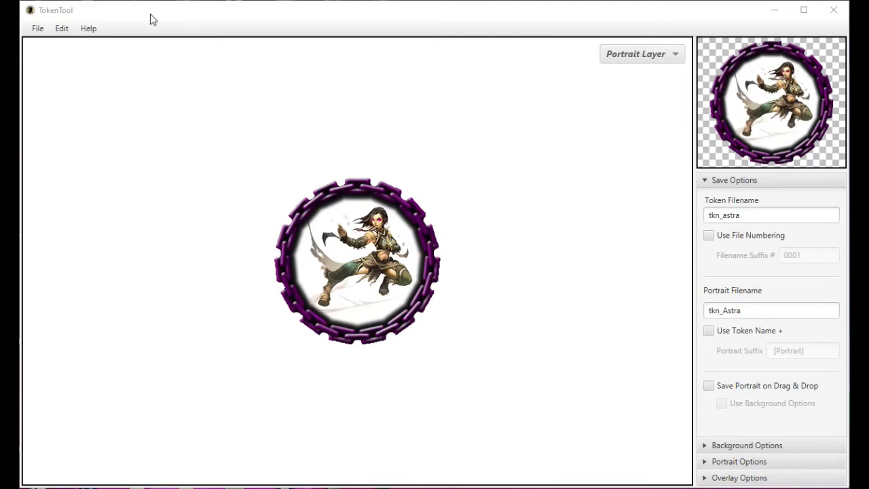
Collapse Save Options and expand Portrait Options in TokenTool's right panel.
{"action": "left_click", "coordinate": [733, 180]}
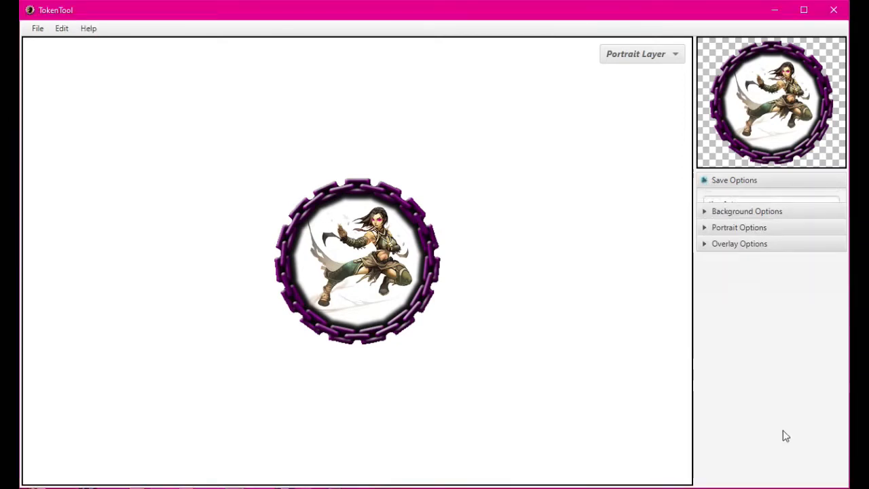
{"action": "left_click", "coordinate": [733, 179]}
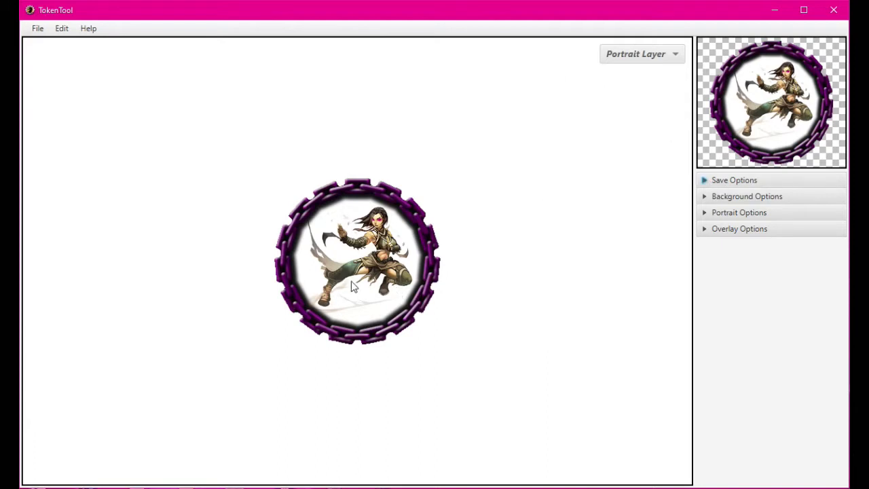
{"action": "mouse_move", "coordinate": [447, 348]}
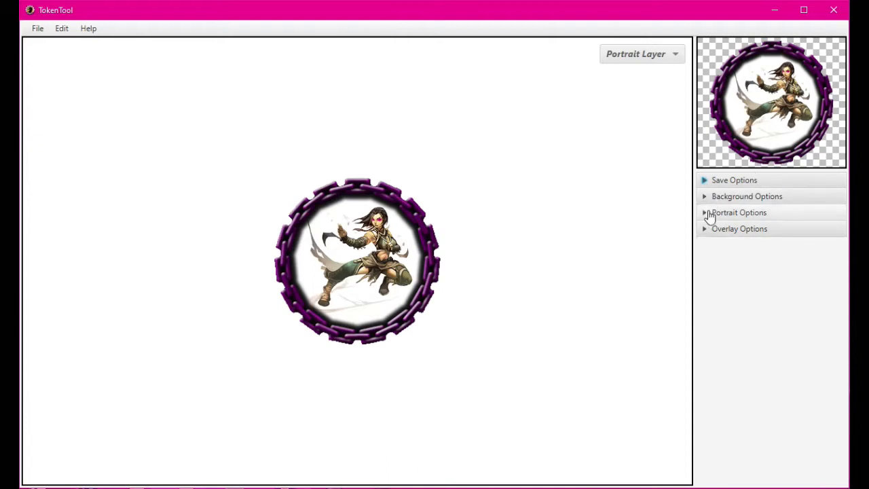
{"action": "left_click", "coordinate": [739, 212]}
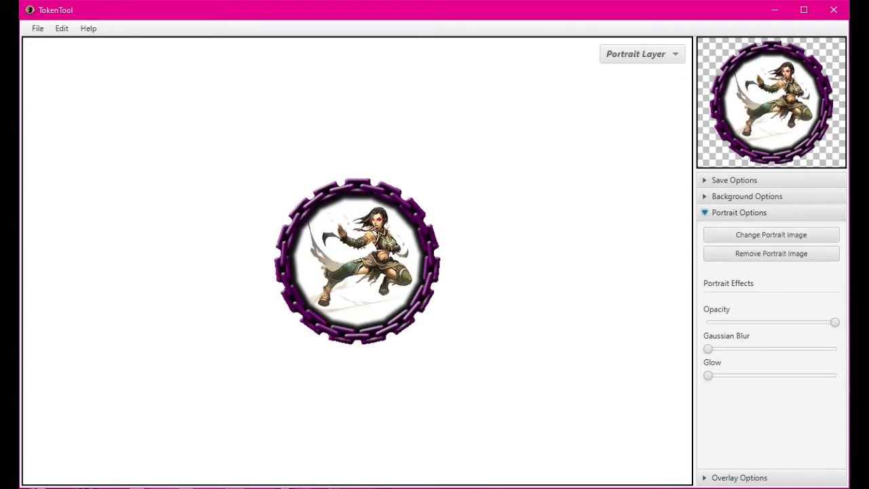
{"action": "mouse_move", "coordinate": [771, 234]}
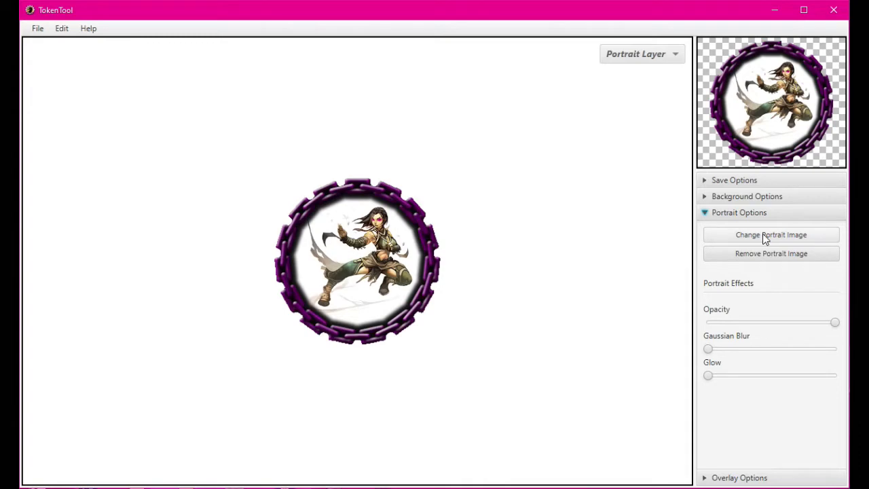
Load monk.png as the portrait and fit her face and upper body inside the purple chain ring.
{"action": "left_click", "coordinate": [771, 233]}
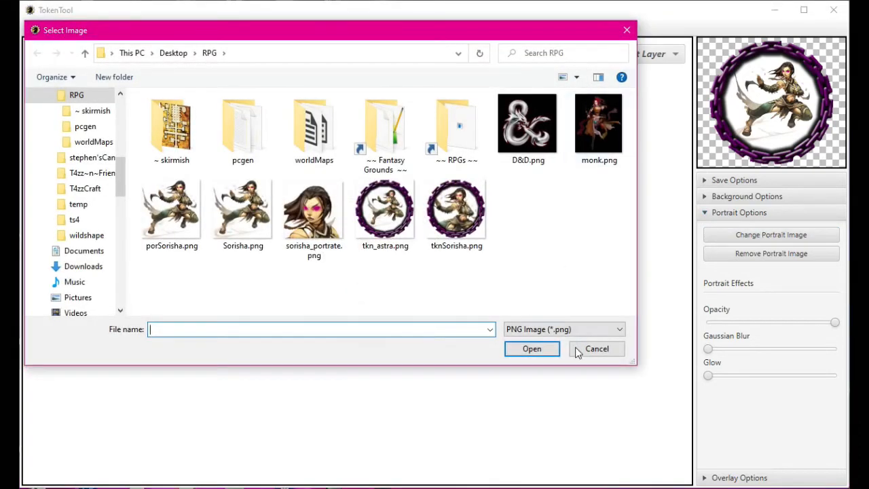
{"action": "left_click", "coordinate": [598, 123]}
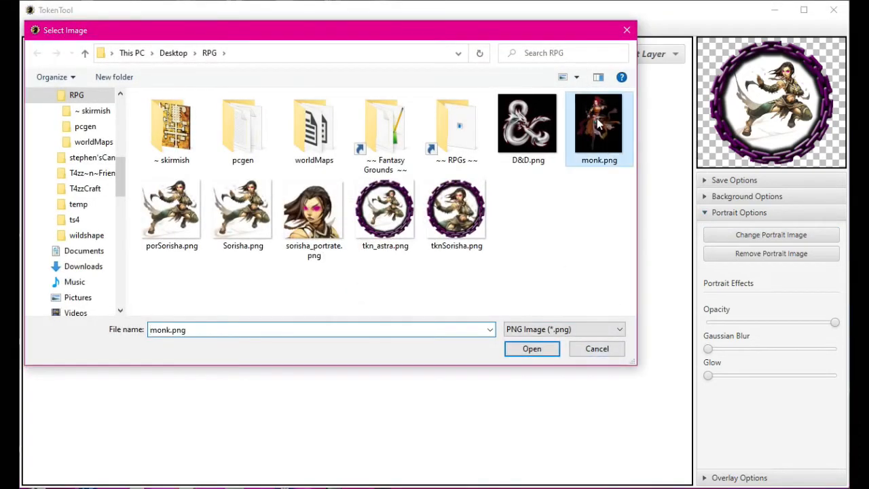
{"action": "left_click", "coordinate": [532, 347]}
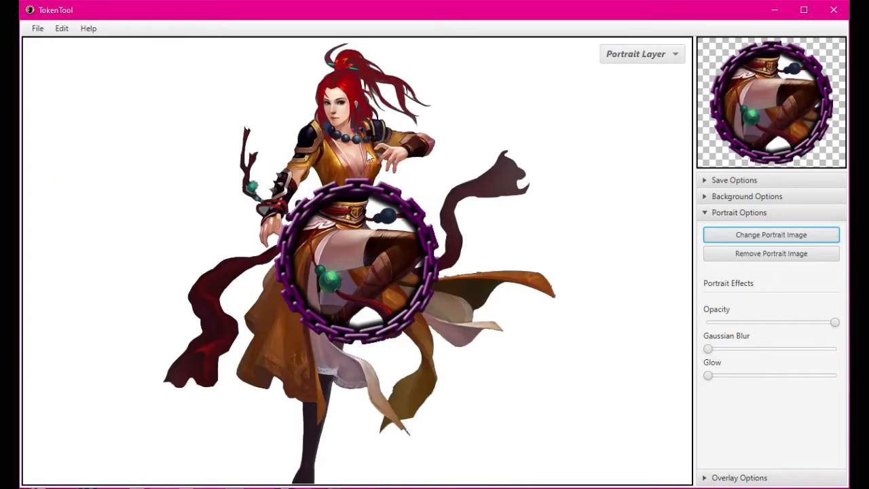
{"action": "mouse_move", "coordinate": [306, 81]}
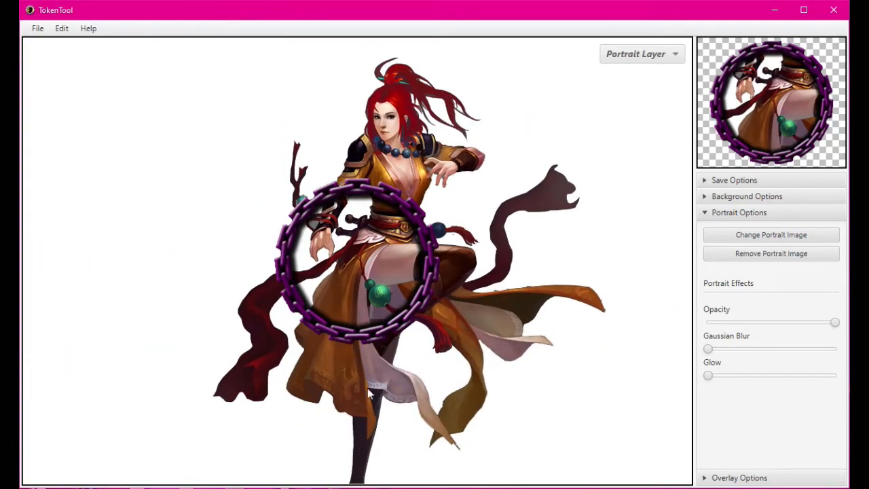
{"action": "mouse_move", "coordinate": [342, 152]}
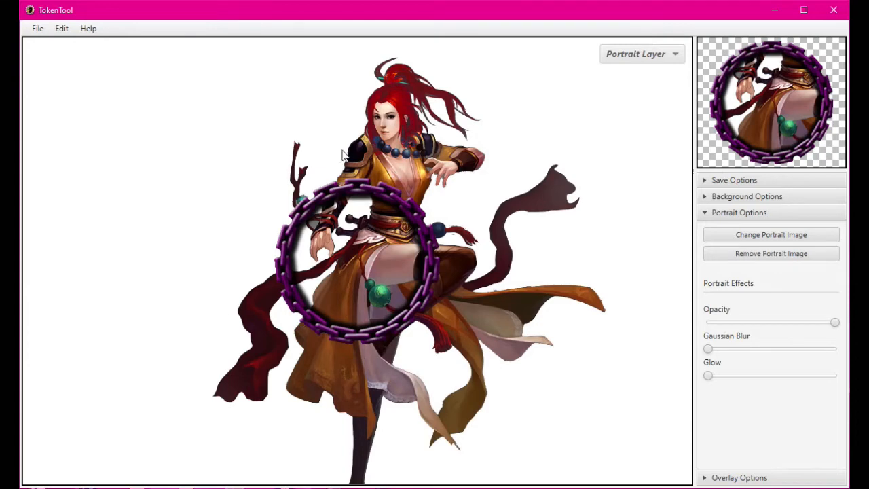
{"action": "mouse_move", "coordinate": [309, 198]}
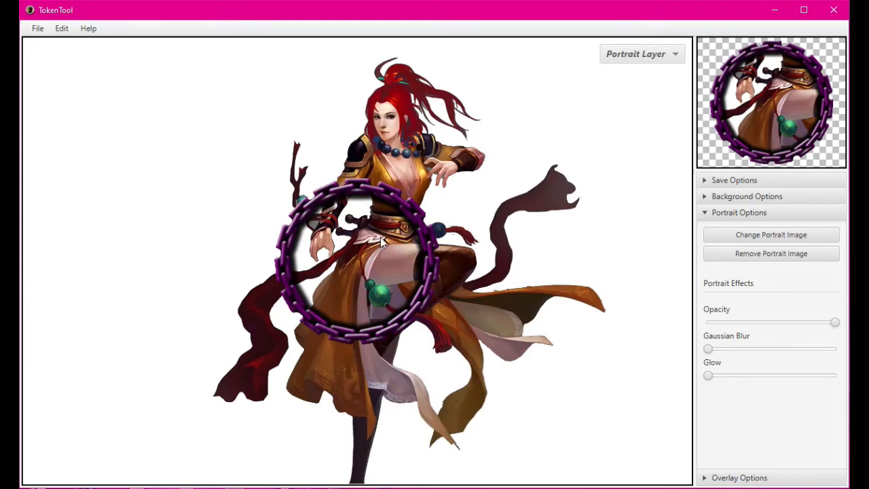
{"action": "mouse_move", "coordinate": [299, 197]}
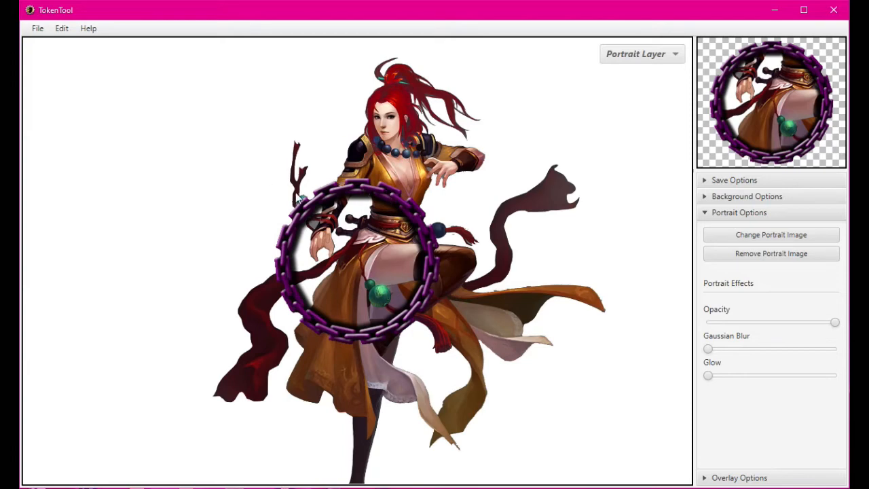
{"action": "mouse_move", "coordinate": [703, 125]}
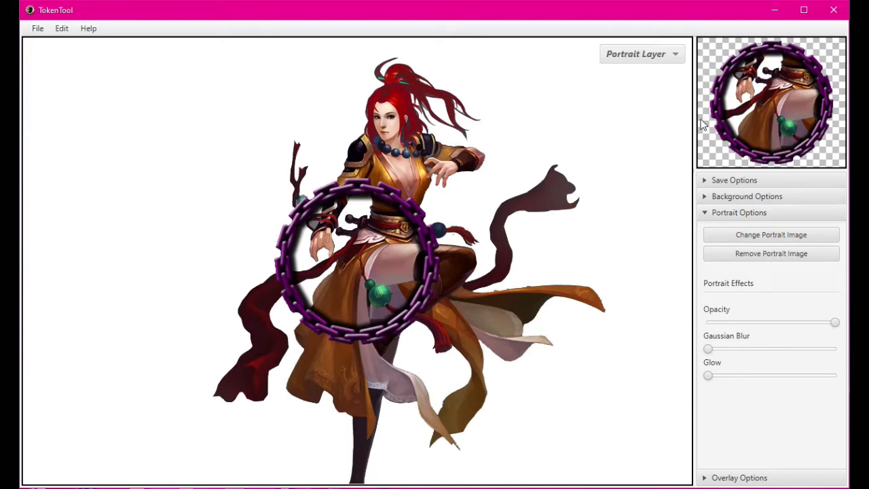
{"action": "mouse_move", "coordinate": [312, 304]}
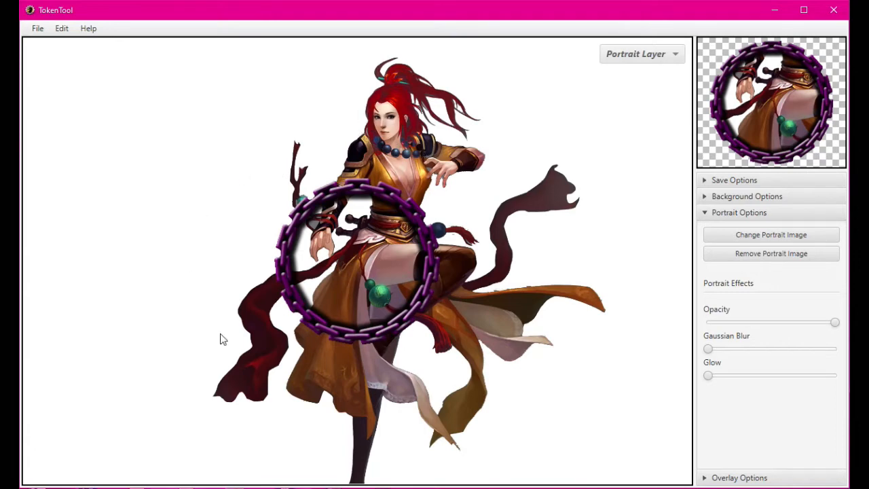
{"action": "mouse_move", "coordinate": [332, 418]}
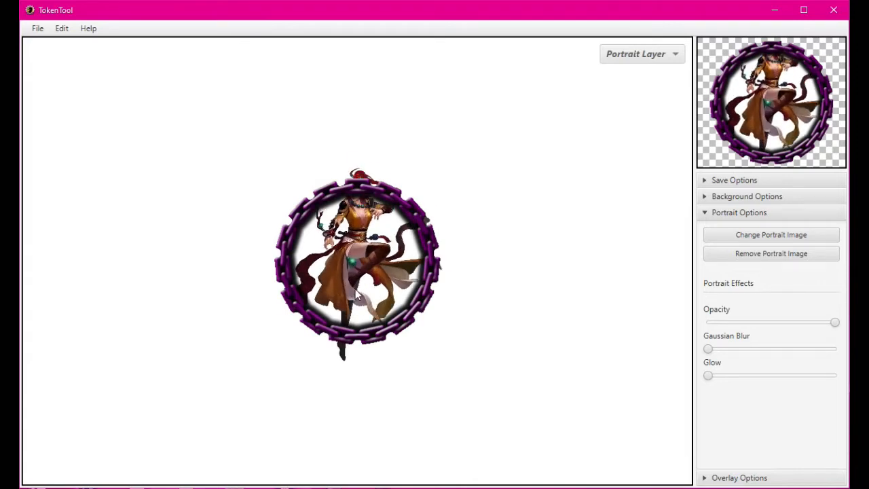
{"action": "left_click", "coordinate": [771, 234]}
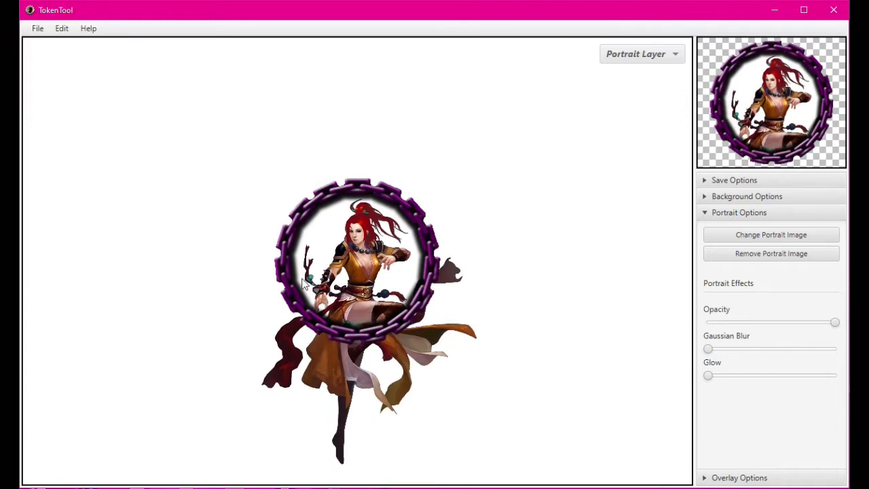
{"action": "mouse_move", "coordinate": [719, 133]}
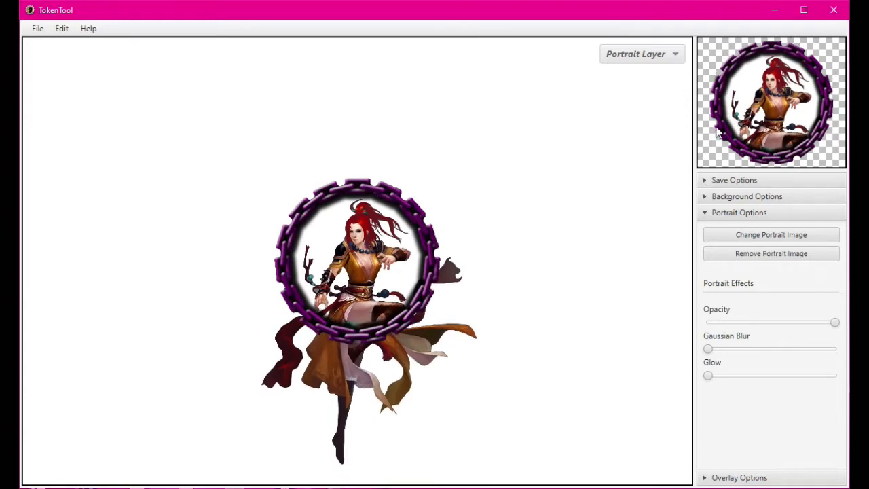
{"action": "mouse_move", "coordinate": [821, 334]}
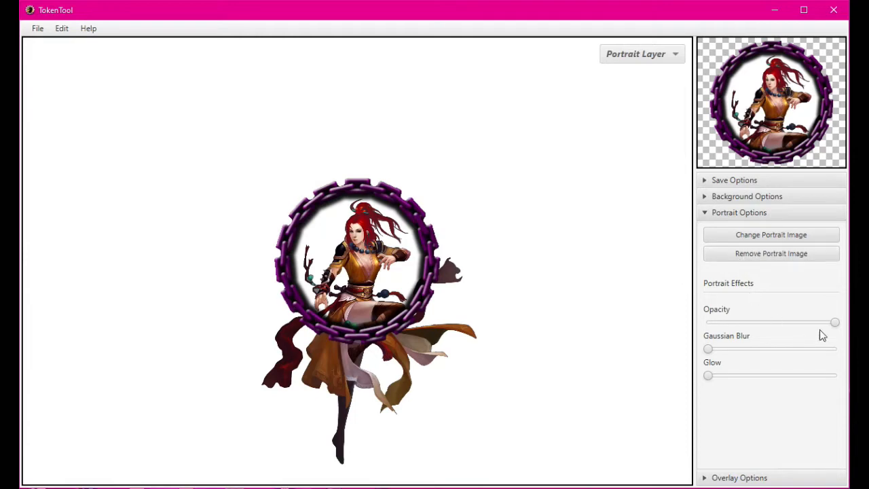
{"action": "left_click_drag", "start_coordinate": [835, 323], "coordinate": [822, 323]}
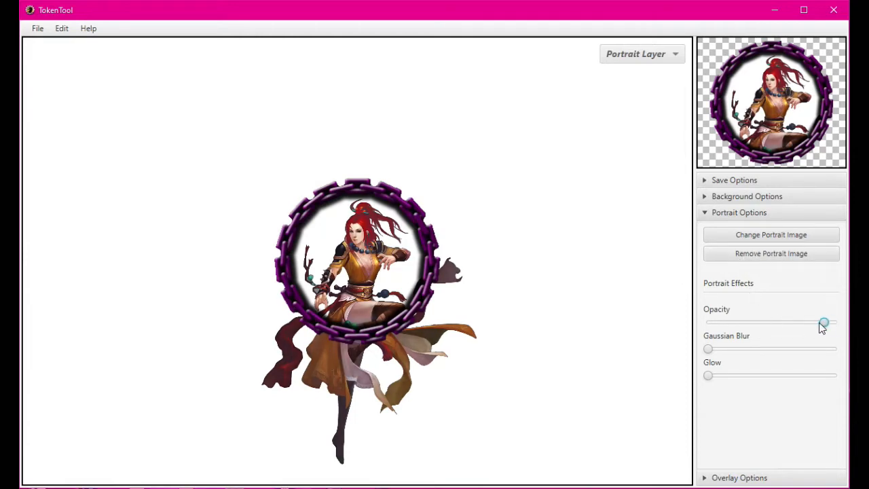
{"action": "left_click_drag", "start_coordinate": [822, 323], "coordinate": [771, 323]}
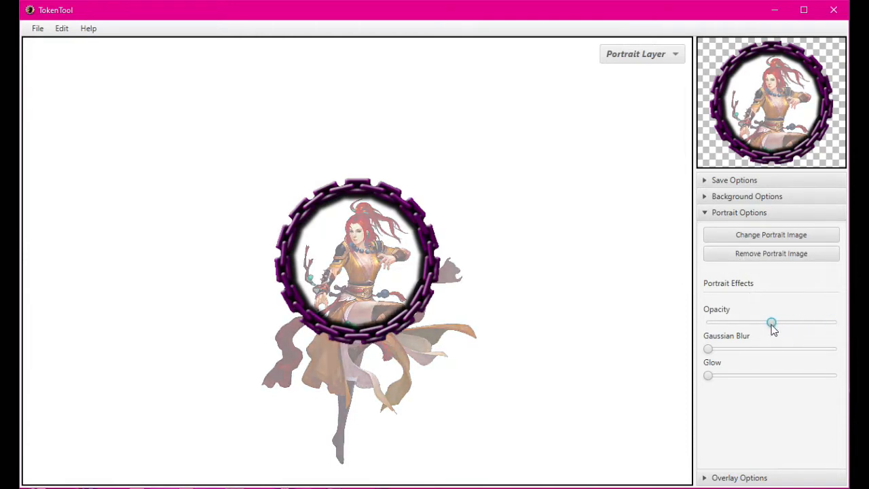
{"action": "left_click_drag", "start_coordinate": [771, 322], "coordinate": [722, 322]}
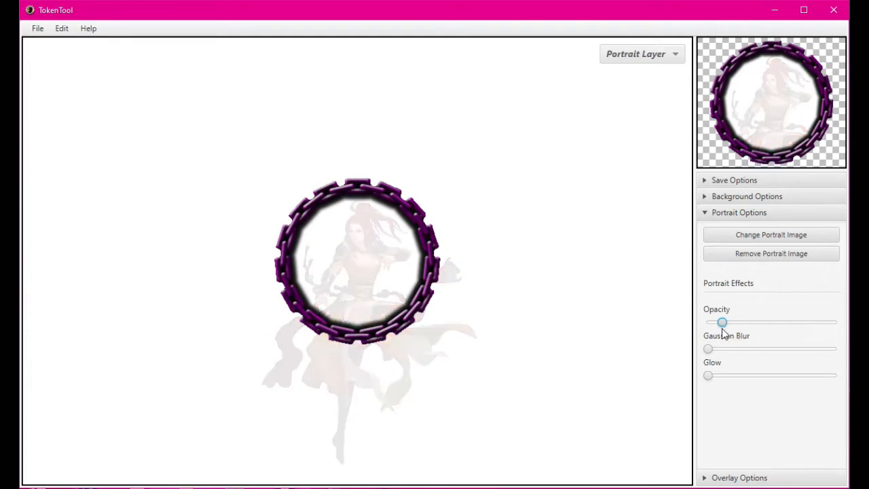
{"action": "left_click_drag", "start_coordinate": [723, 322], "coordinate": [744, 322]}
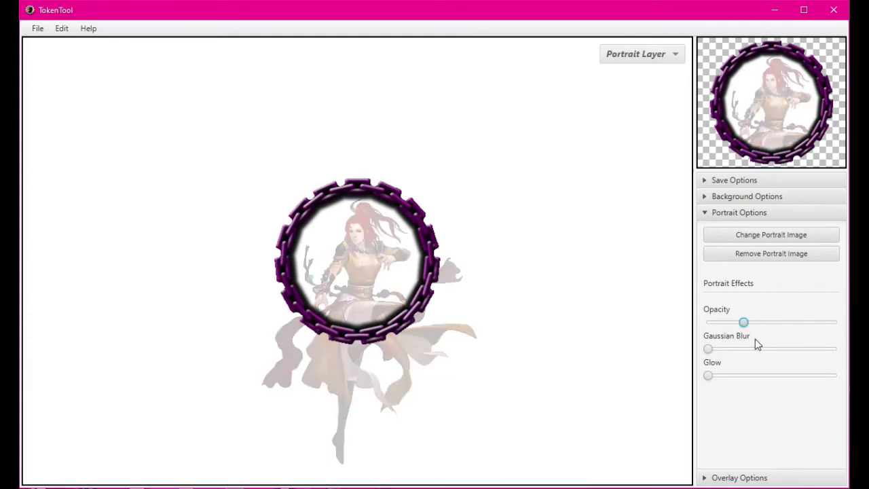
{"action": "left_click_drag", "start_coordinate": [744, 322], "coordinate": [835, 321]}
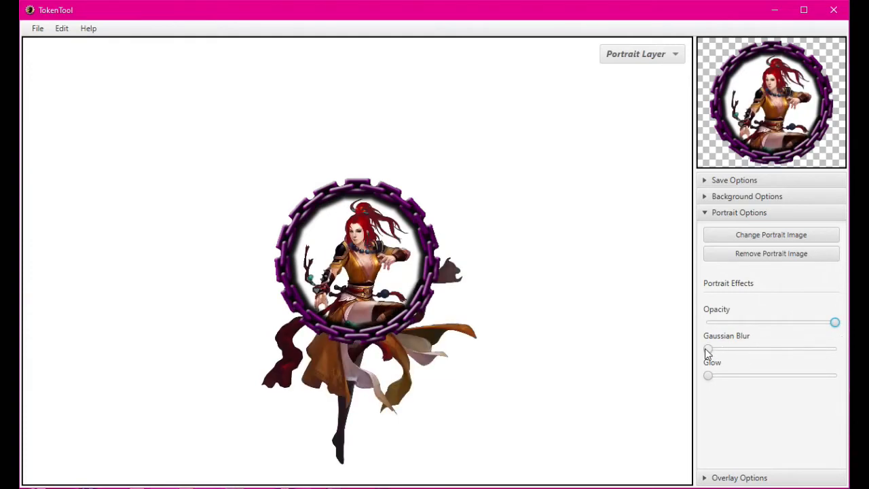
{"action": "left_click_drag", "start_coordinate": [708, 347], "coordinate": [719, 347]}
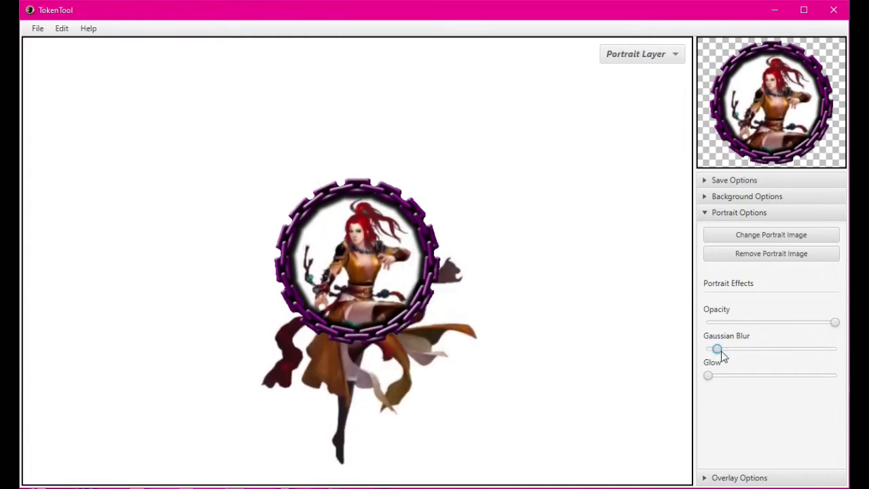
{"action": "left_click_drag", "start_coordinate": [716, 347], "coordinate": [708, 347]}
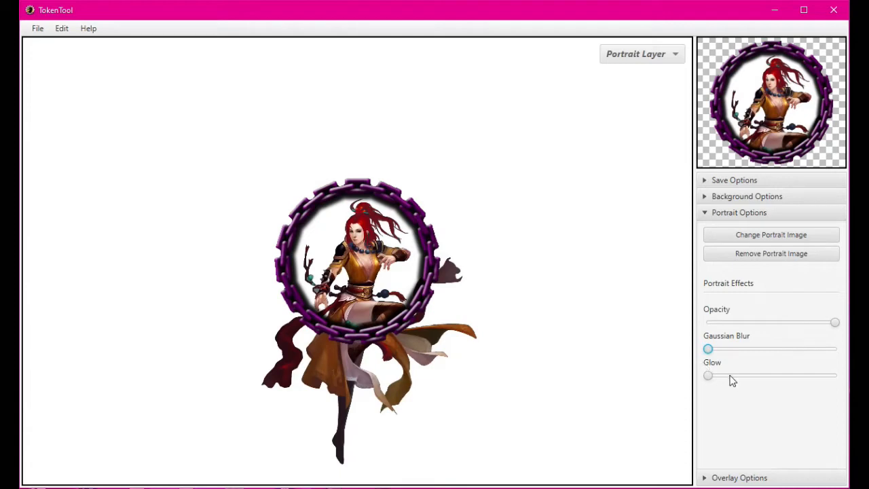
{"action": "left_click_drag", "start_coordinate": [709, 375], "coordinate": [733, 374]}
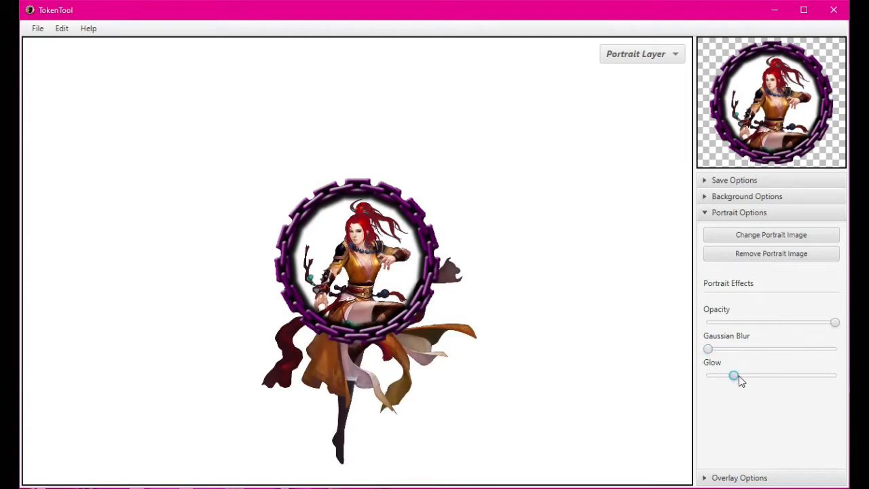
{"action": "left_click_drag", "start_coordinate": [733, 374], "coordinate": [825, 375]}
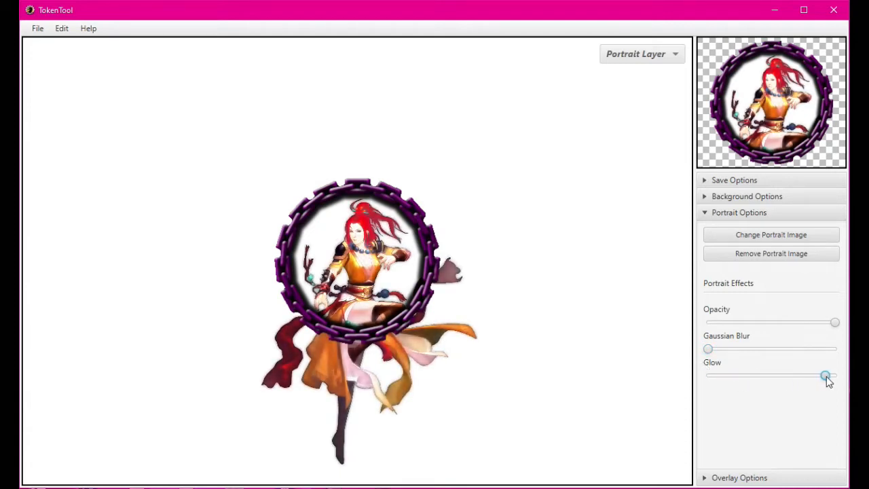
{"action": "left_click_drag", "start_coordinate": [826, 375], "coordinate": [708, 374]}
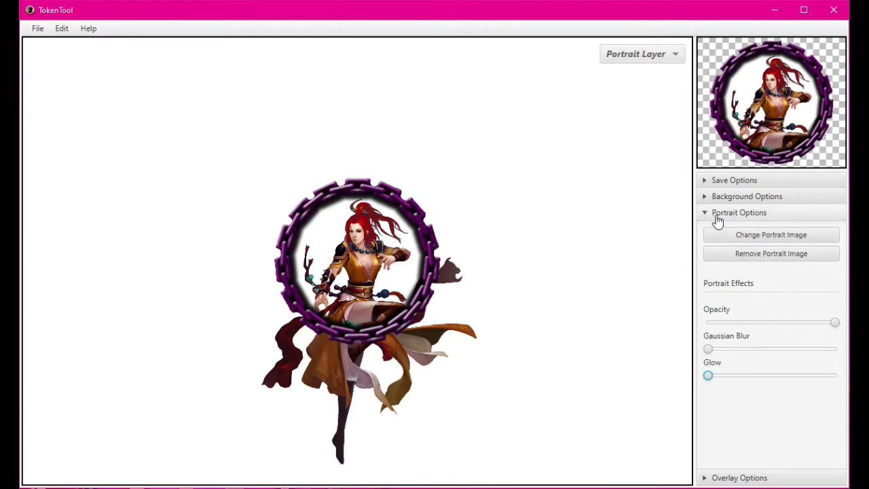
Switch from Portrait Options to Overlay Options, collapse Recent and expand the Cards category.
{"action": "left_click", "coordinate": [738, 211]}
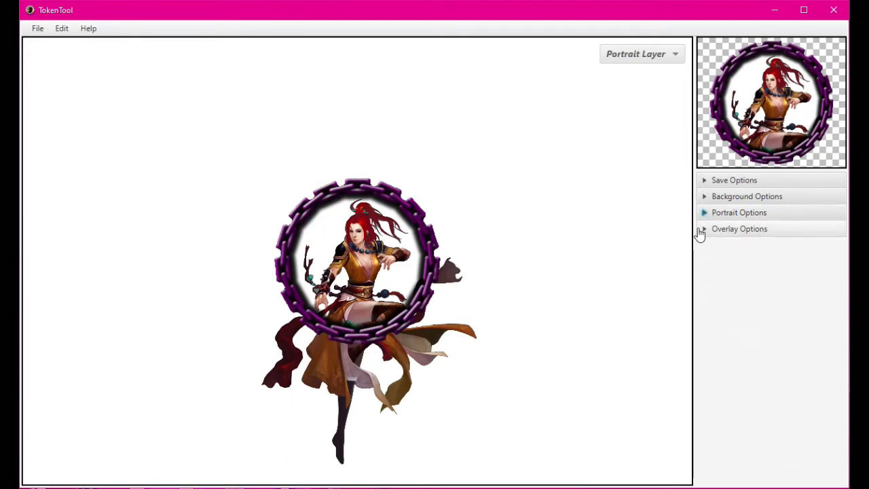
{"action": "left_click", "coordinate": [739, 228]}
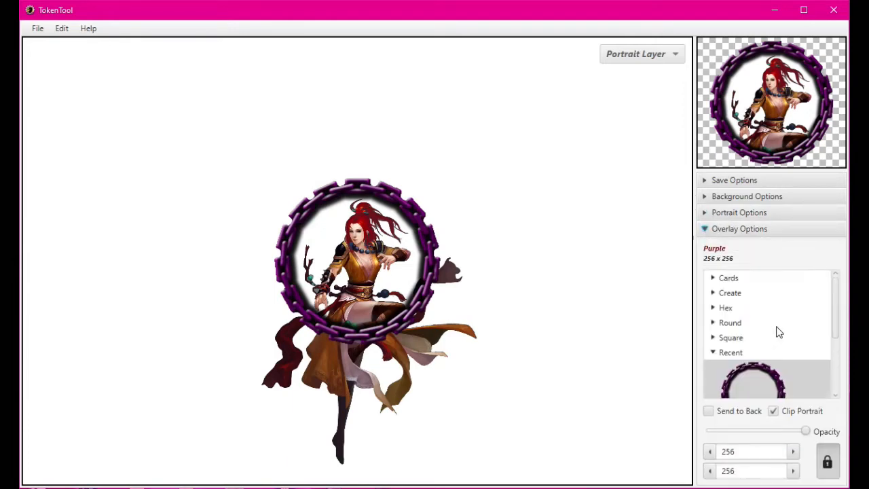
{"action": "left_click", "coordinate": [730, 351]}
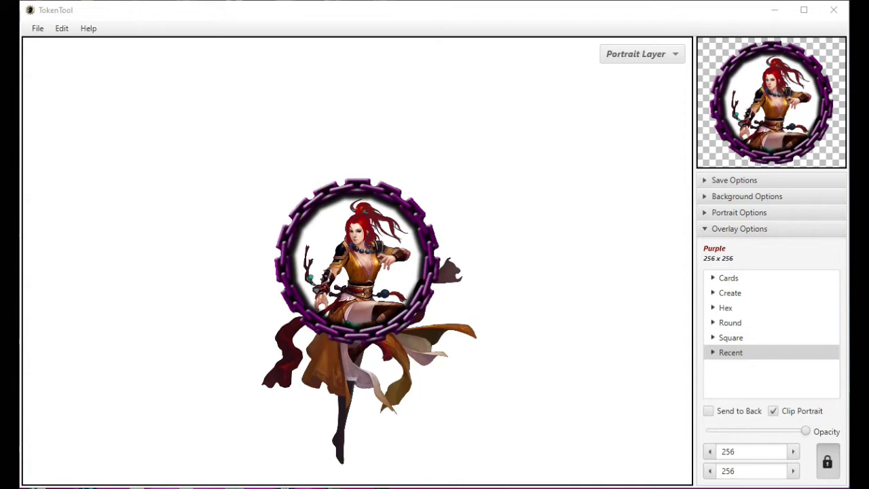
{"action": "mouse_move", "coordinate": [761, 379]}
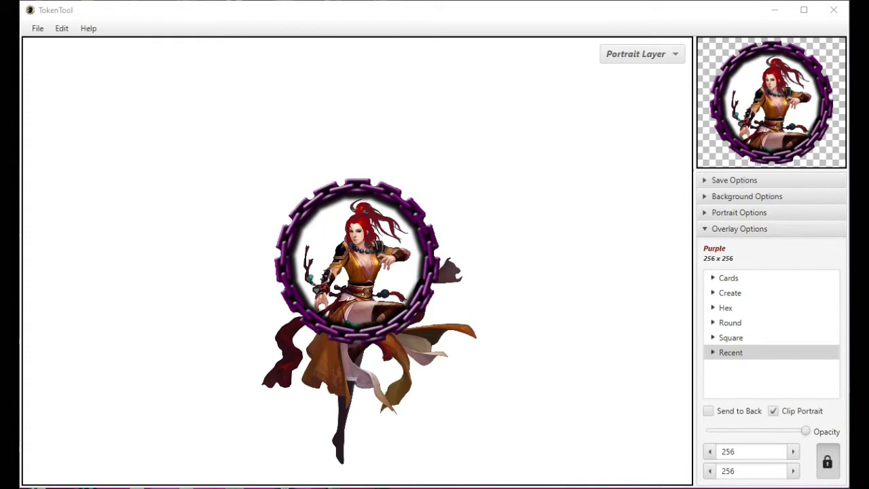
{"action": "mouse_move", "coordinate": [364, 269]}
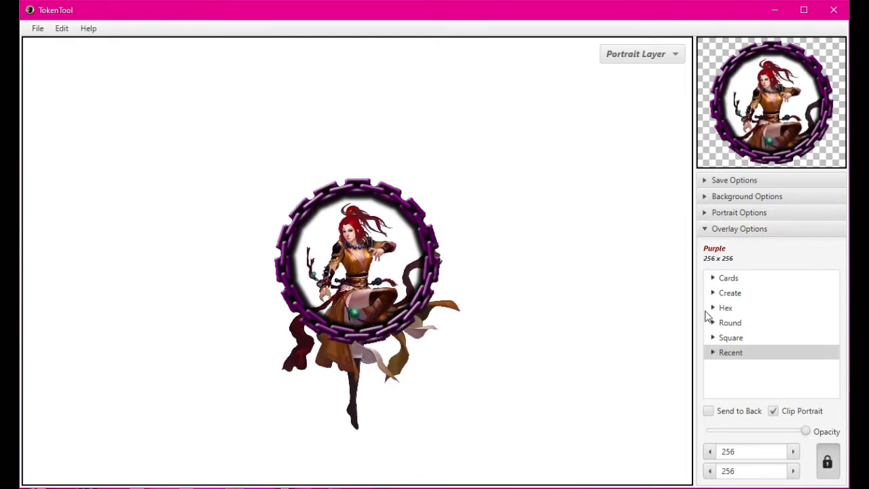
{"action": "left_click", "coordinate": [727, 277]}
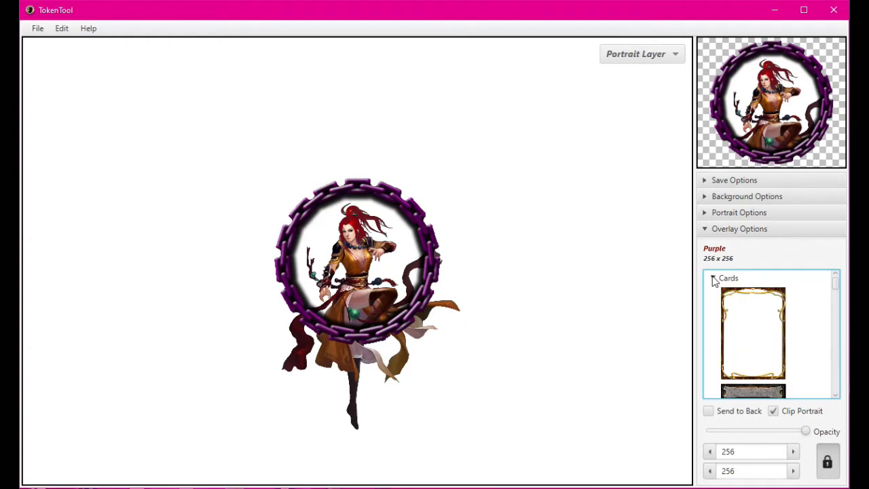
Try the European, Gear and Magic Armor card overlays on the monk token.
{"action": "left_click", "coordinate": [752, 337]}
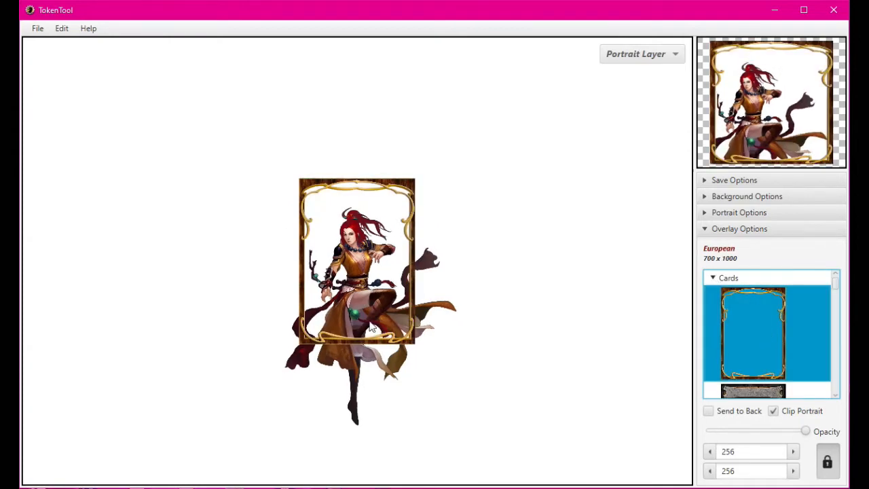
{"action": "left_click", "coordinate": [752, 336]}
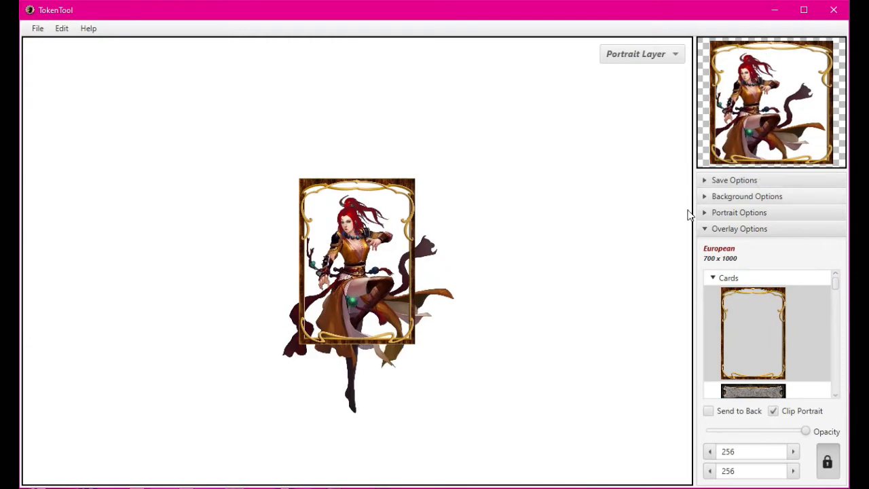
{"action": "scroll", "scroll_direction": "down", "scroll_amount": 3}
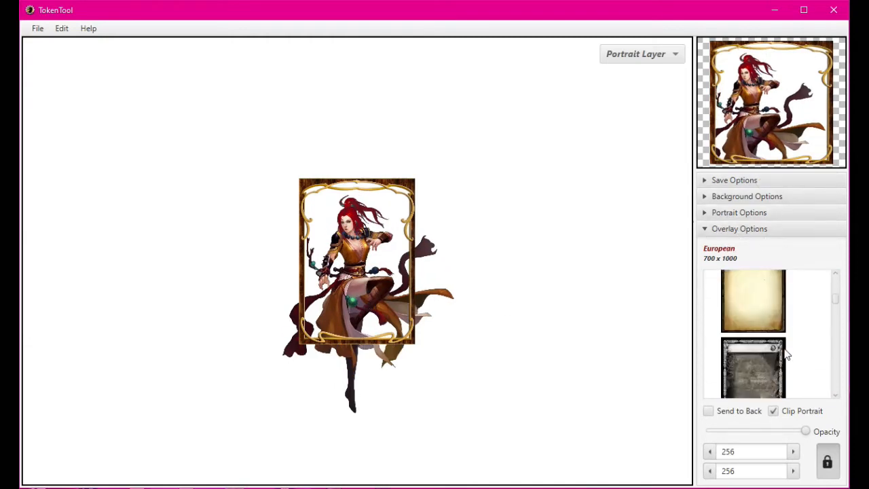
{"action": "left_click", "coordinate": [752, 301]}
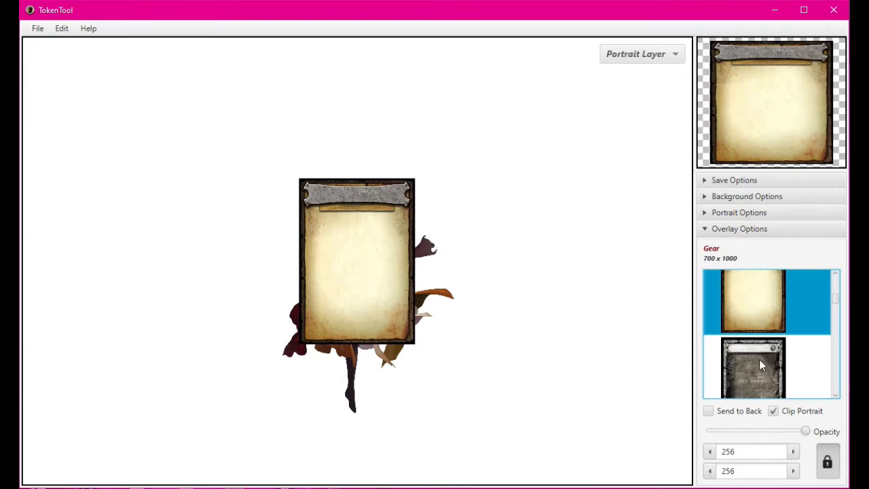
{"action": "left_click", "coordinate": [752, 367]}
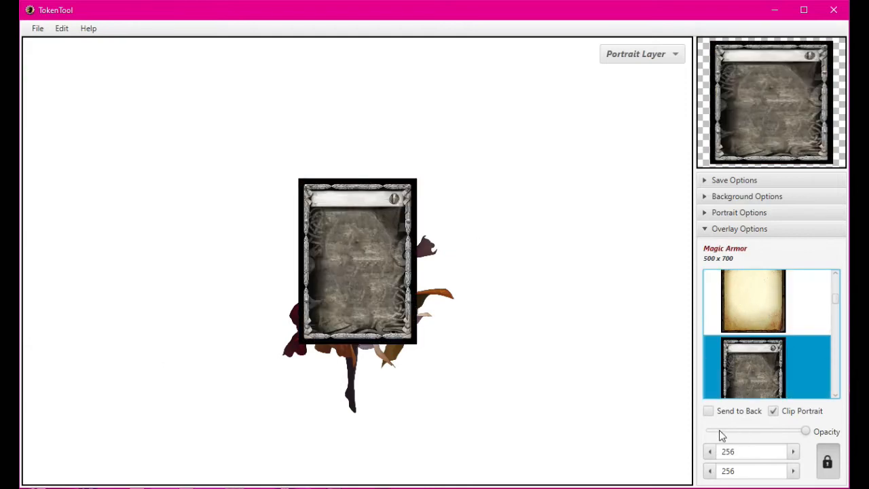
Enable Send to Back and apply the Wanted poster card overlay.
{"action": "left_click", "coordinate": [709, 410]}
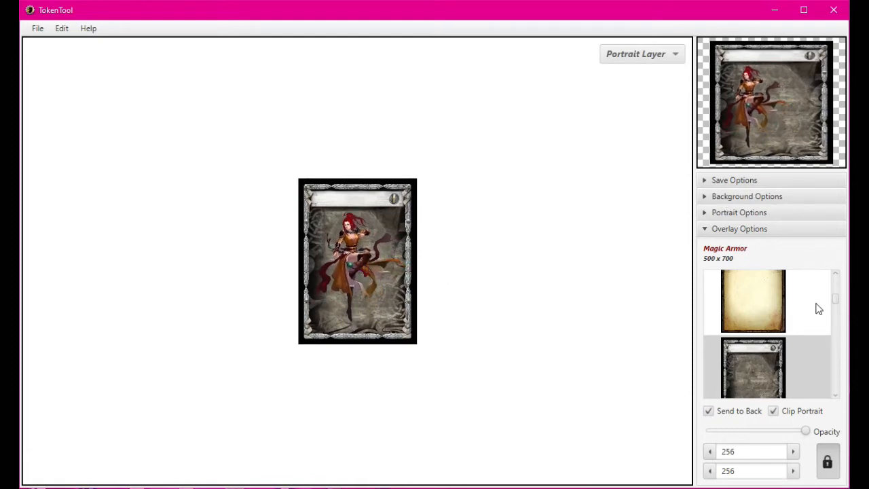
{"action": "scroll", "scroll_direction": "down", "scroll_amount": 3}
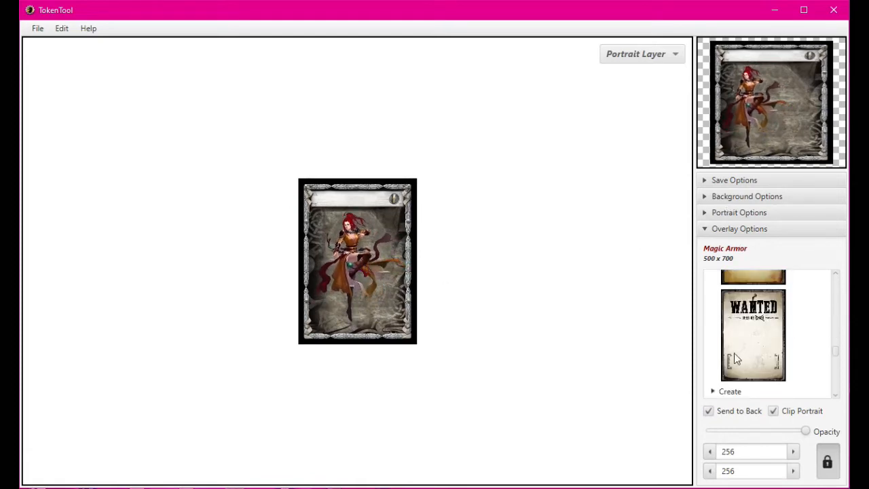
{"action": "left_click", "coordinate": [752, 337]}
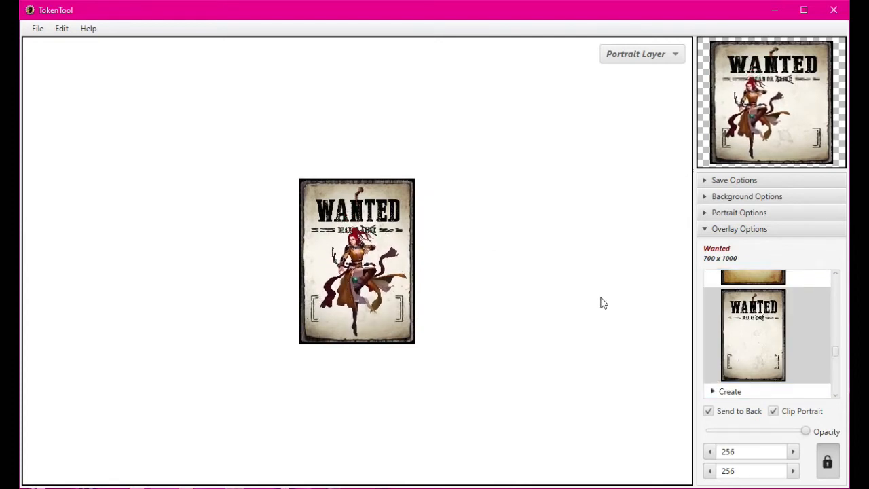
{"action": "scroll", "scroll_direction": "down", "scroll_amount": 3}
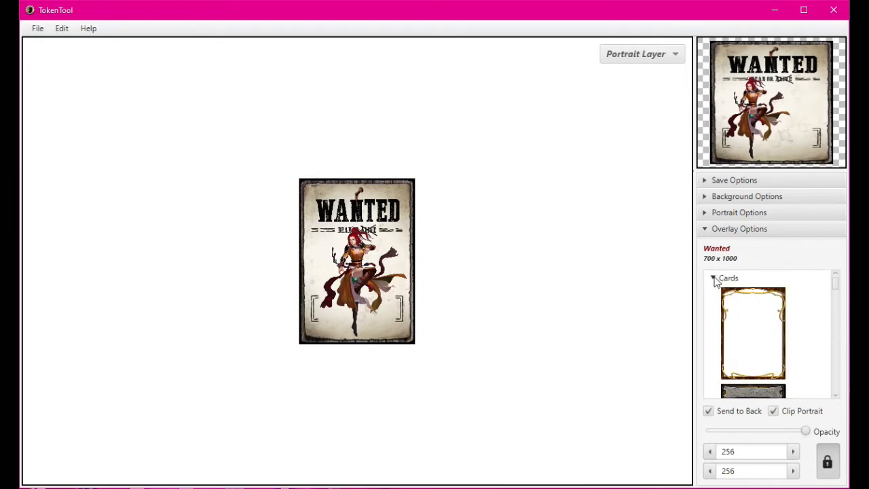
Collapse Cards, pick the square Frame overlay, recentre the monk in it, then try the Dark Marble hex.
{"action": "left_click", "coordinate": [727, 277]}
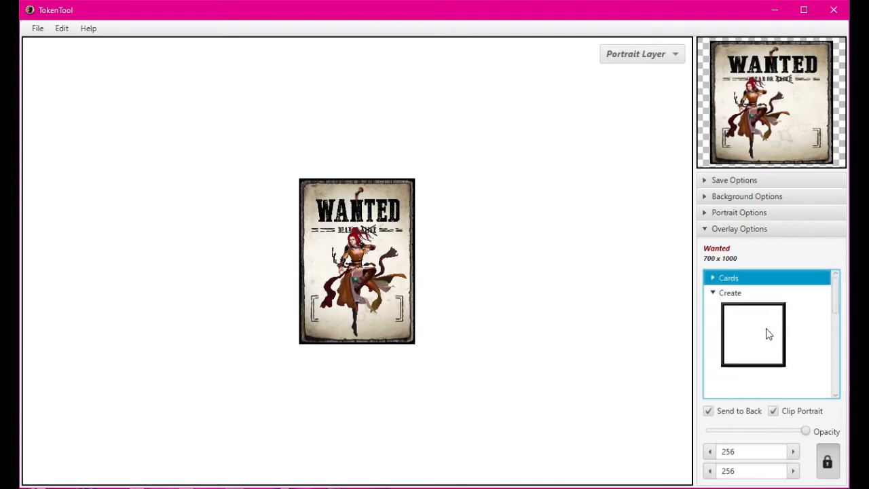
{"action": "left_click", "coordinate": [752, 335]}
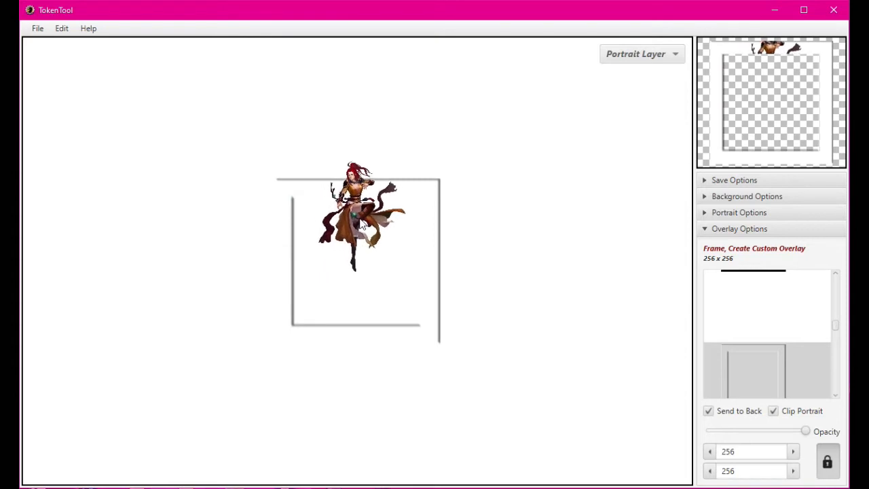
{"action": "left_click_drag", "start_coordinate": [356, 214], "coordinate": [423, 261]}
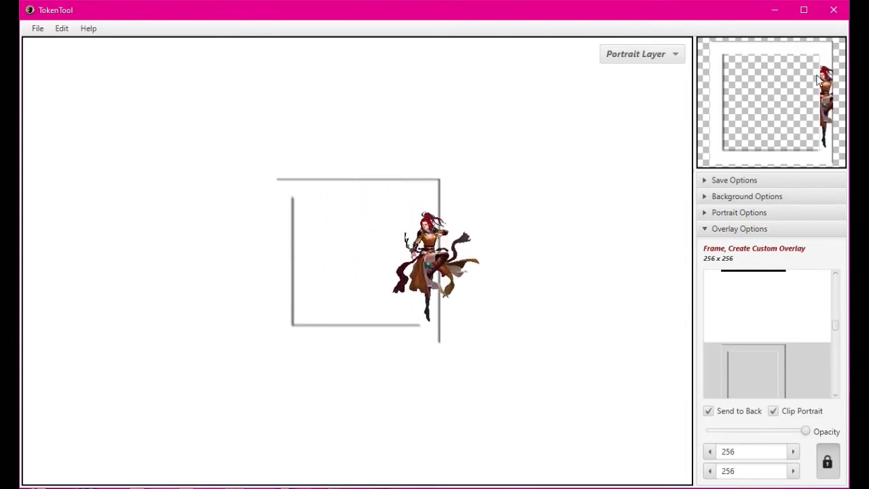
{"action": "mouse_move", "coordinate": [421, 158]}
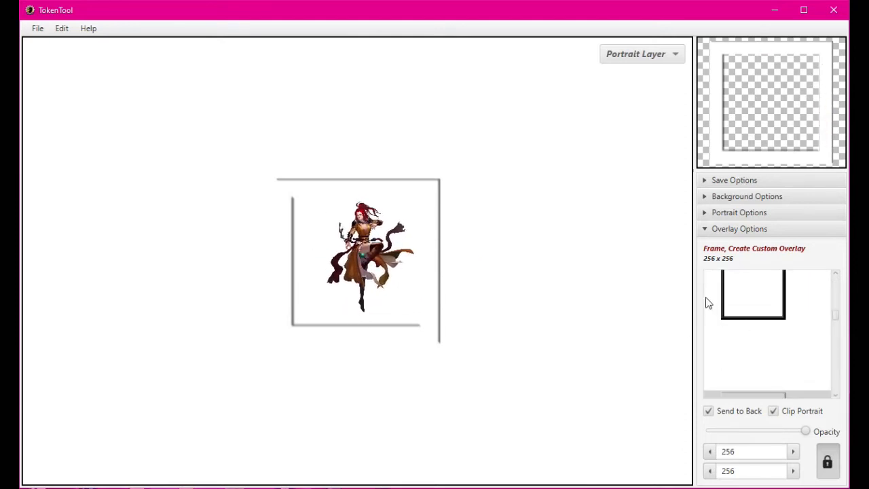
{"action": "left_click", "coordinate": [752, 293]}
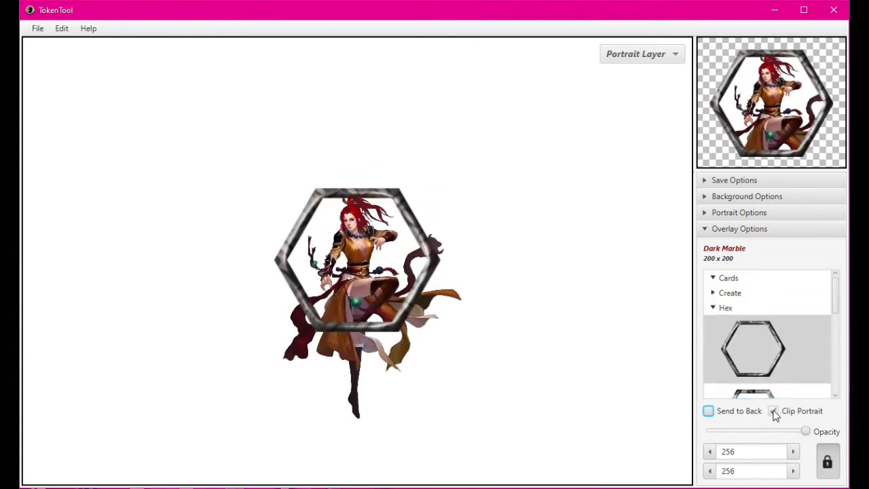
Toggle Clip Portrait back on, try the Red hex overlay, then apply the Weave hexagon.
{"action": "left_click", "coordinate": [774, 410]}
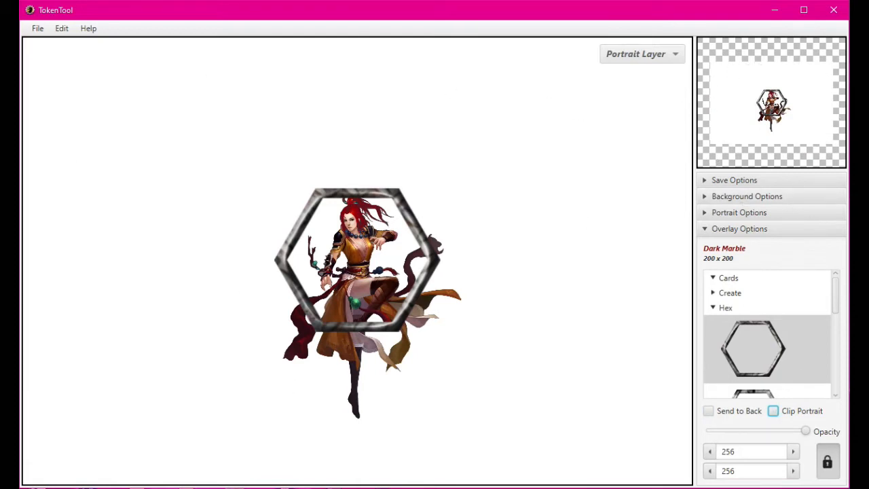
{"action": "mouse_move", "coordinate": [811, 97]}
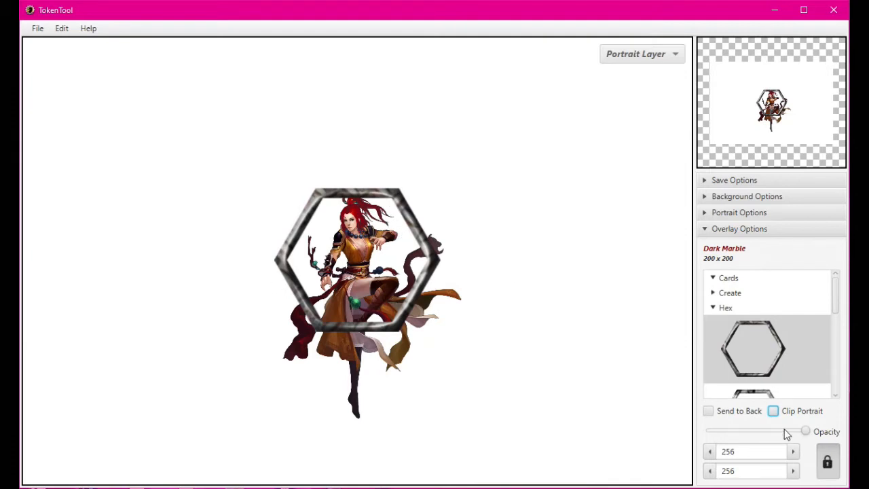
{"action": "left_click", "coordinate": [772, 410]}
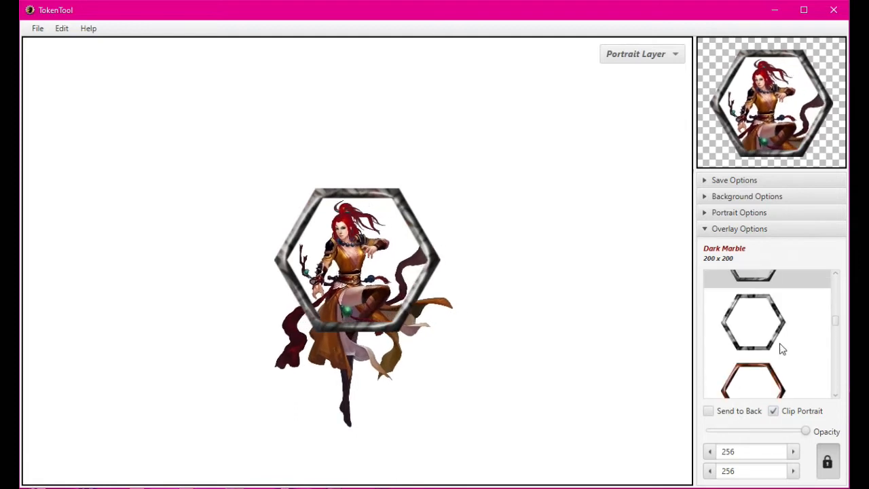
{"action": "left_click", "coordinate": [752, 380]}
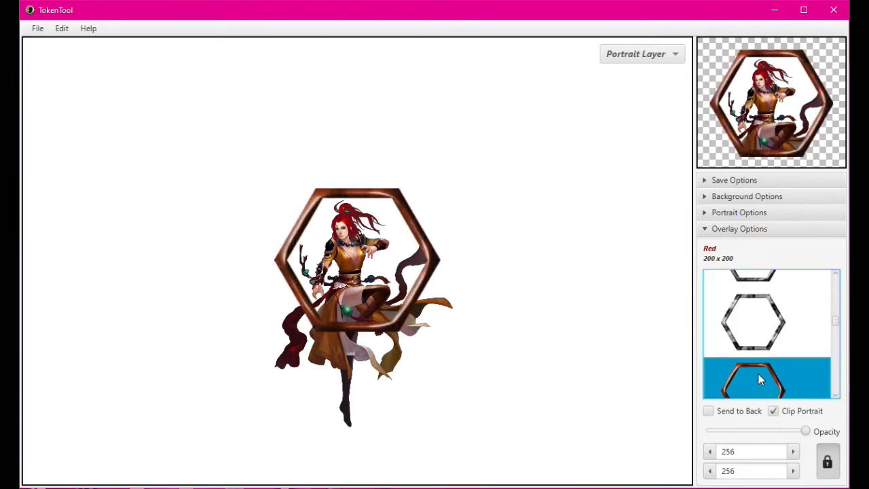
{"action": "left_click", "coordinate": [754, 359]}
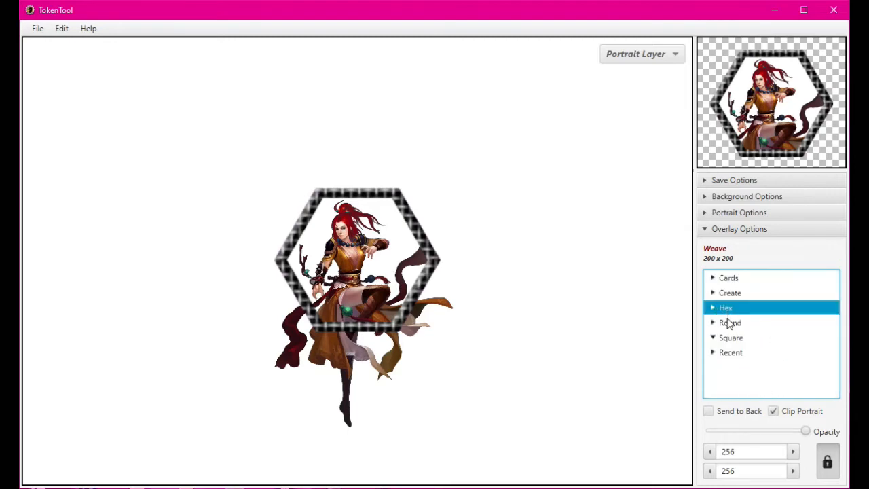
Under Square, try Blue and Firelight, enable Send to Back and choose Grass with Border.
{"action": "left_click", "coordinate": [725, 307]}
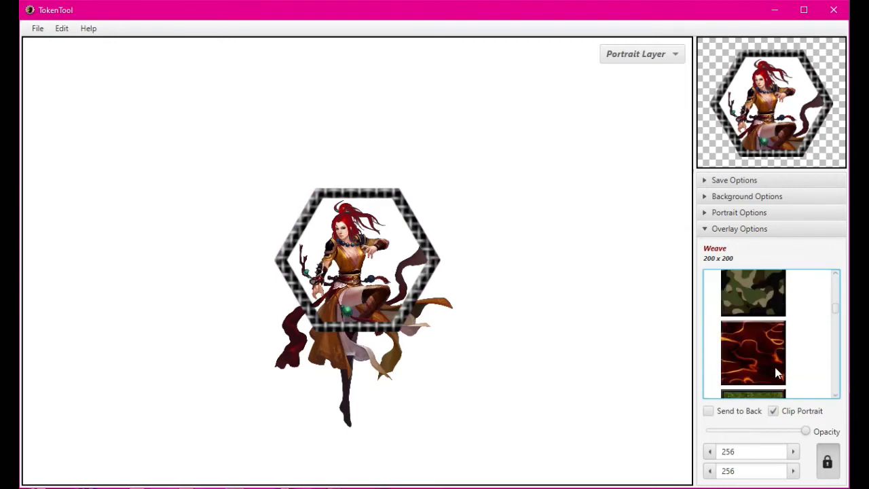
{"action": "scroll", "scroll_direction": "down", "scroll_amount": 3}
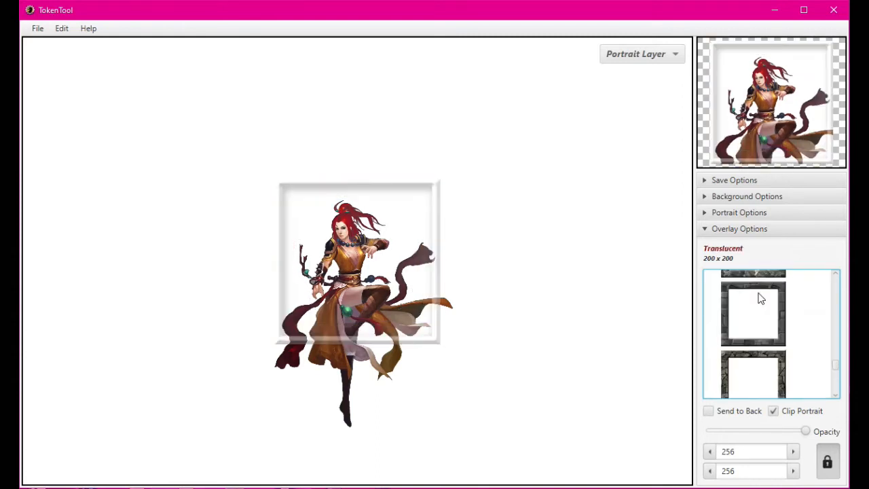
{"action": "left_click", "coordinate": [754, 310]}
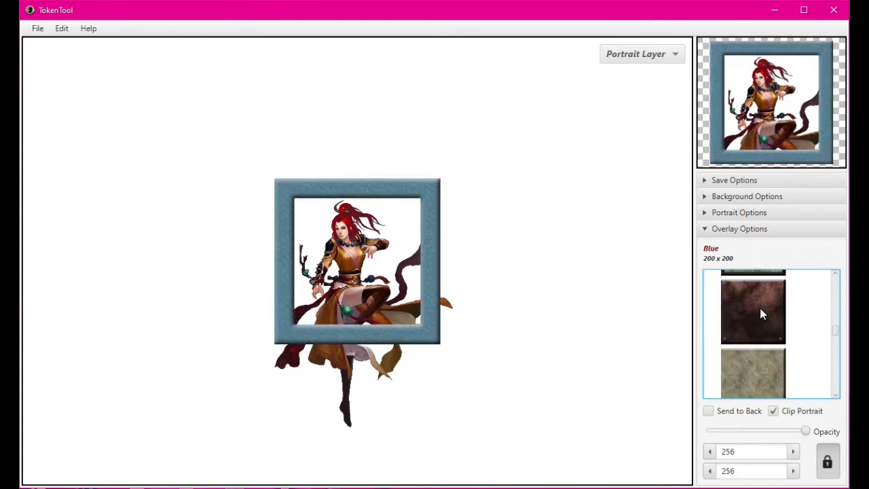
{"action": "left_click", "coordinate": [753, 304]}
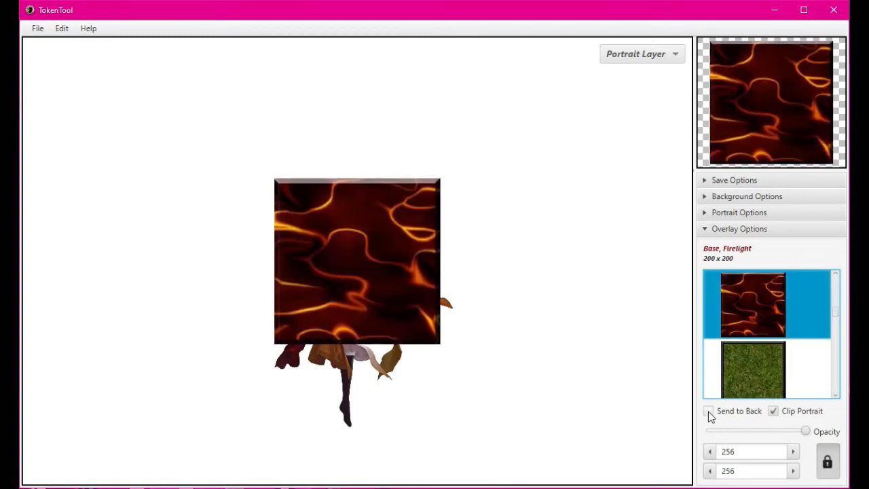
{"action": "left_click", "coordinate": [708, 410]}
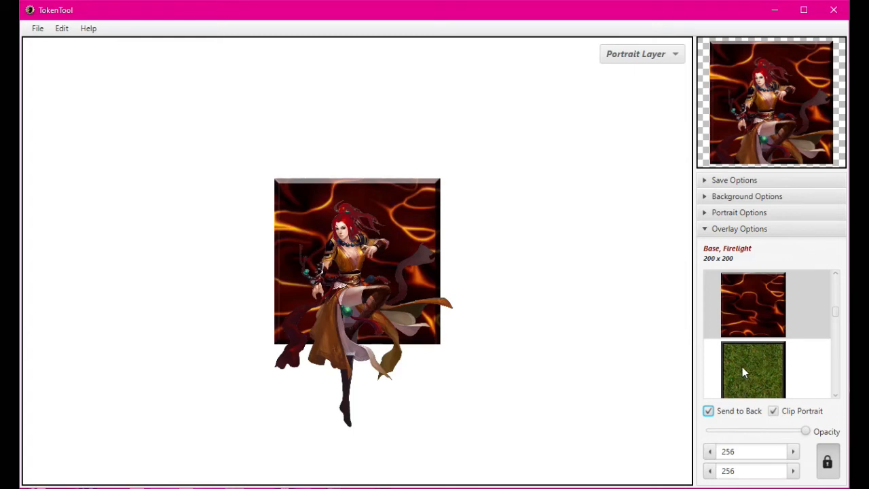
{"action": "left_click", "coordinate": [752, 370]}
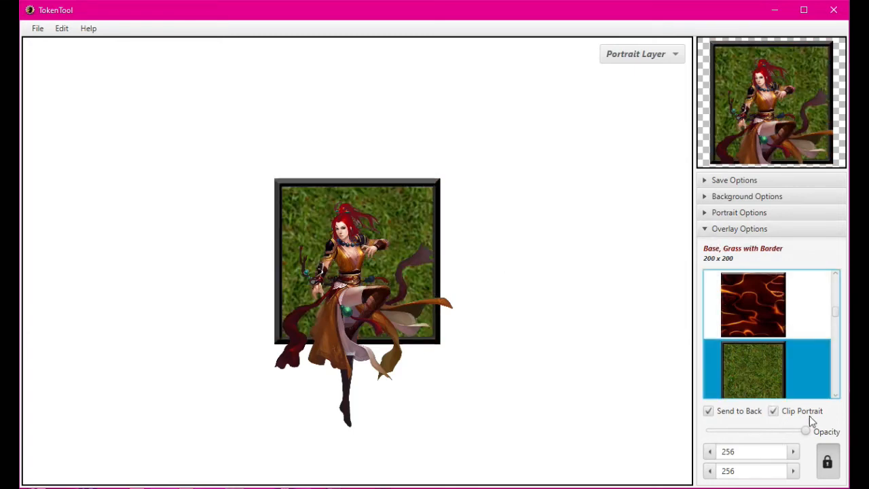
Fade the grass overlay's opacity down and restore it to full.
{"action": "left_click_drag", "start_coordinate": [805, 430], "coordinate": [759, 430]}
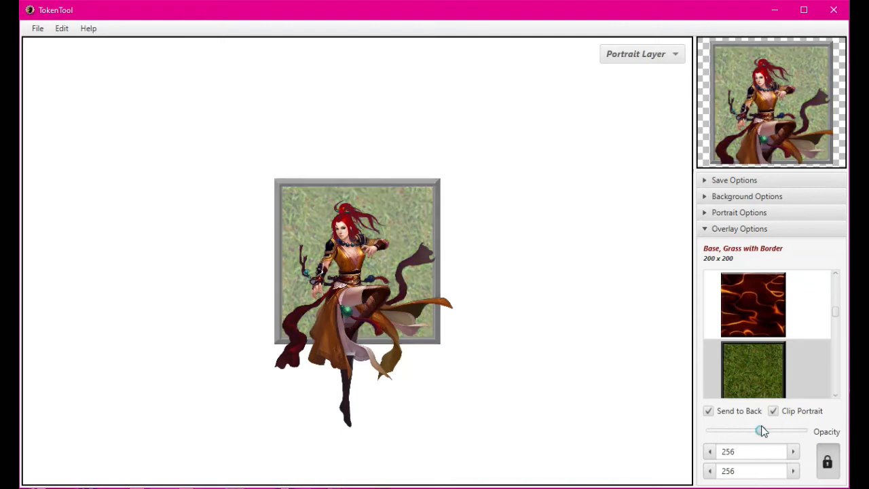
{"action": "left_click_drag", "start_coordinate": [759, 430], "coordinate": [733, 430]}
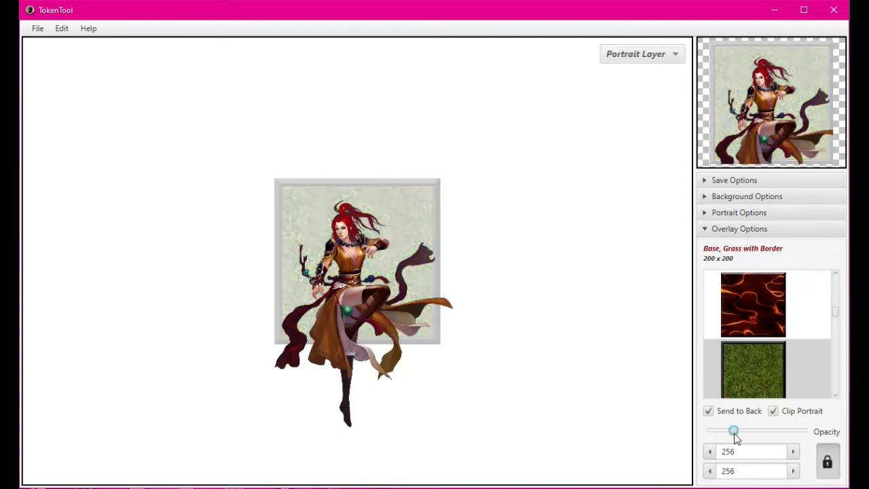
{"action": "left_click_drag", "start_coordinate": [733, 430], "coordinate": [803, 430]}
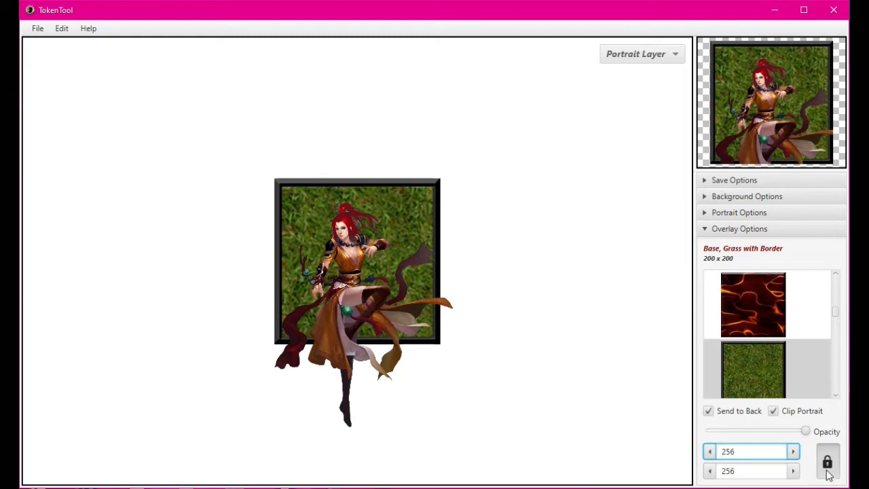
{"action": "left_click", "coordinate": [792, 450]}
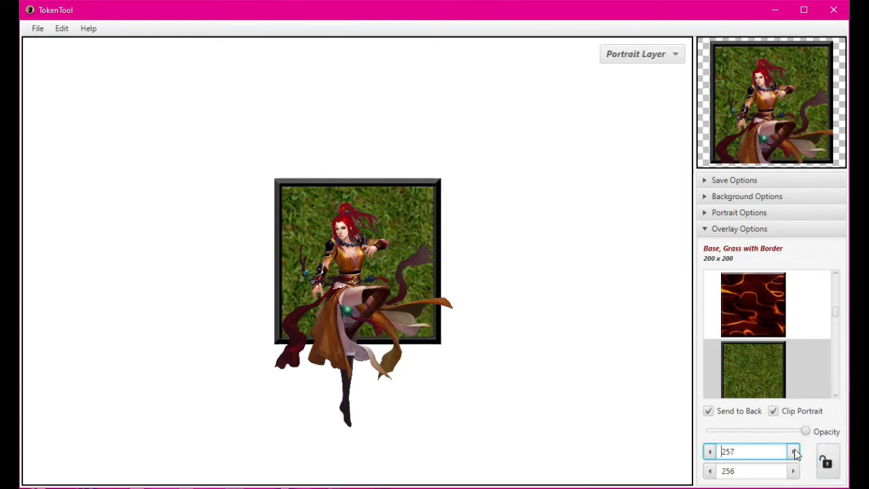
{"action": "left_click", "coordinate": [794, 448]}
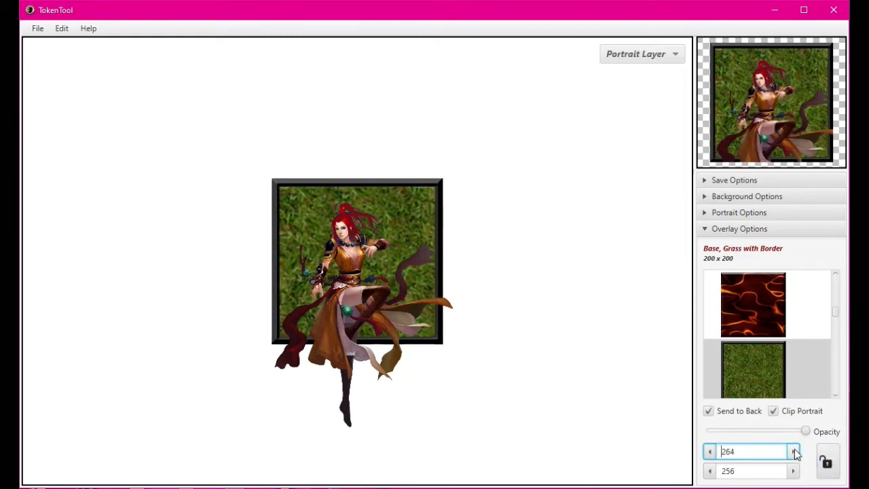
{"action": "left_click", "coordinate": [710, 450]}
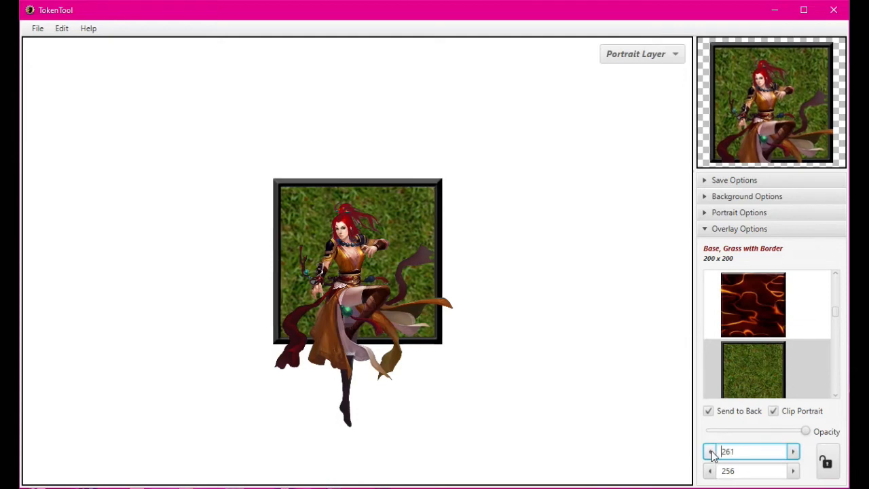
{"action": "left_click", "coordinate": [710, 451]}
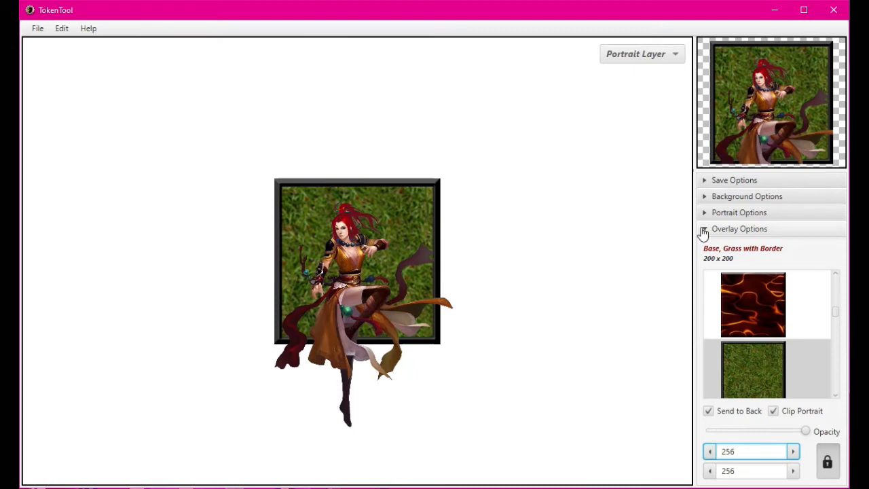
Collapse Square and try the Wooden, Stucco, Purple Haze and NPC round ring overlays.
{"action": "left_click", "coordinate": [703, 228]}
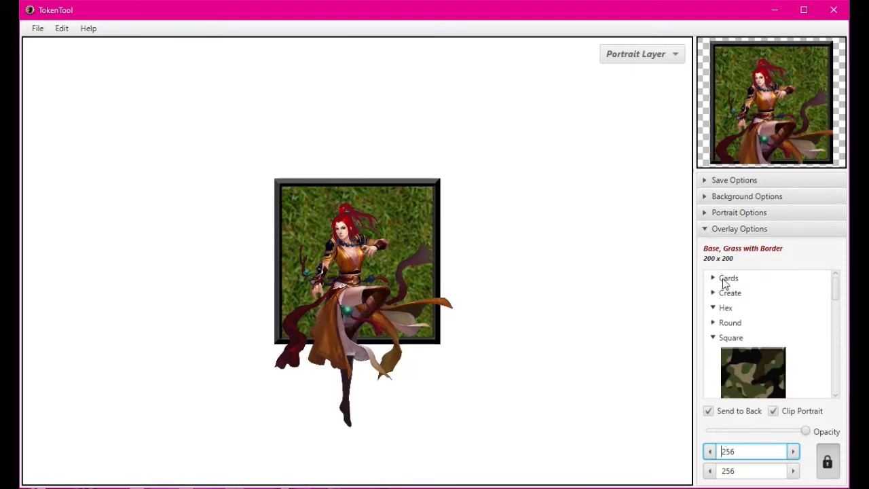
{"action": "left_click", "coordinate": [713, 323]}
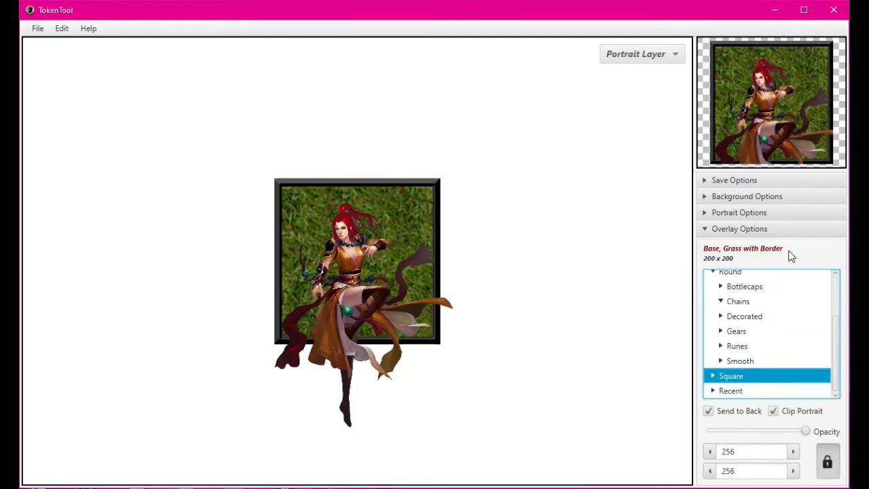
{"action": "mouse_move", "coordinate": [723, 369]}
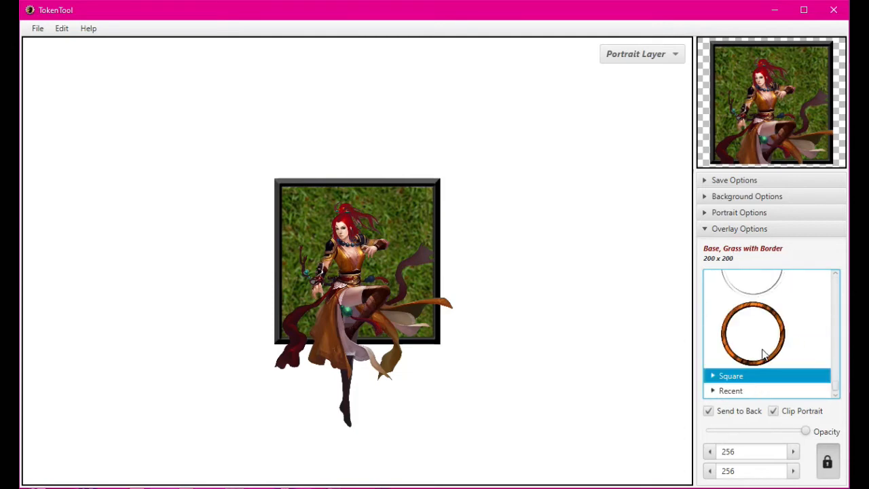
{"action": "left_click", "coordinate": [753, 332]}
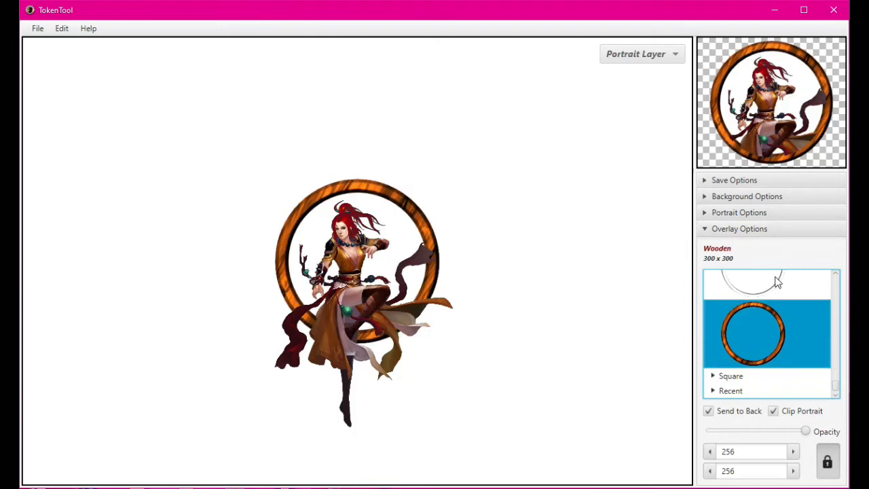
{"action": "left_click", "coordinate": [752, 332]}
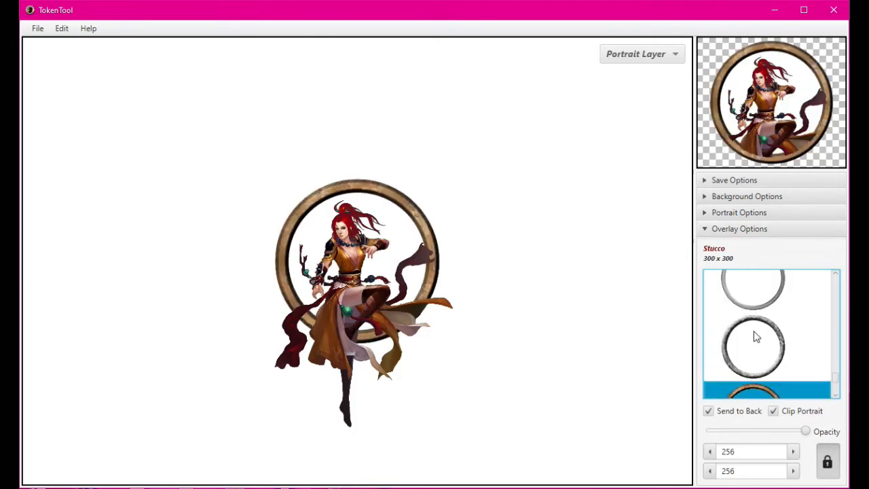
{"action": "left_click", "coordinate": [752, 292]}
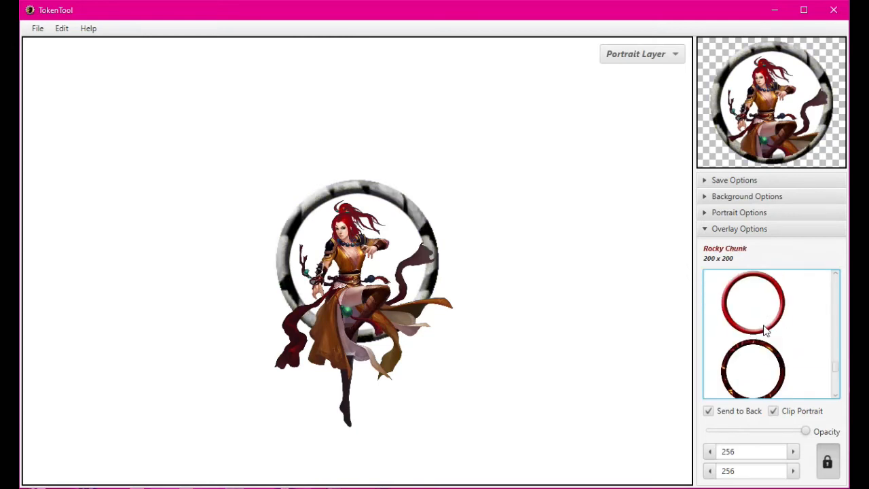
{"action": "left_click", "coordinate": [752, 315]}
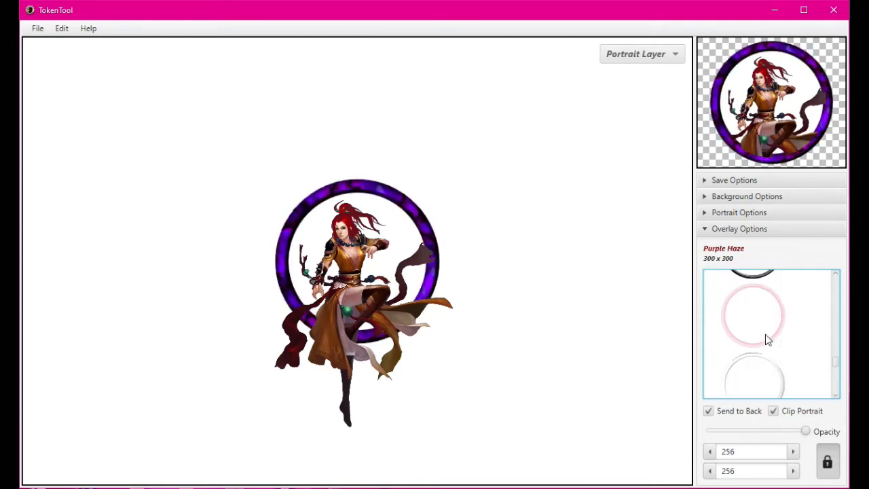
{"action": "left_click", "coordinate": [752, 327]}
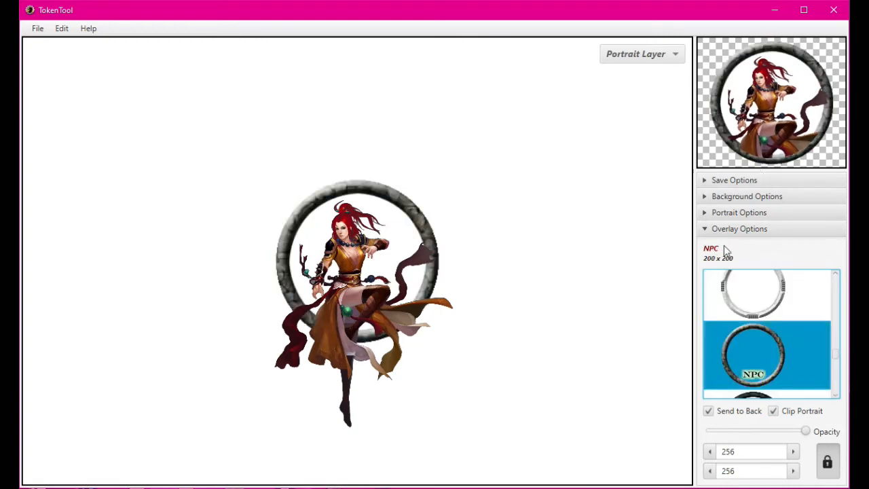
{"action": "mouse_move", "coordinate": [731, 360]}
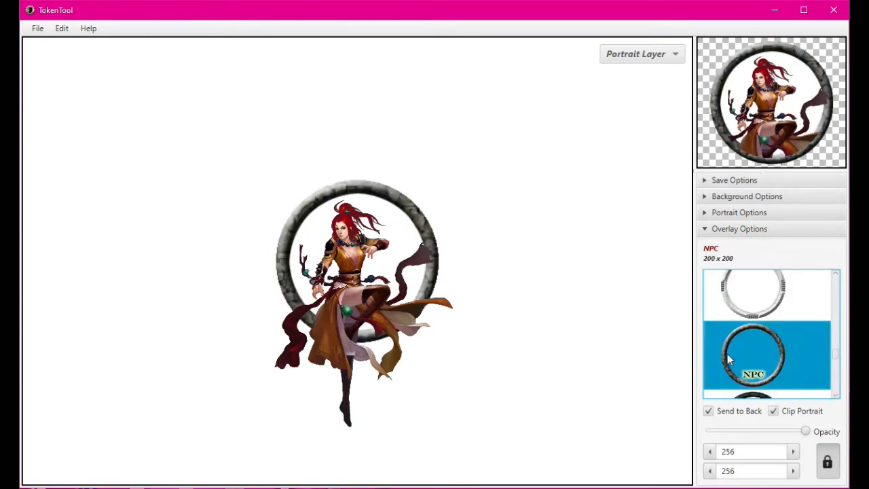
Uncheck Send to Back and apply the Metallic, Gold Strata ring in front of the portrait.
{"action": "left_click", "coordinate": [709, 410]}
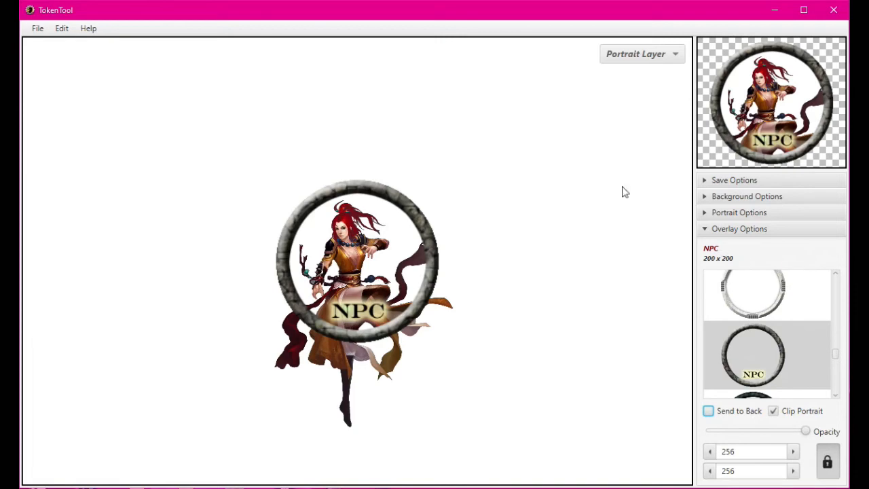
{"action": "scroll", "scroll_direction": "down", "scroll_amount": 3}
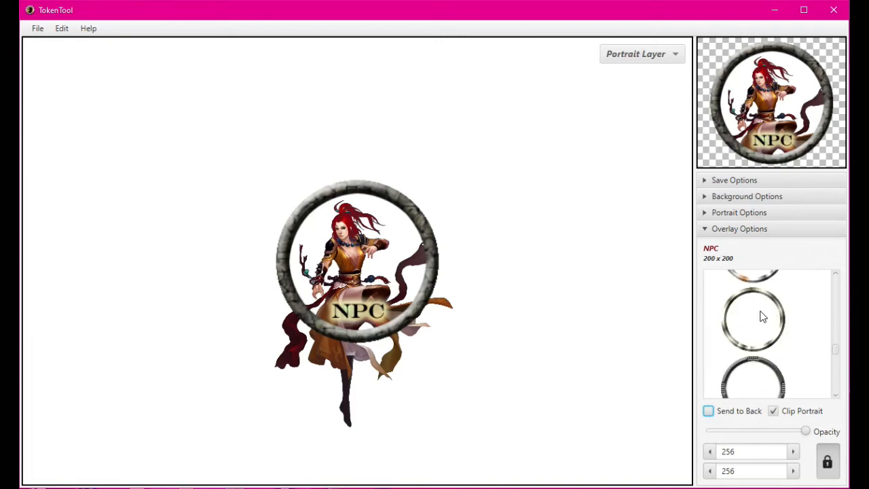
{"action": "left_click", "coordinate": [753, 319]}
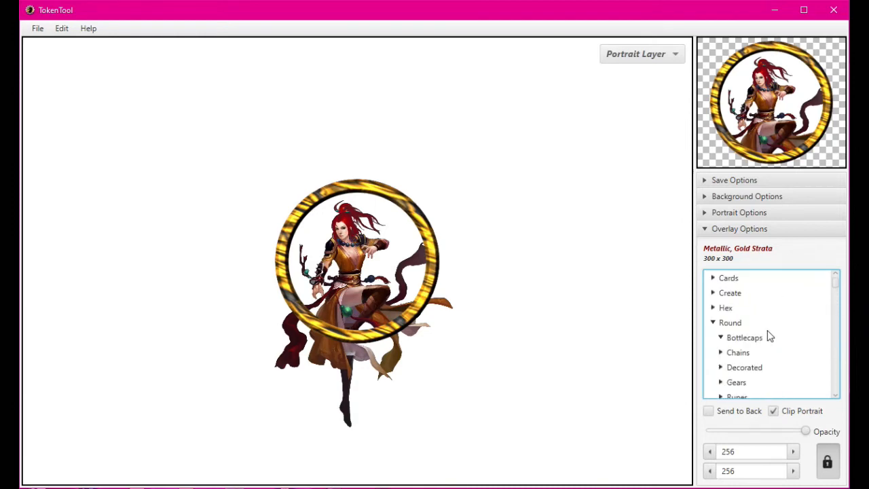
Expand the Round overlay groups and apply the Gear, Chrome overlay to the monk token.
{"action": "left_click", "coordinate": [740, 321]}
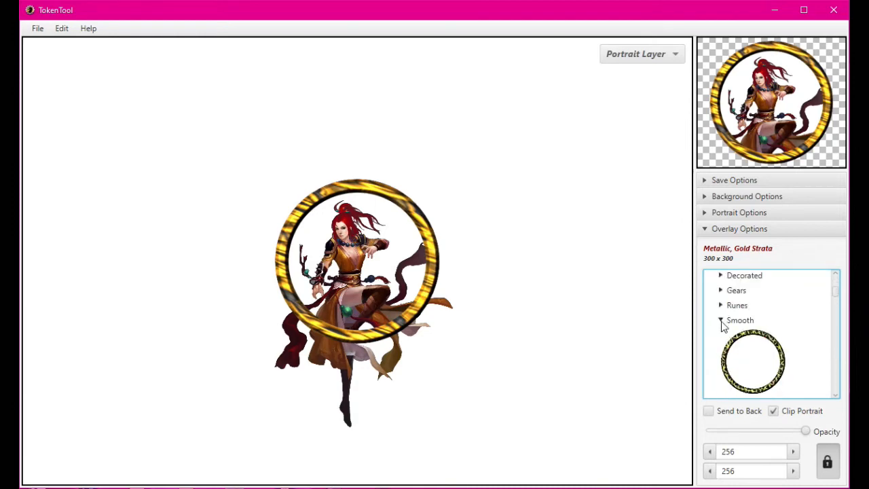
{"action": "left_click", "coordinate": [740, 320]}
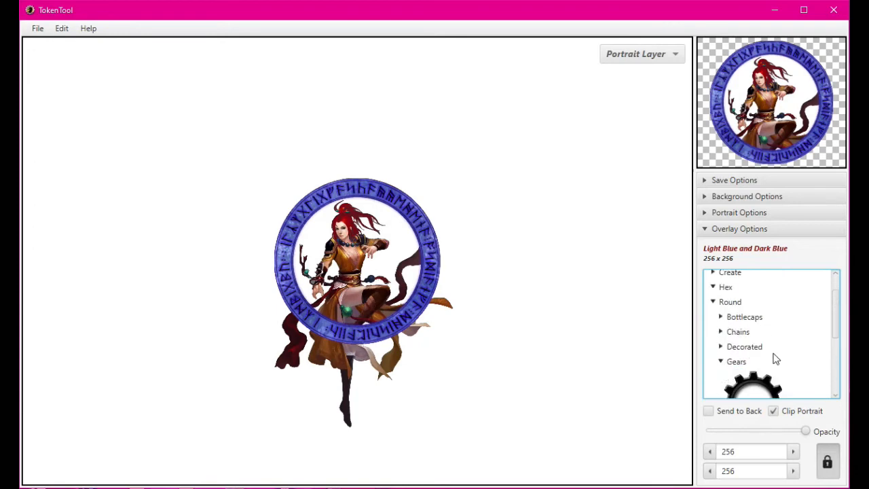
{"action": "scroll", "scroll_direction": "down", "scroll_amount": 3}
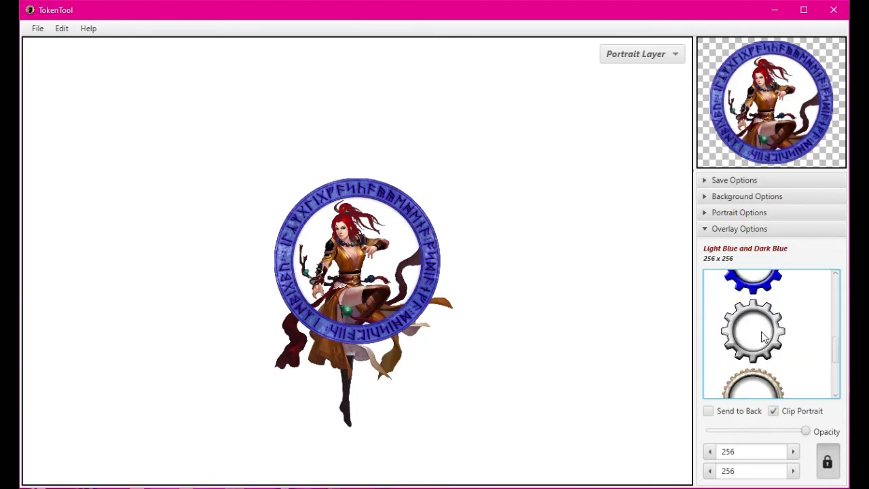
{"action": "left_click", "coordinate": [752, 332]}
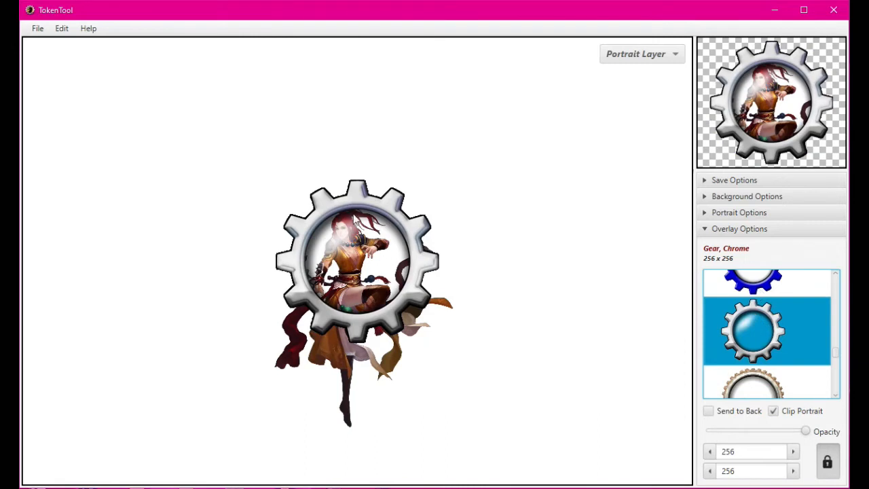
{"action": "mouse_move", "coordinate": [333, 239]}
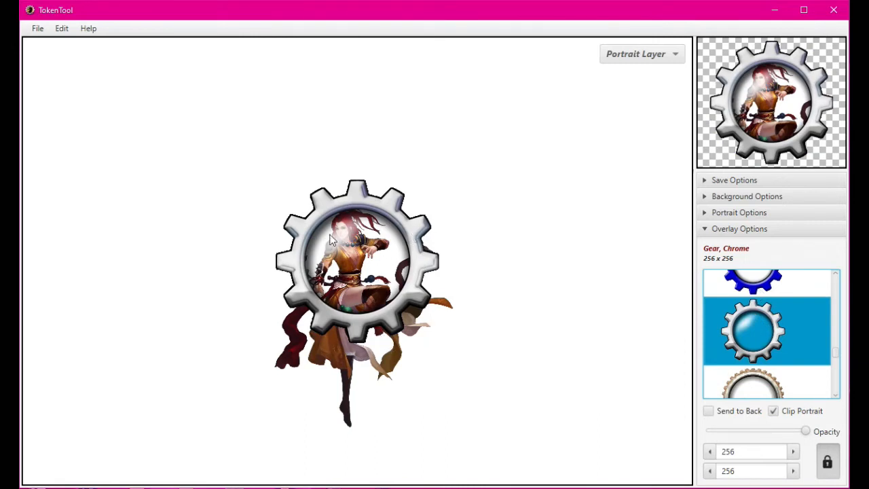
{"action": "mouse_move", "coordinate": [725, 370]}
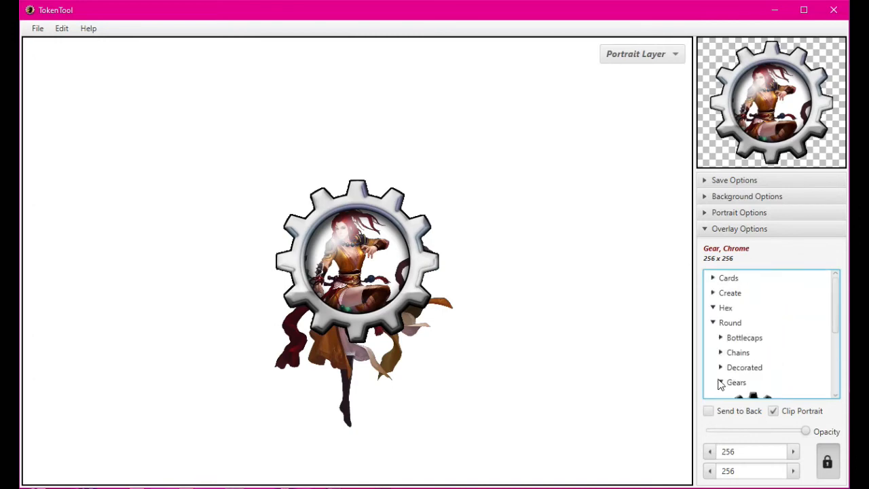
Try Decorated and chain overlays: Infinite Dragon Lava, Leaves Large, gold frame, copper and green chains.
{"action": "left_click", "coordinate": [744, 366]}
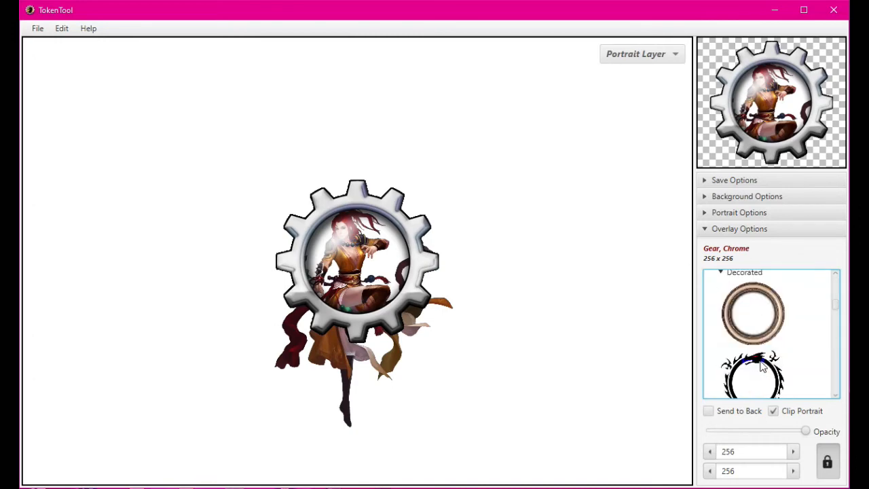
{"action": "left_click", "coordinate": [752, 332]}
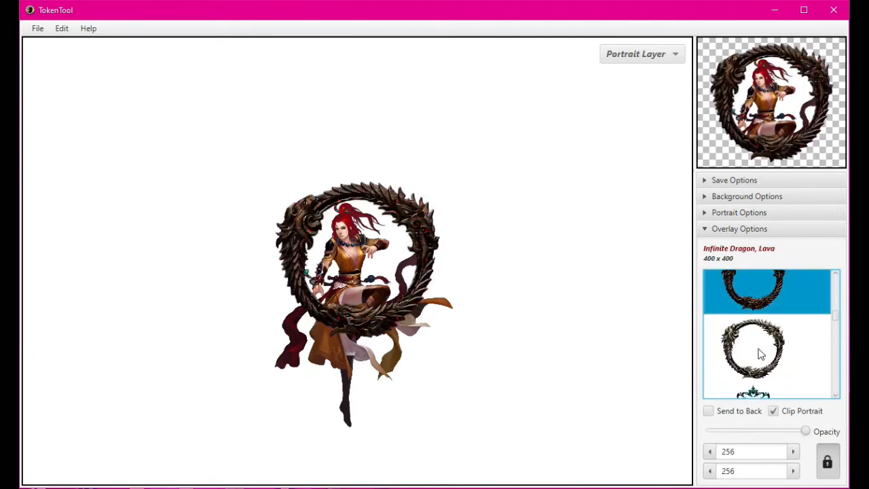
{"action": "left_click", "coordinate": [752, 292]}
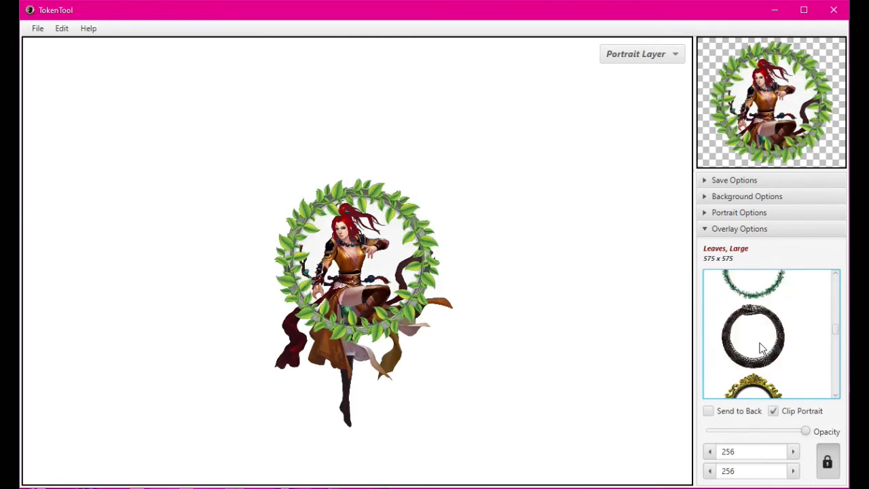
{"action": "left_click", "coordinate": [752, 337]}
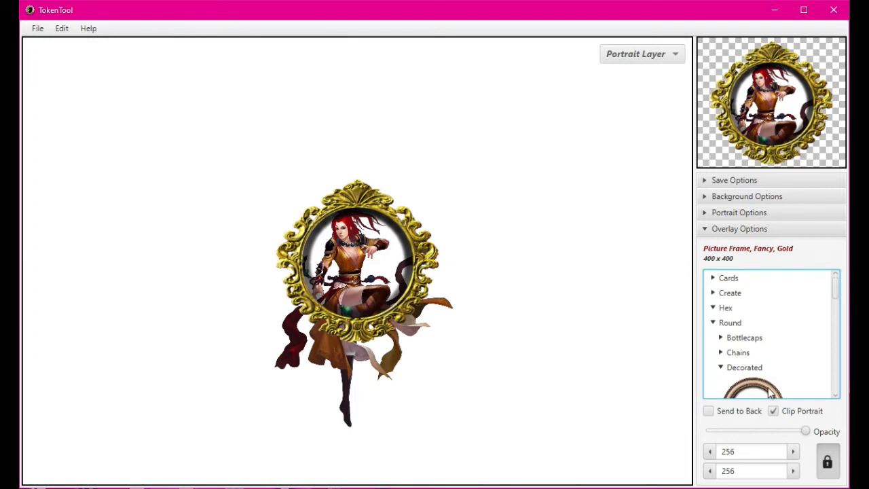
{"action": "mouse_move", "coordinate": [720, 361]}
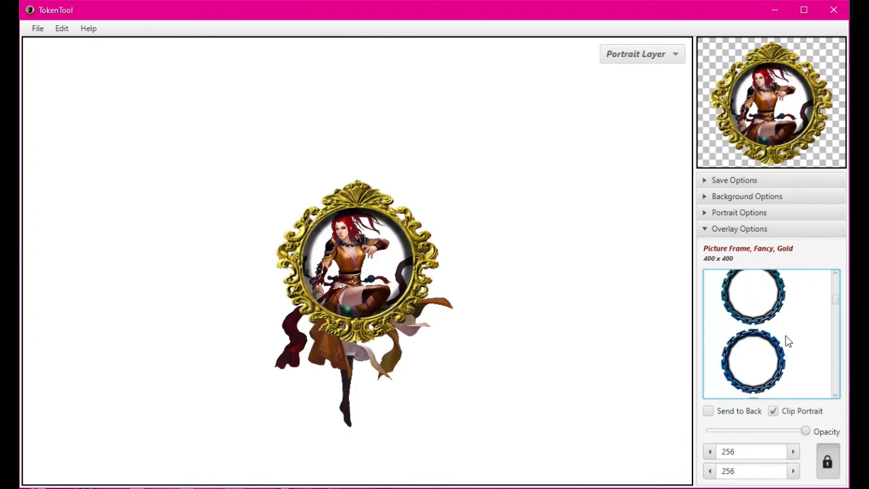
{"action": "left_click", "coordinate": [753, 319]}
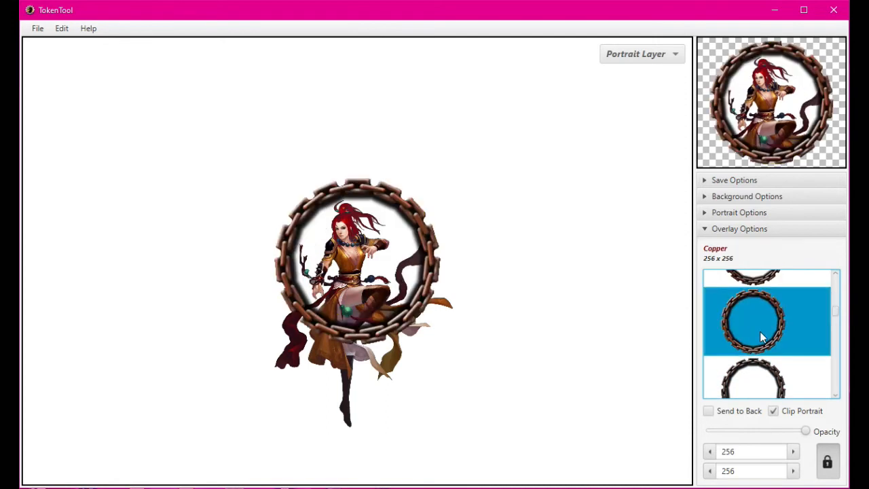
{"action": "left_click", "coordinate": [754, 333]}
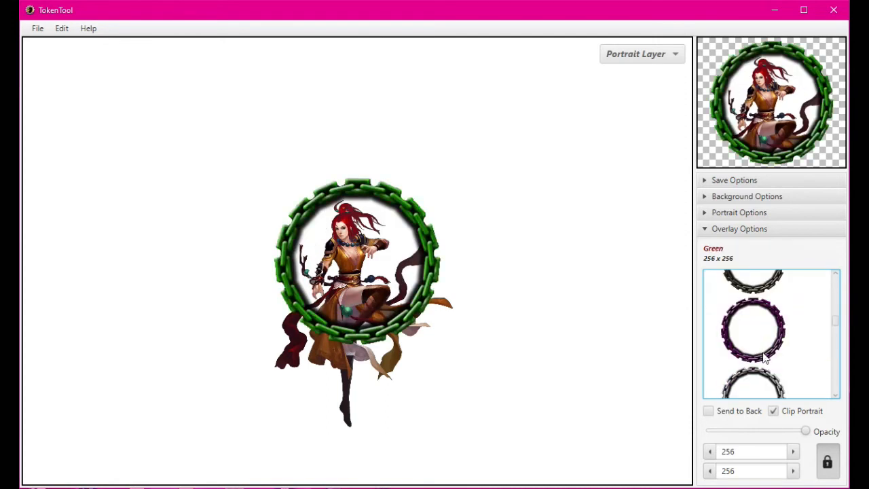
Try gold, green and red bottlecaps and Blue Enchanted chain, settling on the purple chain overlay.
{"action": "left_click", "coordinate": [752, 326]}
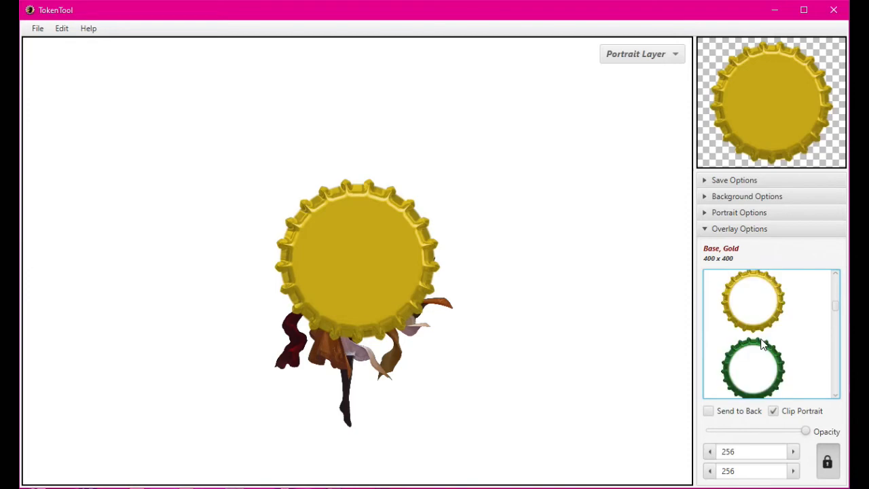
{"action": "left_click", "coordinate": [752, 366]}
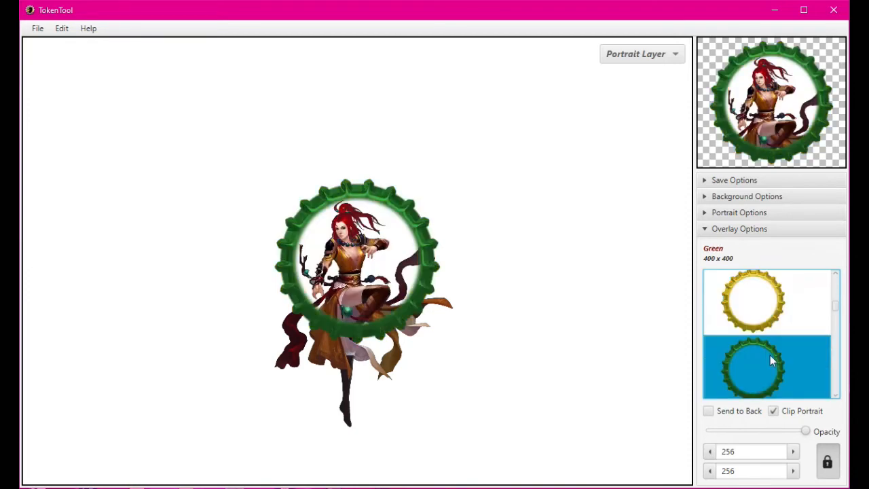
{"action": "left_click", "coordinate": [749, 292]}
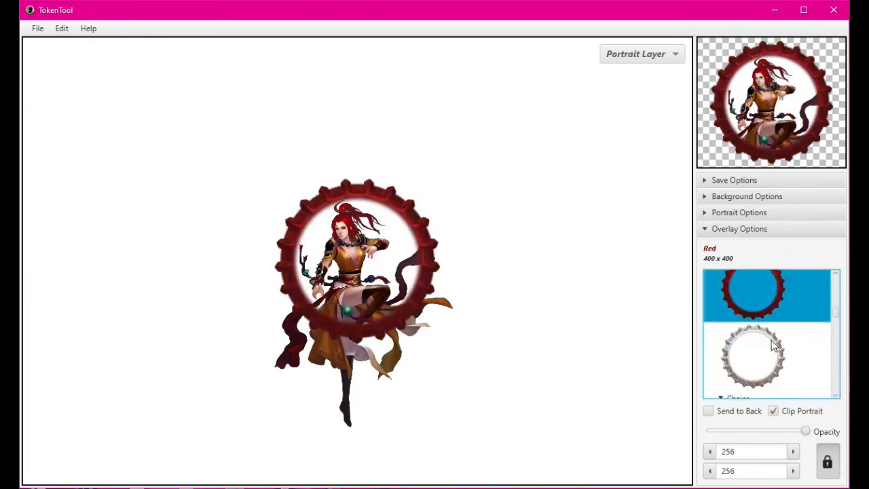
{"action": "left_click", "coordinate": [754, 310]}
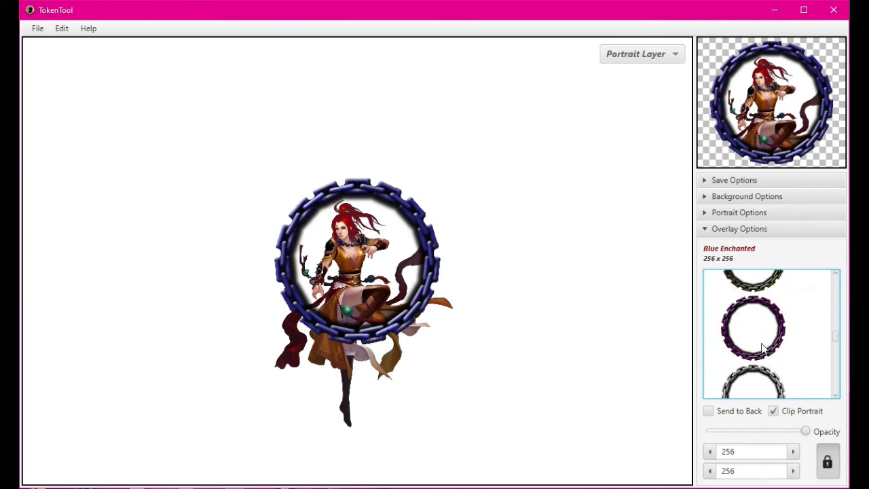
{"action": "left_click", "coordinate": [753, 332]}
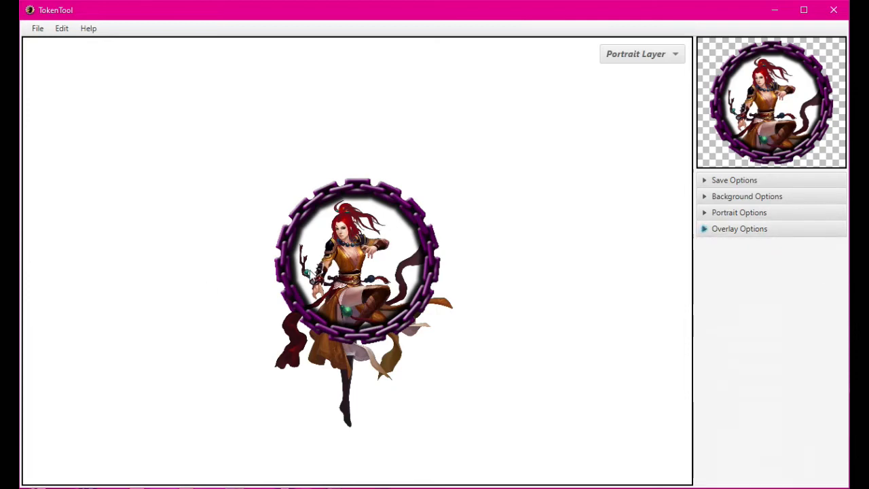
In Save Options set the portrait filename to tkn_Monk alongside token name tkn_monk.
{"action": "left_click", "coordinate": [733, 179]}
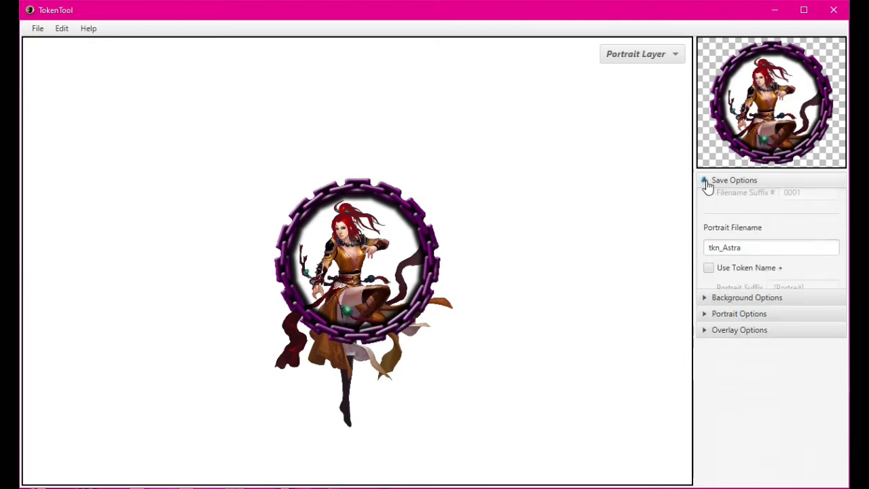
{"action": "left_click", "coordinate": [706, 179]}
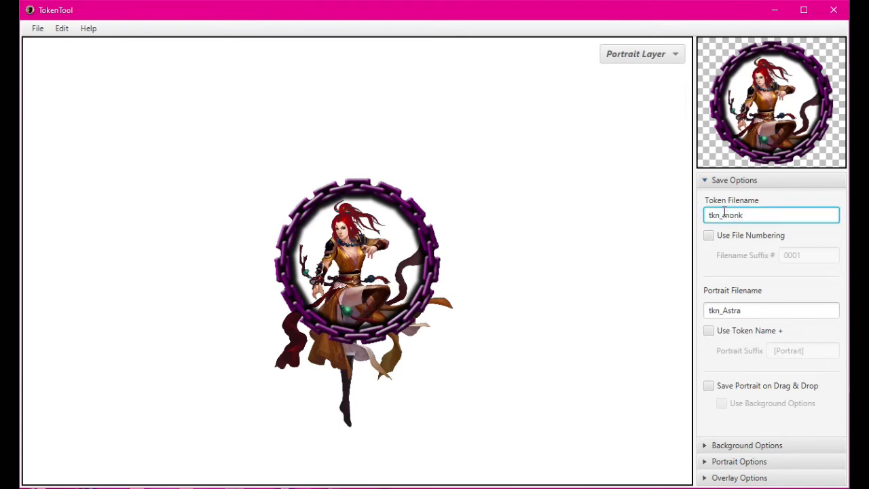
{"action": "left_click", "coordinate": [771, 309]}
{"action": "type", "text": "tkn_Monk"}
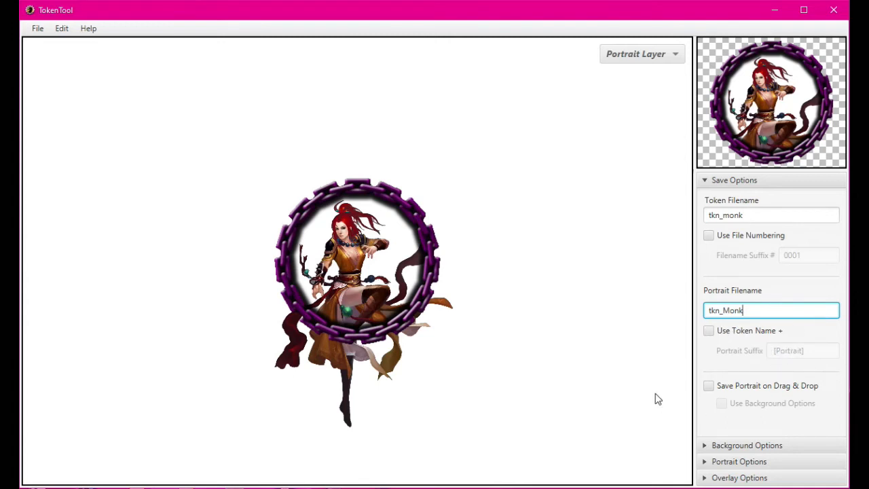
{"action": "mouse_move", "coordinate": [744, 388]}
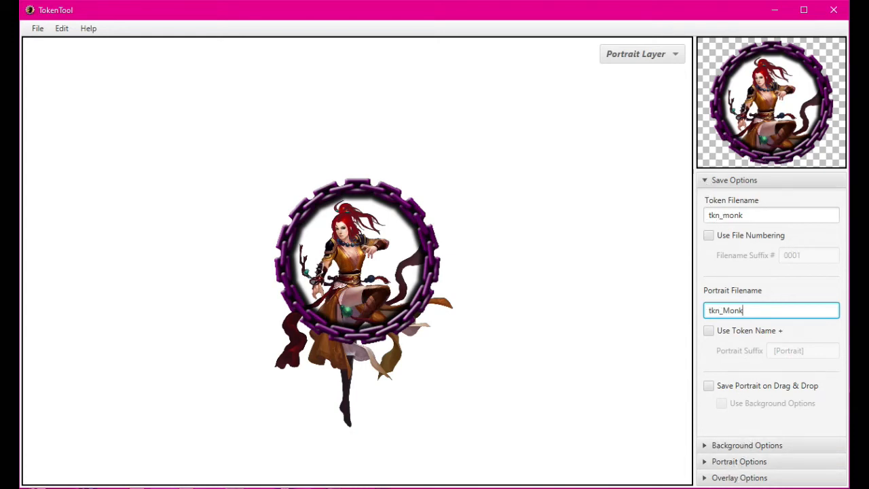
{"action": "left_click", "coordinate": [38, 27]}
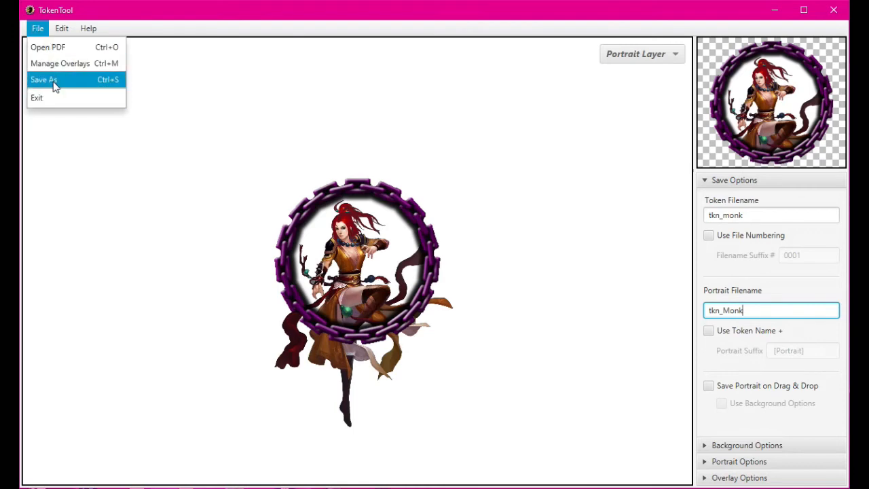
Save the token as tkn_monk.png in the Desktop\RPG folder via Save As.
{"action": "left_click", "coordinate": [43, 79]}
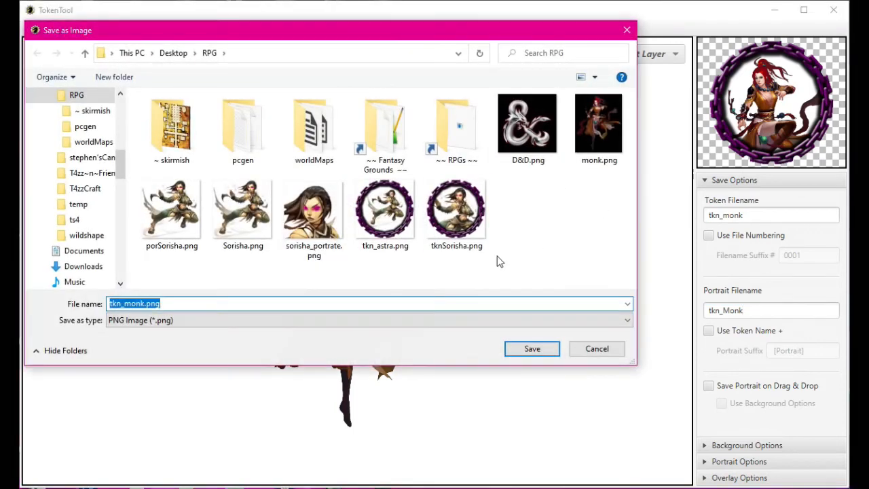
{"action": "left_click", "coordinate": [532, 348]}
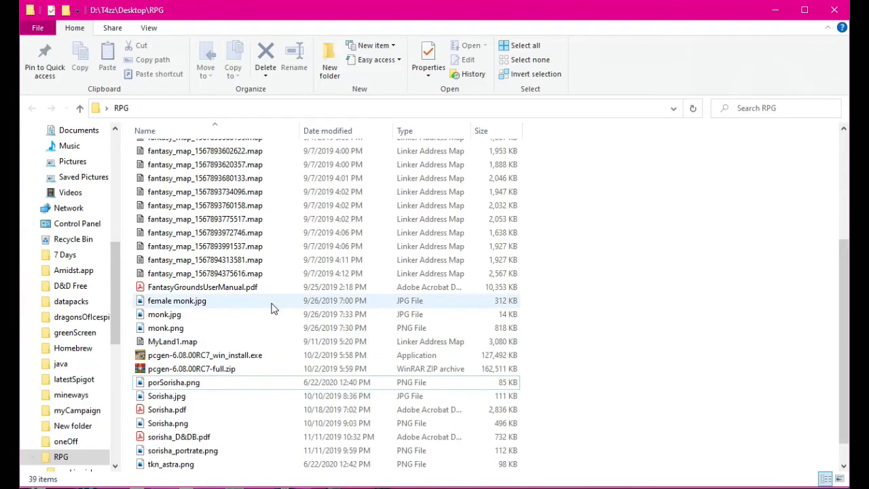
{"action": "scroll", "scroll_direction": "down", "scroll_amount": 3}
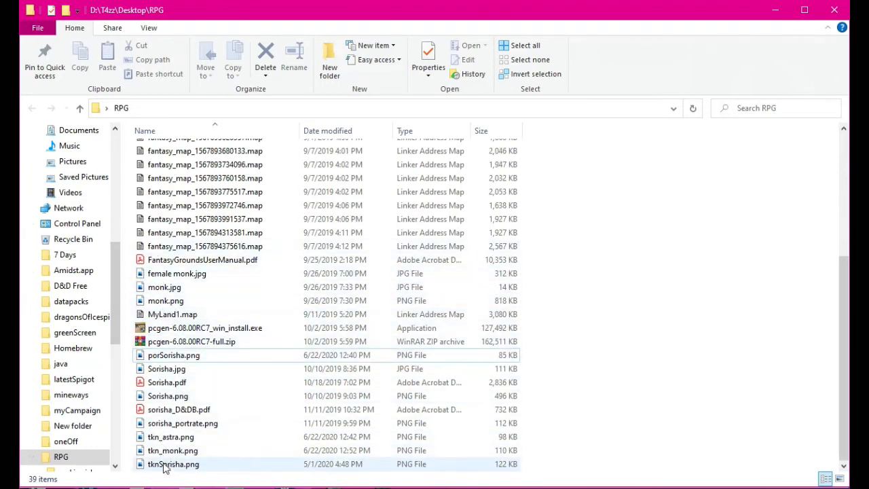
{"action": "double_click", "coordinate": [173, 451]}
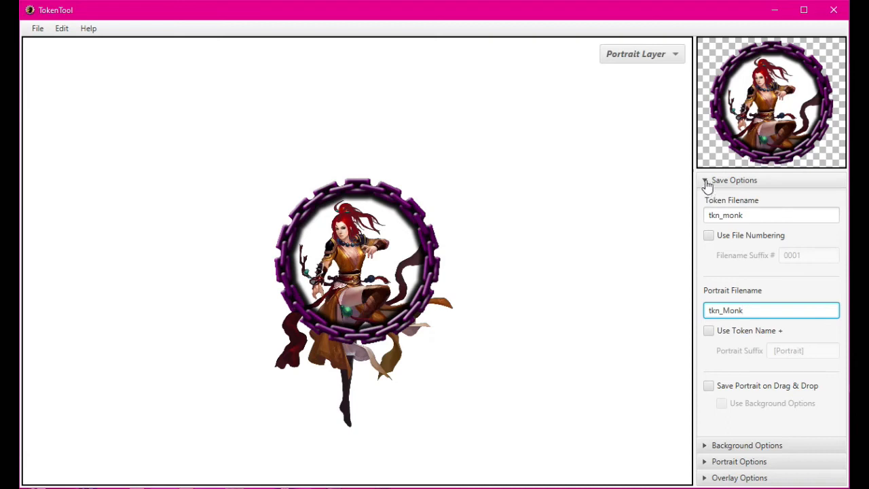
Collapse Save Options and expand Background Options in the side panel.
{"action": "left_click", "coordinate": [733, 179]}
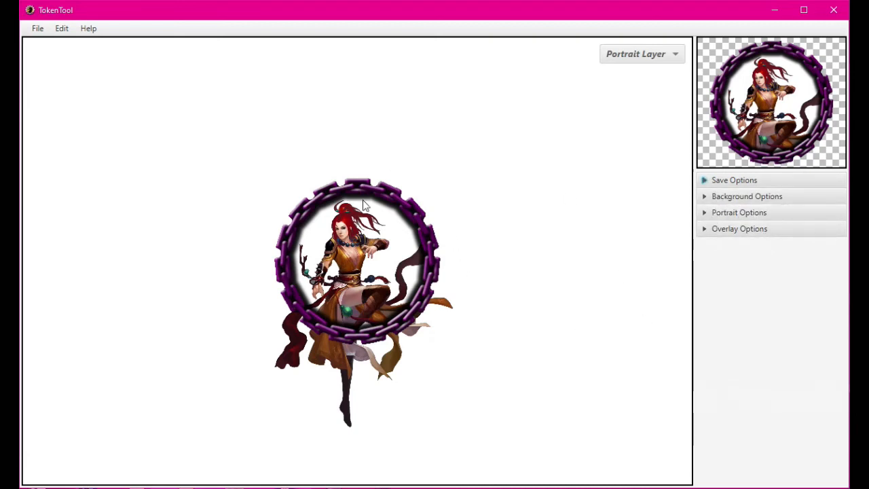
{"action": "left_click", "coordinate": [746, 195]}
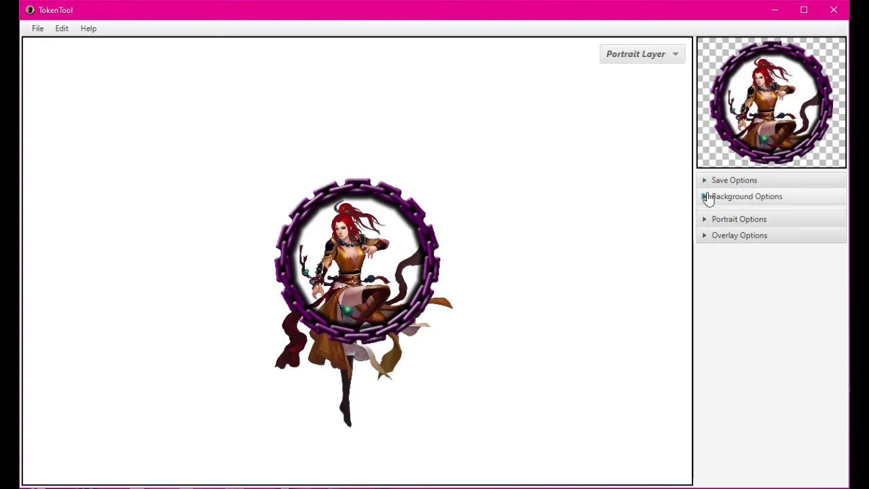
{"action": "left_click", "coordinate": [747, 196]}
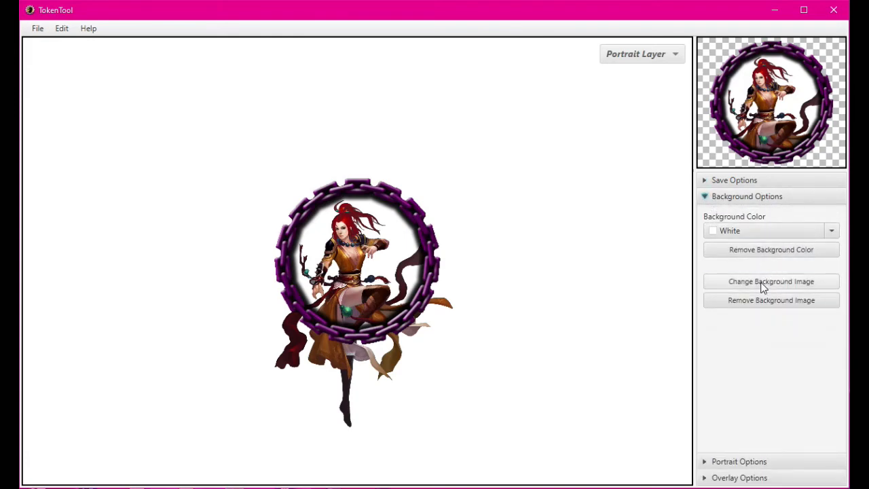
Load hex.png from the Desktop\greenScreen folder as the token's background image.
{"action": "left_click", "coordinate": [771, 281]}
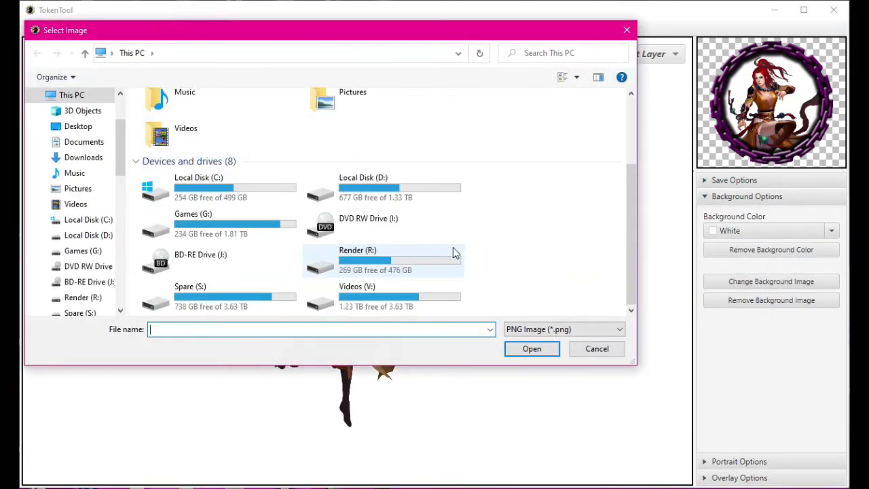
{"action": "scroll", "scroll_direction": "up", "scroll_amount": 3}
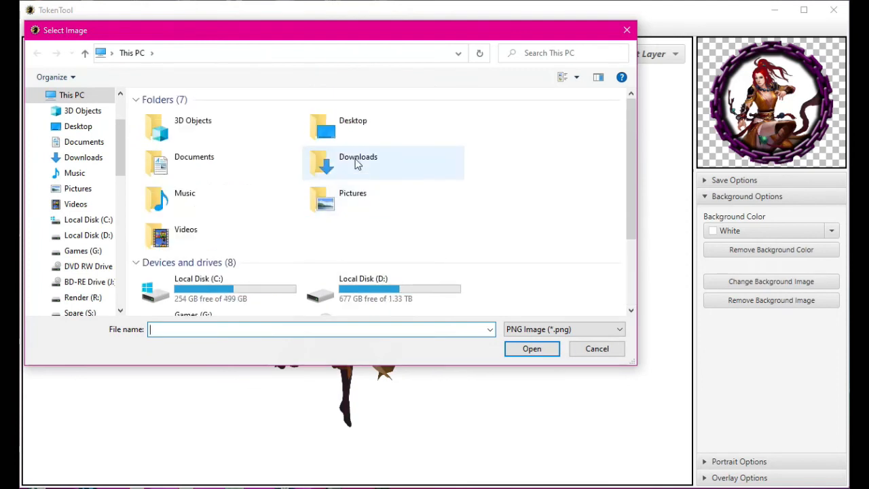
{"action": "mouse_move", "coordinate": [358, 163]}
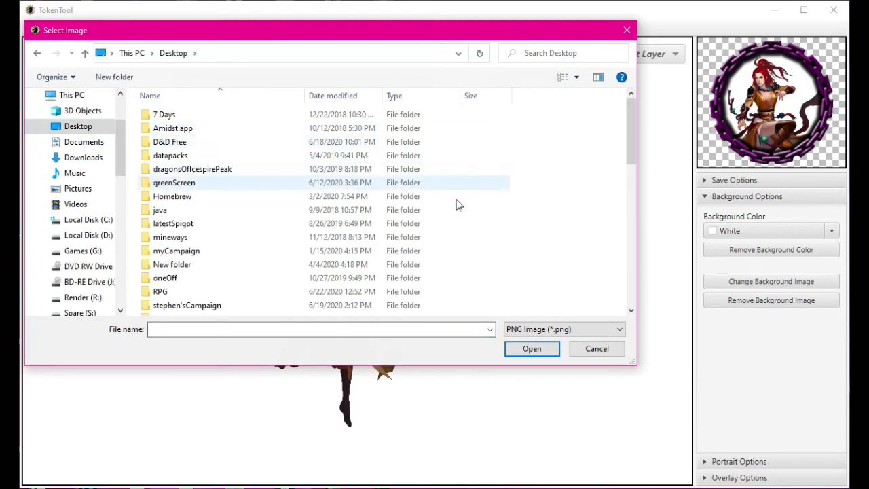
{"action": "scroll", "scroll_direction": "down", "scroll_amount": 3}
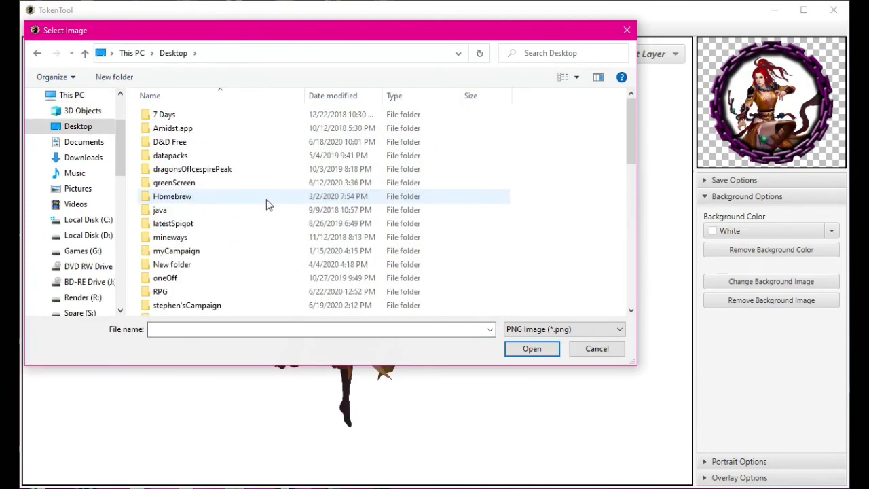
{"action": "scroll", "scroll_direction": "down", "scroll_amount": 3}
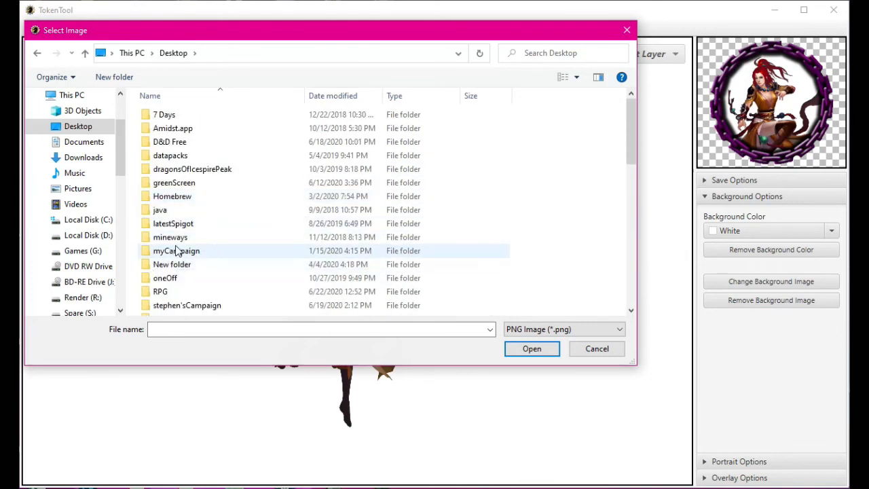
{"action": "double_click", "coordinate": [174, 182]}
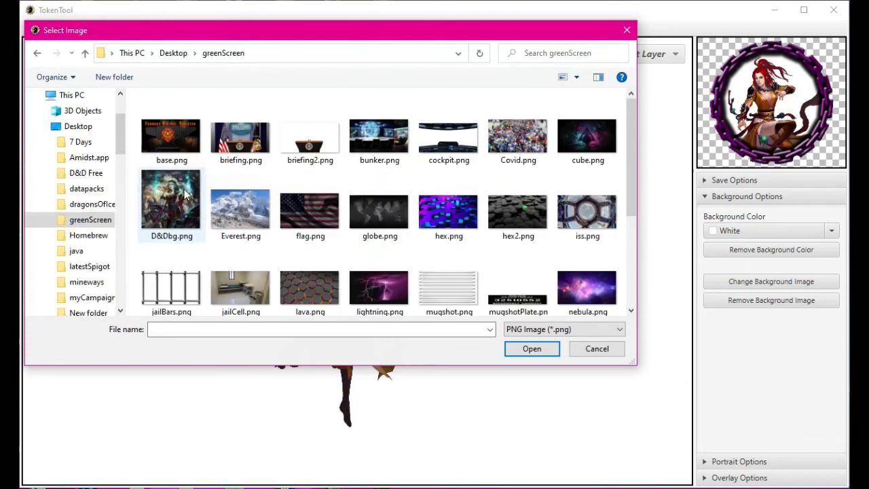
{"action": "mouse_move", "coordinate": [160, 214]}
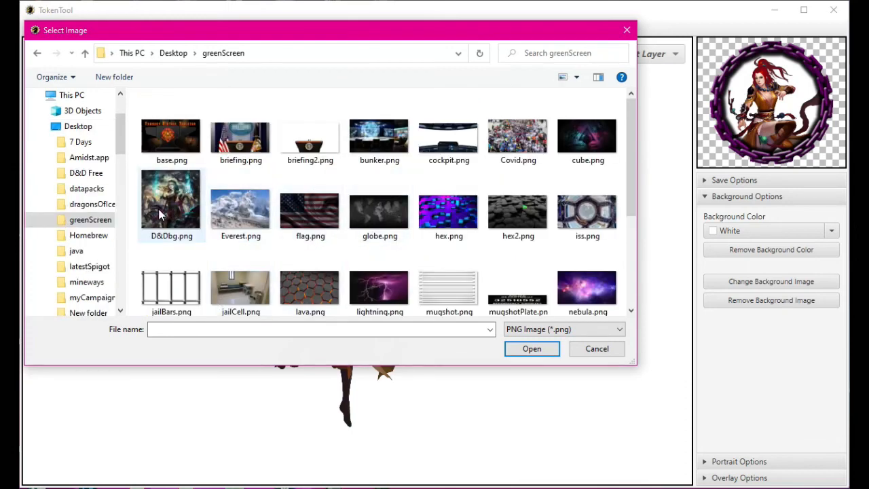
{"action": "left_click", "coordinate": [448, 215]}
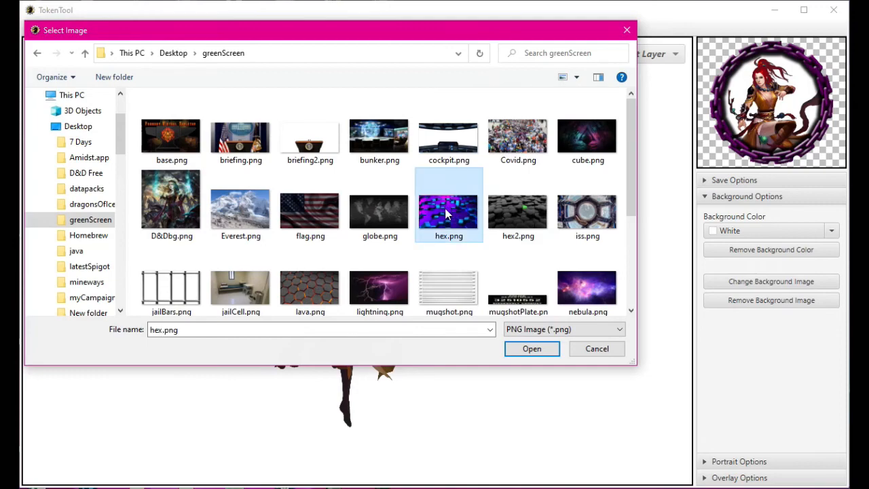
{"action": "left_click", "coordinate": [532, 347]}
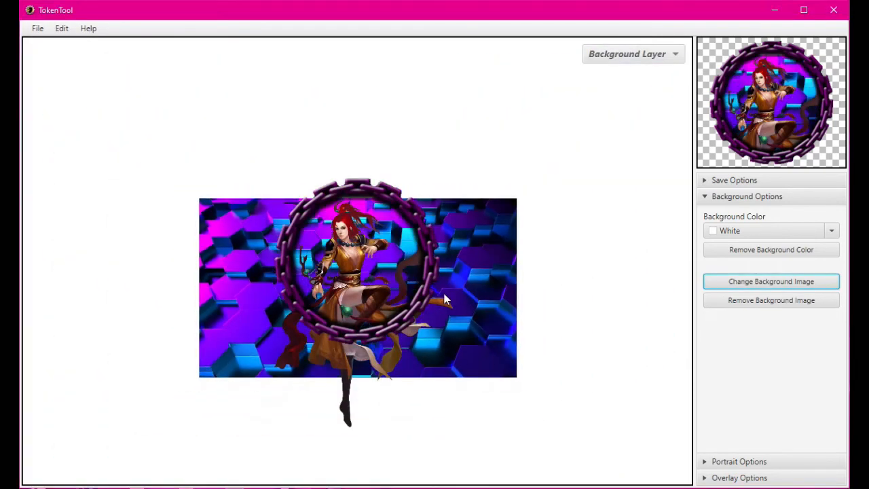
Scale down the hex background image behind the chain-framed monk token.
{"action": "left_click", "coordinate": [772, 281]}
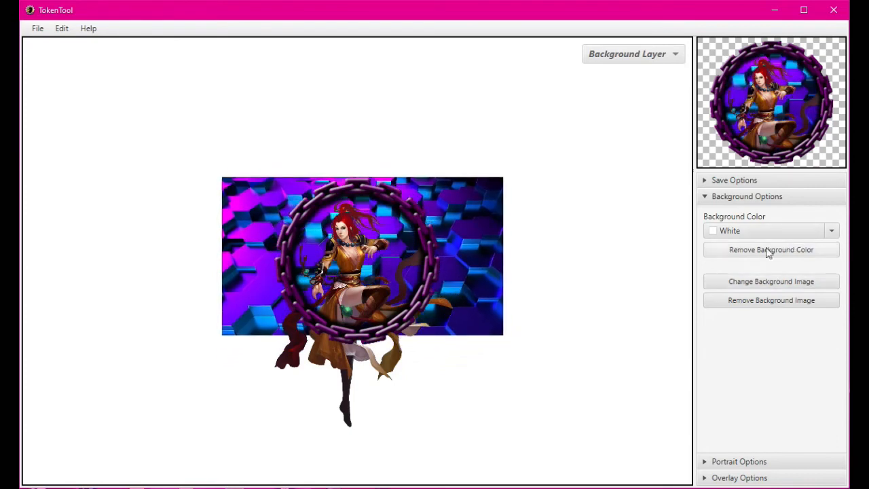
{"action": "mouse_move", "coordinate": [794, 234]}
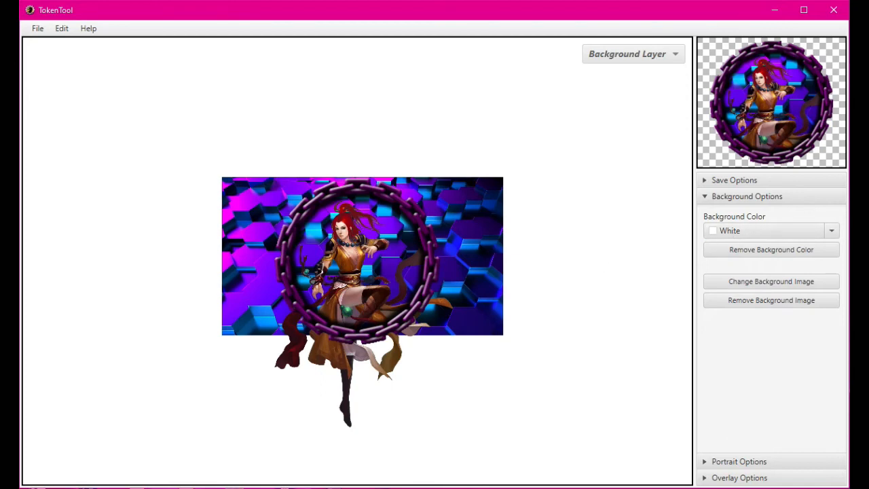
{"action": "mouse_move", "coordinate": [408, 214]}
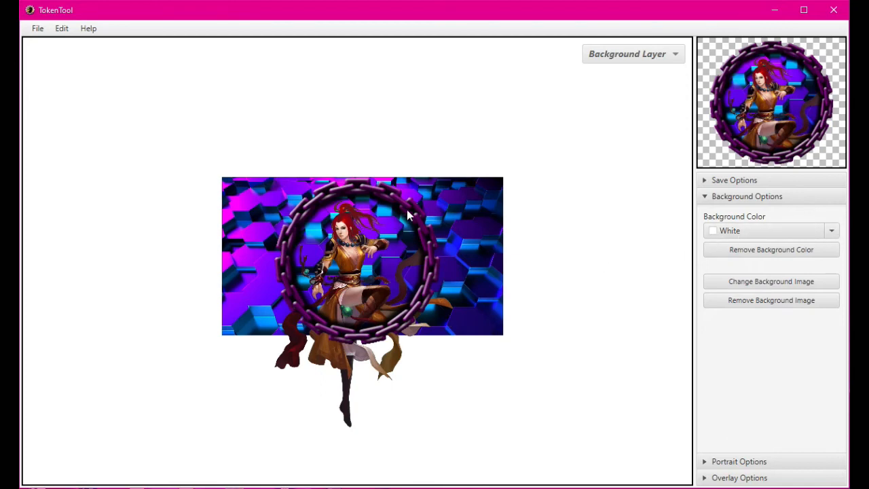
{"action": "mouse_move", "coordinate": [407, 323]}
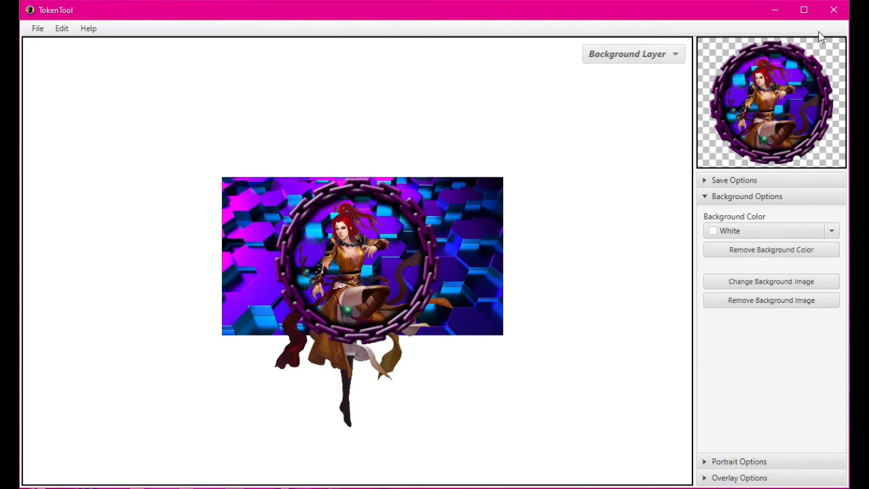
{"action": "mouse_move", "coordinate": [813, 116]}
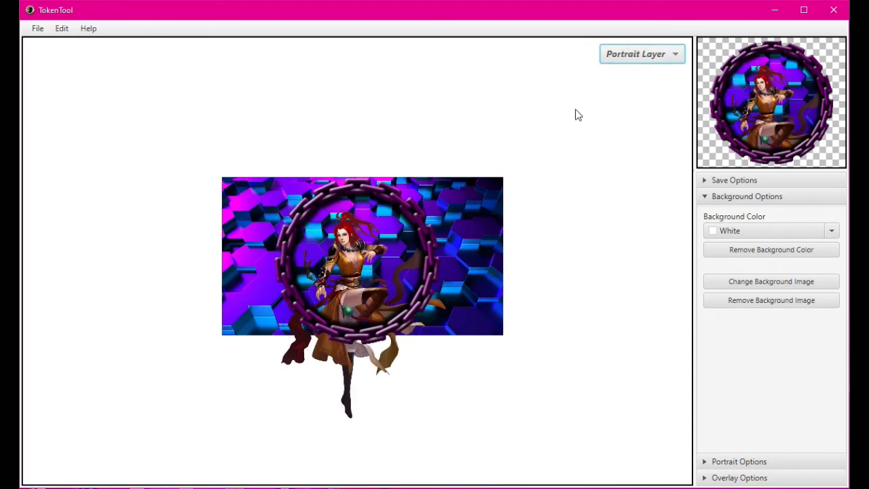
{"action": "mouse_move", "coordinate": [472, 242]}
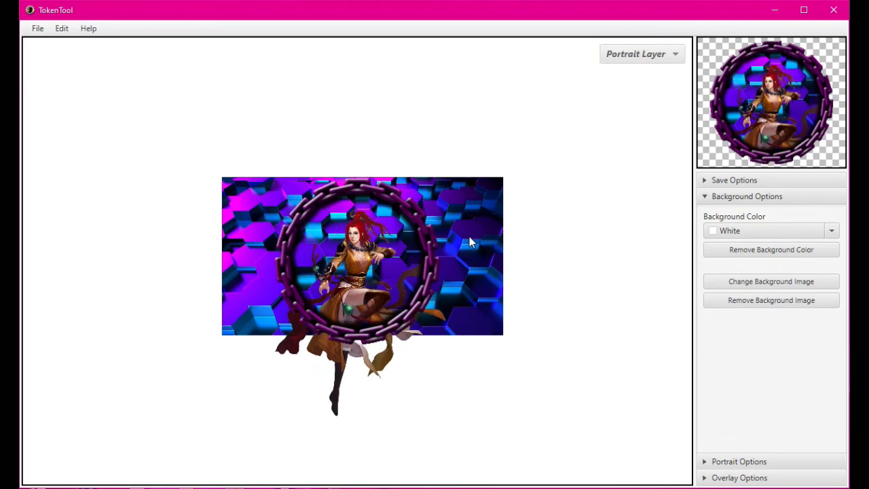
Switch to the Background Layer to reposition the hex image, then collapse Background Options.
{"action": "left_click", "coordinate": [641, 55]}
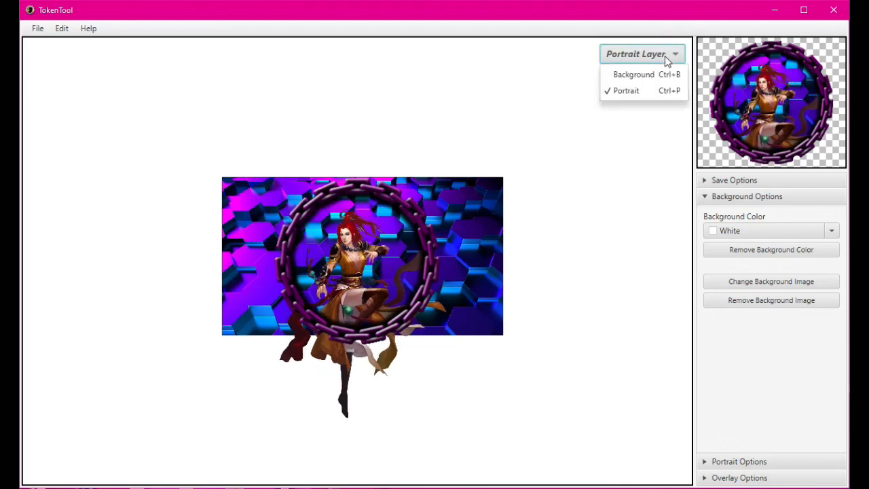
{"action": "left_click", "coordinate": [632, 73]}
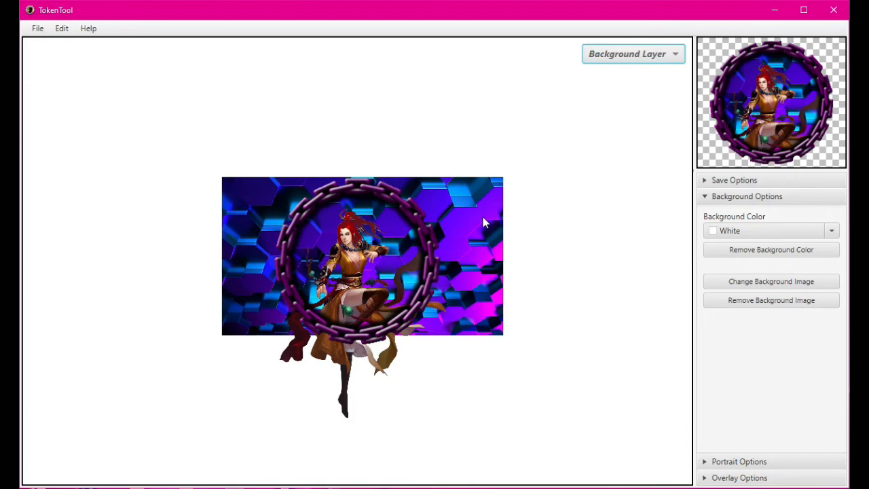
{"action": "mouse_move", "coordinate": [568, 163]}
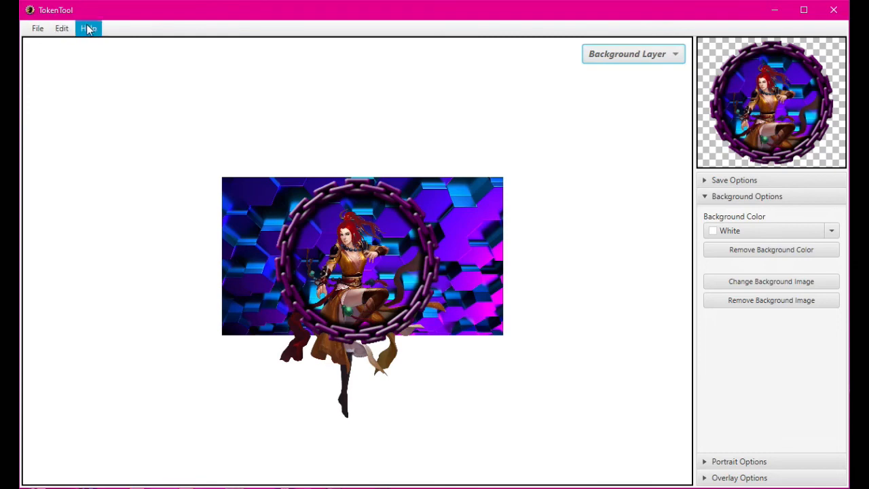
{"action": "mouse_move", "coordinate": [705, 212]}
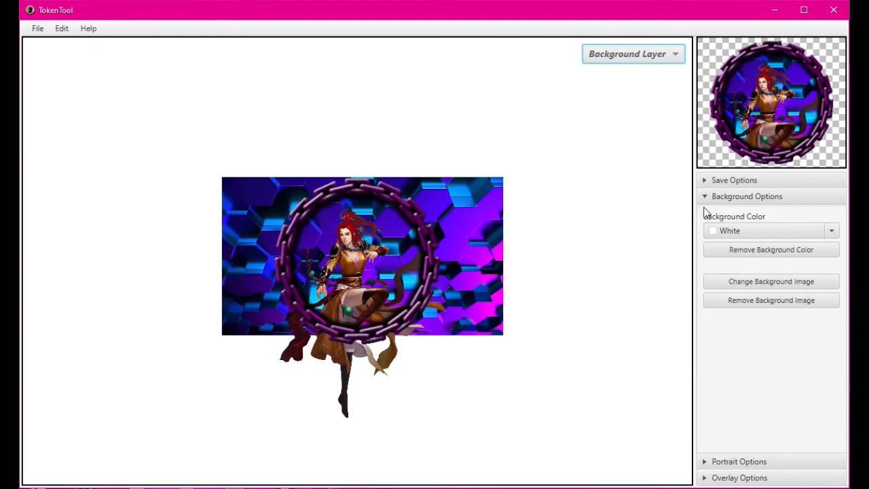
{"action": "left_click", "coordinate": [747, 196]}
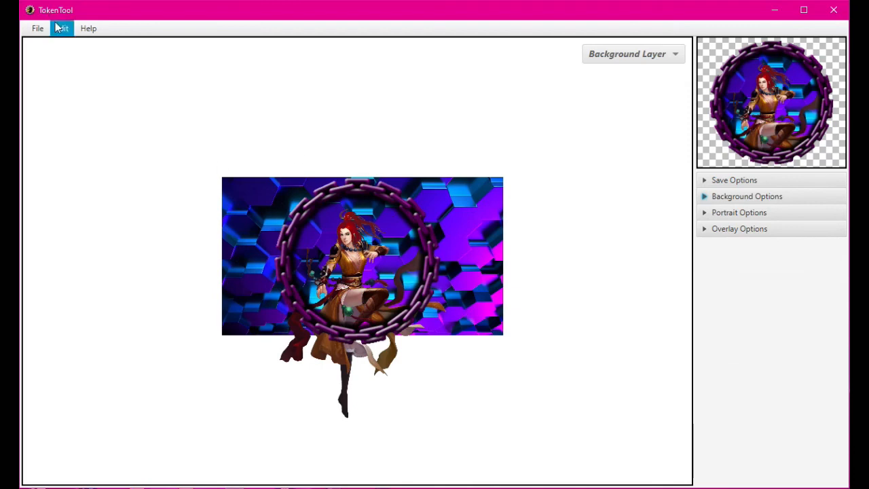
{"action": "mouse_move", "coordinate": [38, 27]}
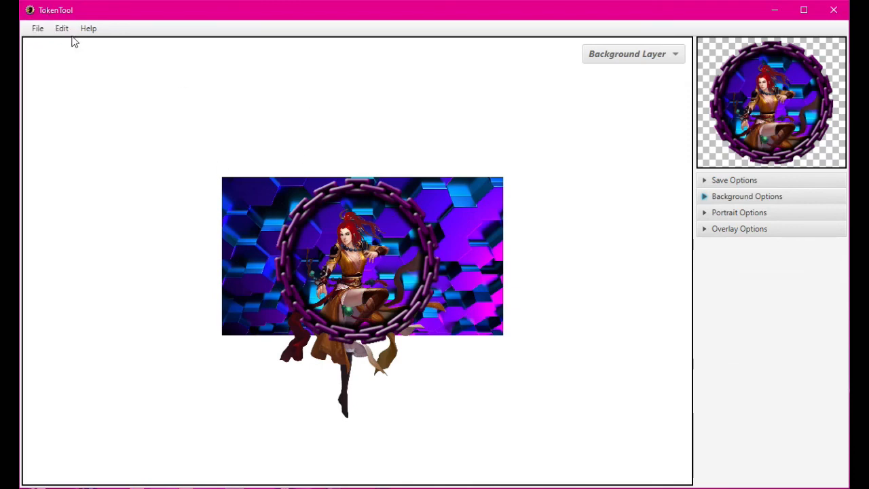
Open the Manage Overlays window from the File menu after glancing at Edit.
{"action": "left_click", "coordinate": [61, 27]}
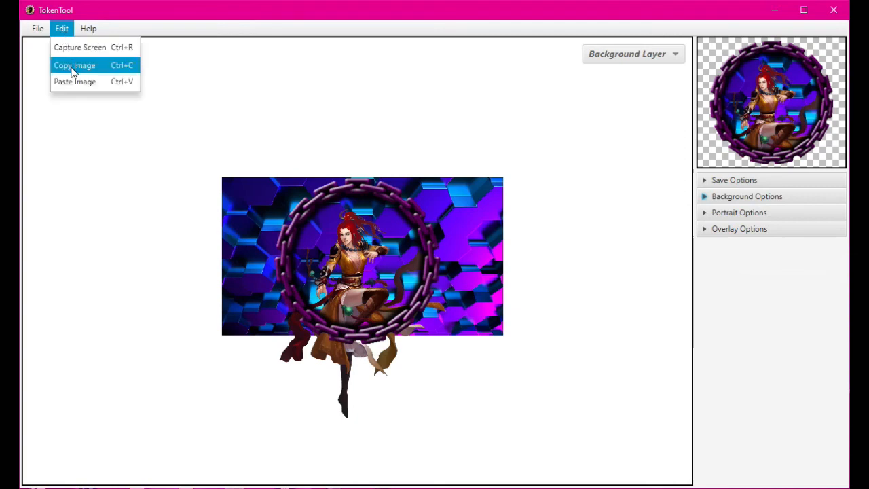
{"action": "left_click", "coordinate": [38, 27]}
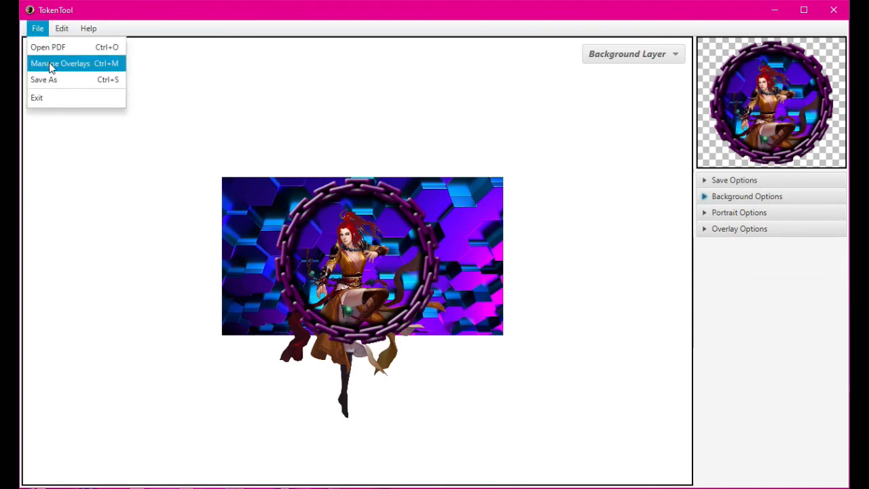
{"action": "left_click", "coordinate": [699, 287]}
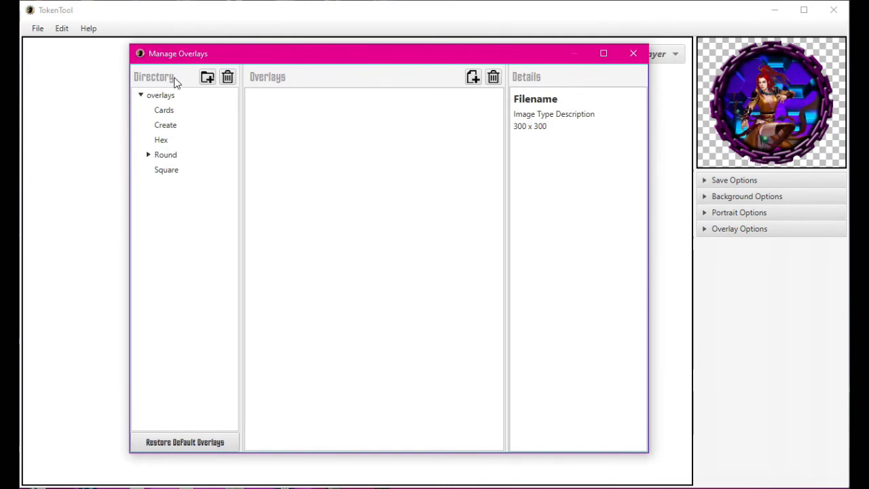
Create a new overlay directory named myOverlays and select it in the tree.
{"action": "left_click", "coordinate": [148, 155]}
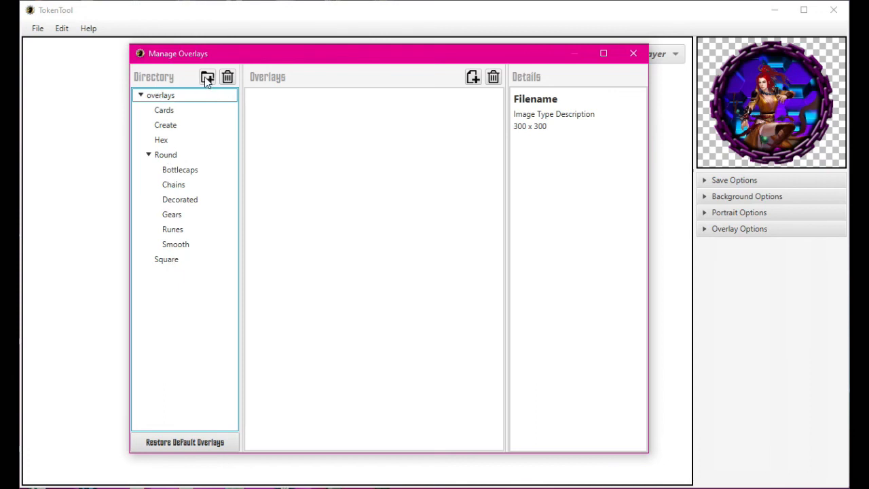
{"action": "left_click", "coordinate": [207, 76]}
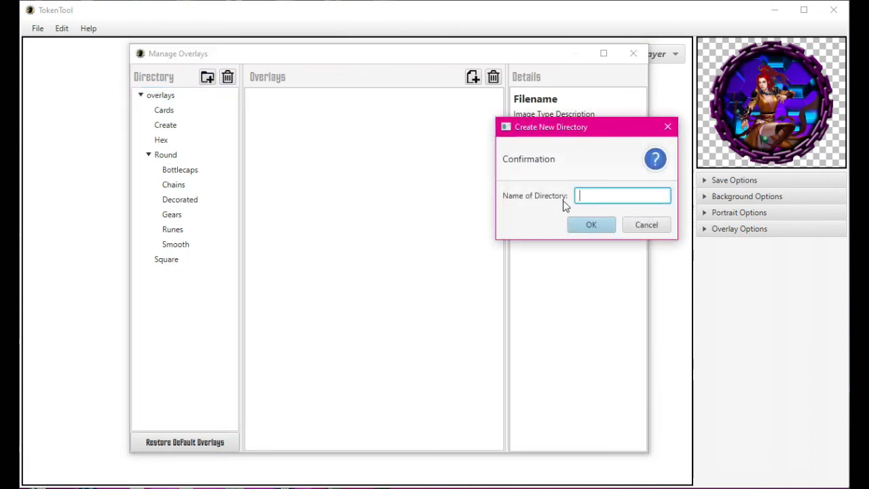
{"action": "type", "text": "m"}
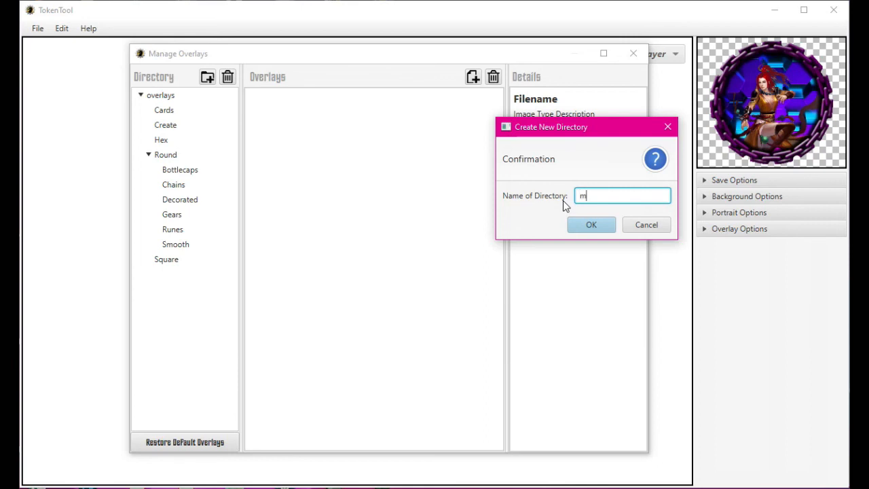
{"action": "type", "text": "yOver"}
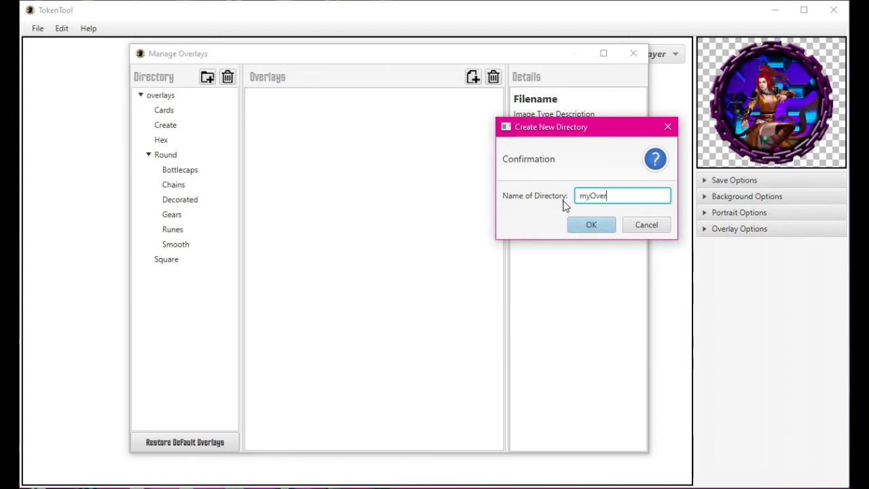
{"action": "type", "text": "lays"}
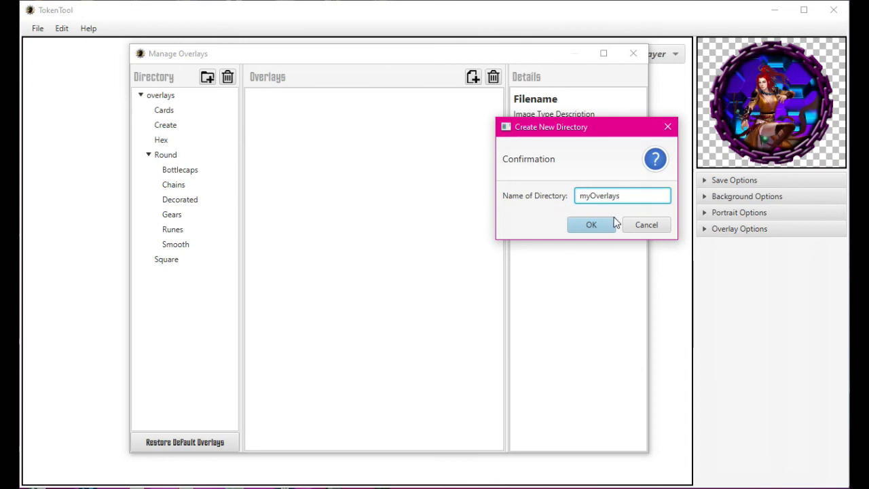
{"action": "left_click", "coordinate": [647, 225]}
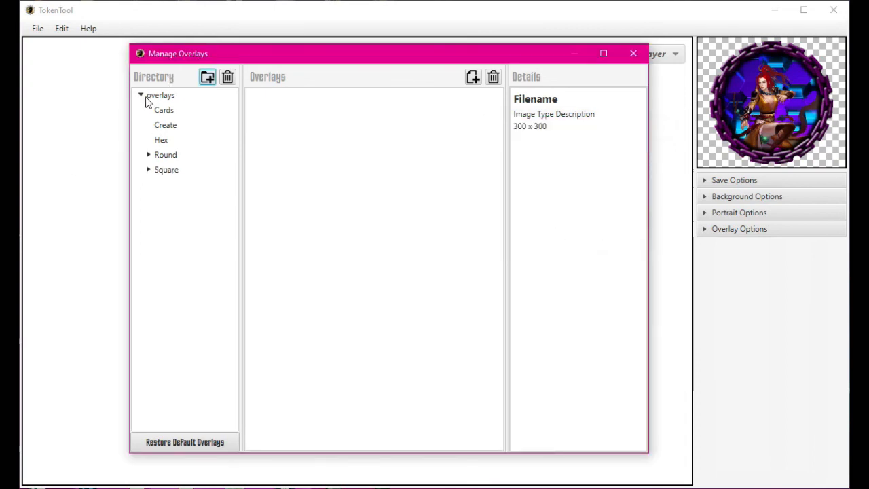
{"action": "left_click", "coordinate": [148, 155]}
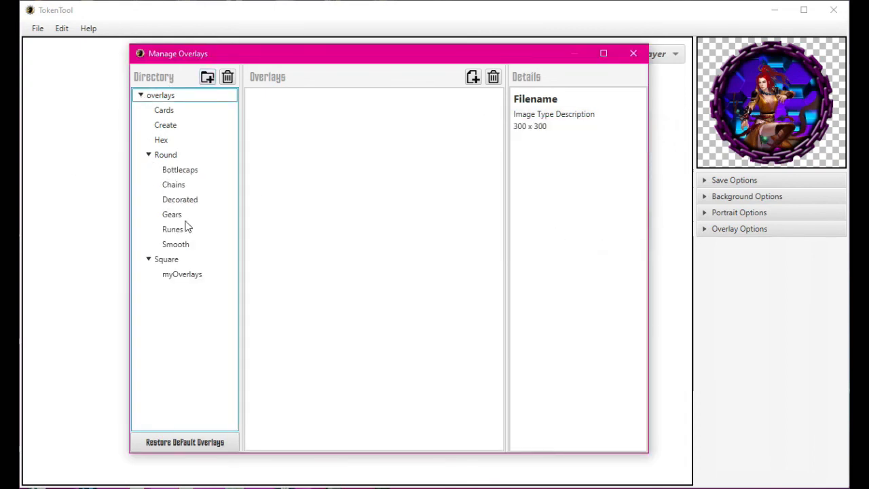
{"action": "left_click", "coordinate": [182, 275]}
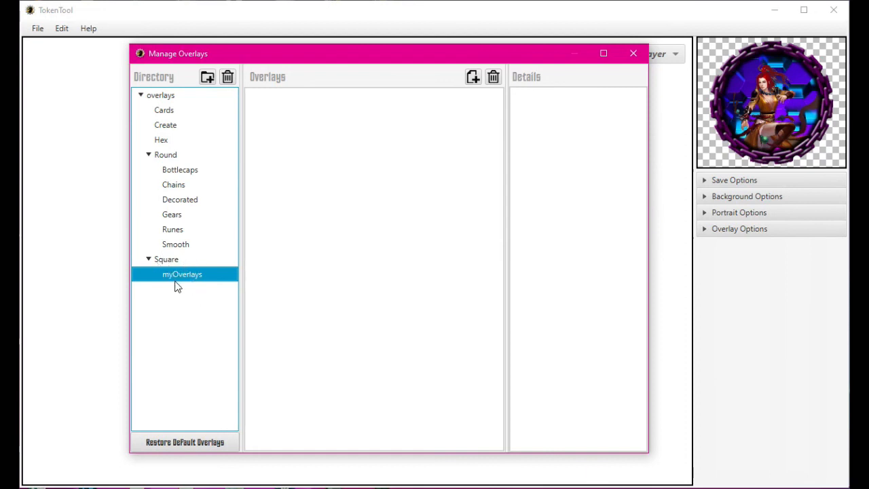
Delete the myOverlays directory and confirm, leaving Cards, Create, Hex, Round and Square.
{"action": "left_click", "coordinate": [228, 76]}
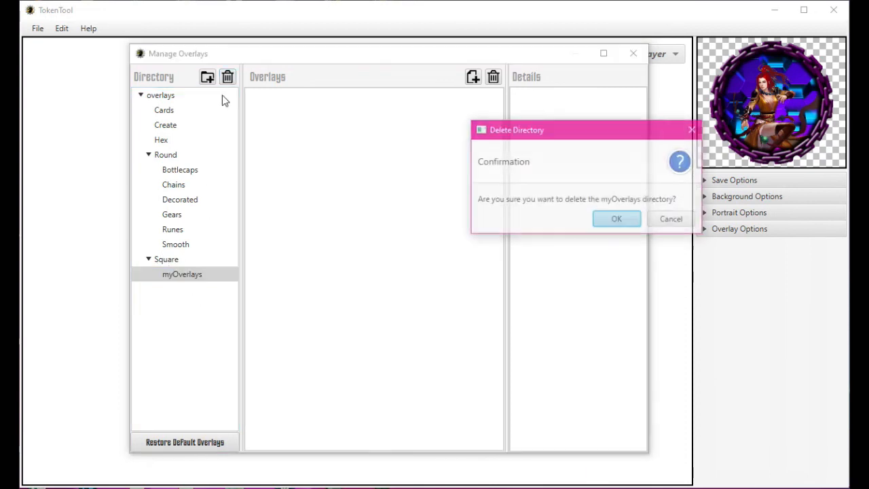
{"action": "left_click", "coordinate": [617, 219]}
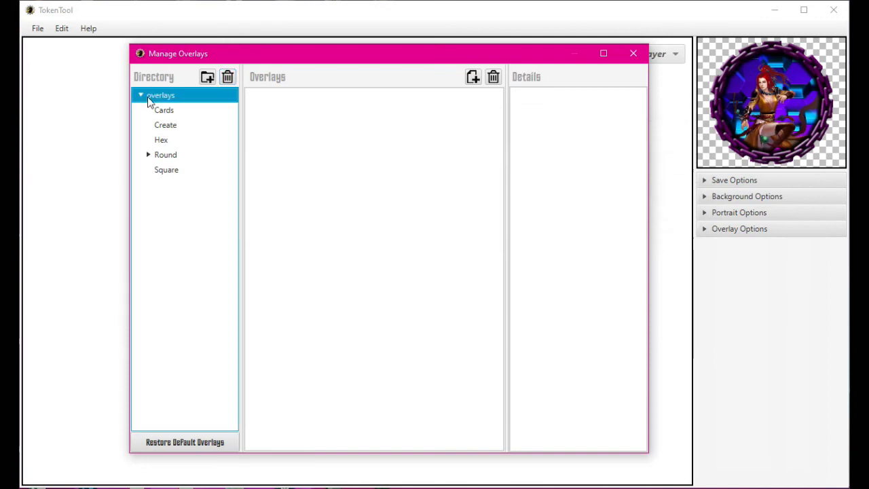
{"action": "mouse_move", "coordinate": [234, 136]}
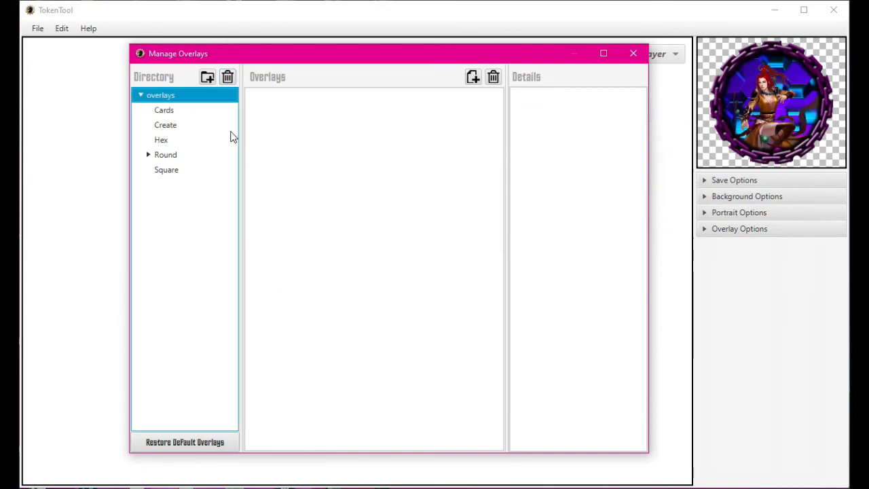
{"action": "mouse_move", "coordinate": [171, 116]}
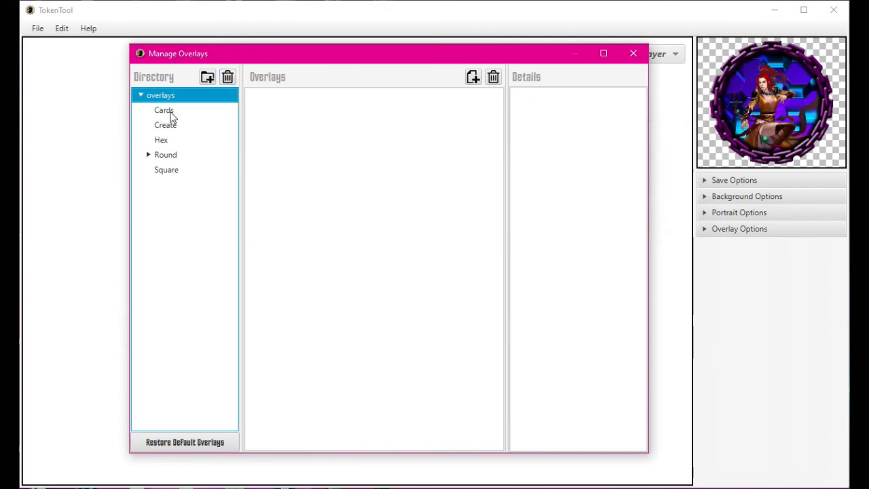
Show the Round Decorated ring overlays and bring up the Select Image Files picker for adding one.
{"action": "left_click", "coordinate": [163, 110]}
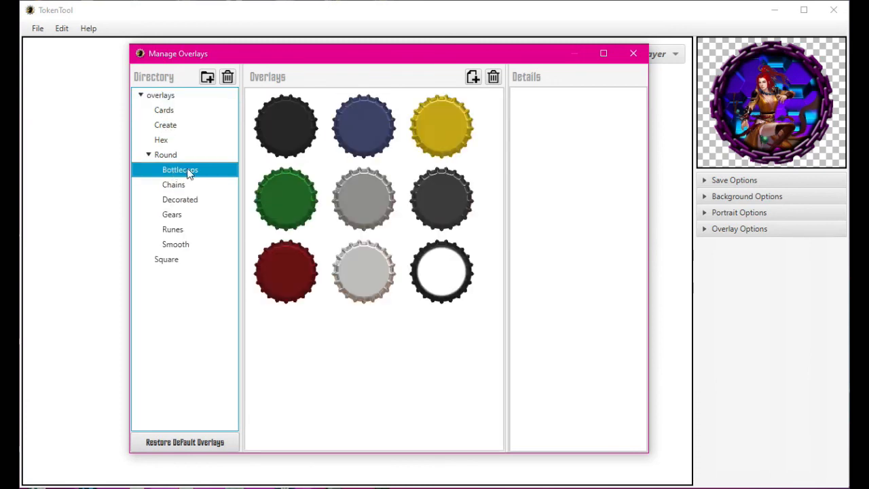
{"action": "left_click", "coordinate": [180, 198]}
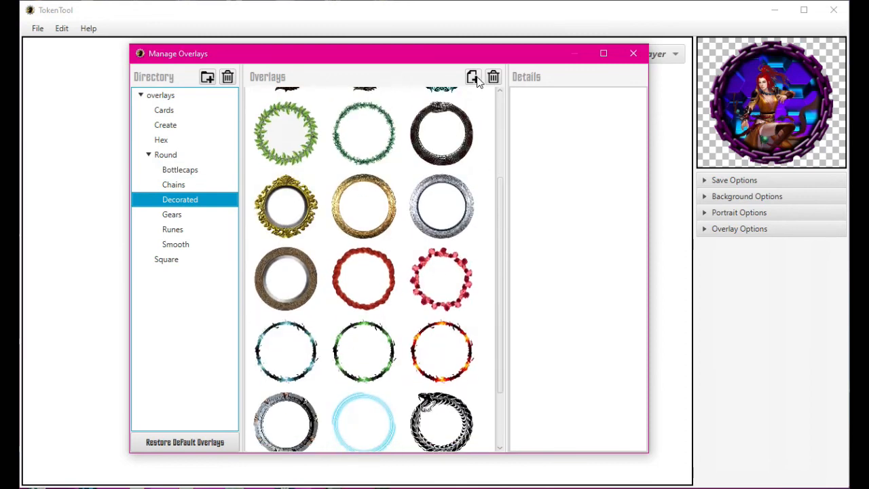
{"action": "left_click", "coordinate": [473, 76]}
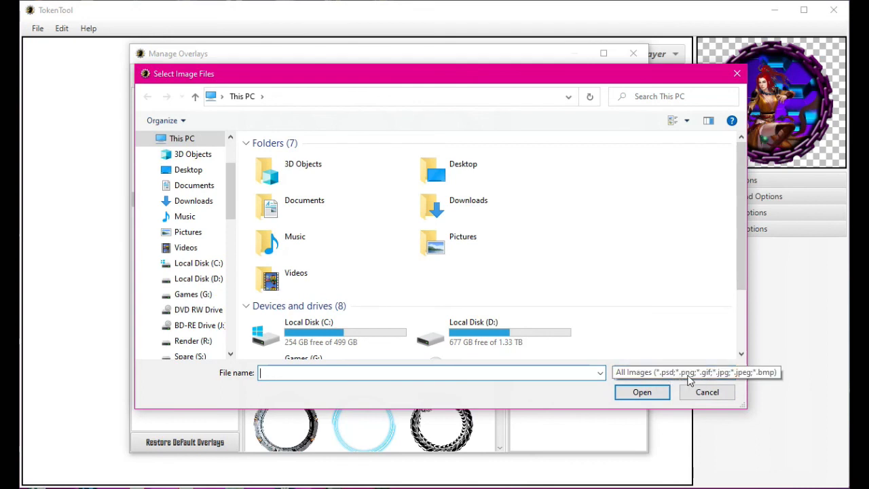
{"action": "mouse_move", "coordinate": [727, 380]}
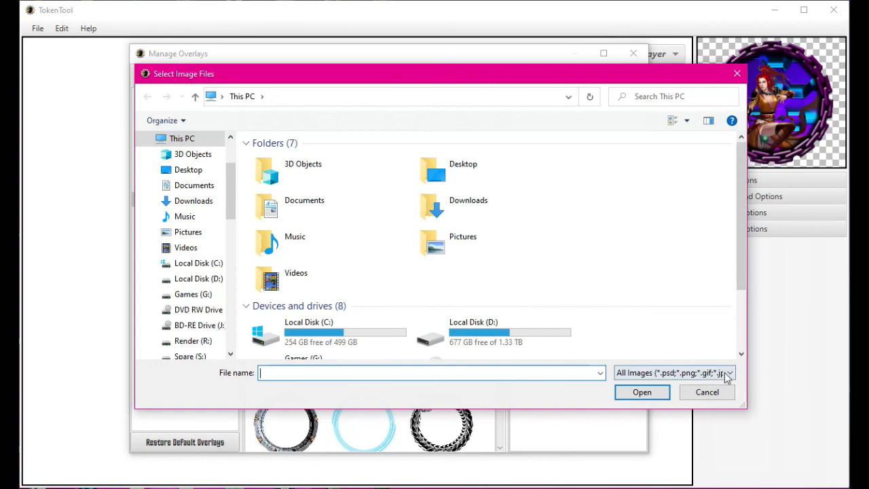
{"action": "mouse_move", "coordinate": [542, 239]}
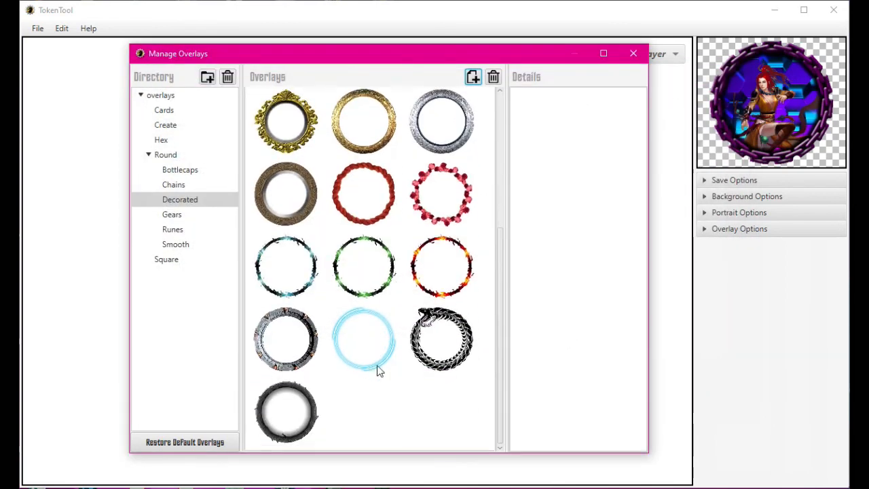
{"action": "mouse_move", "coordinate": [310, 187]}
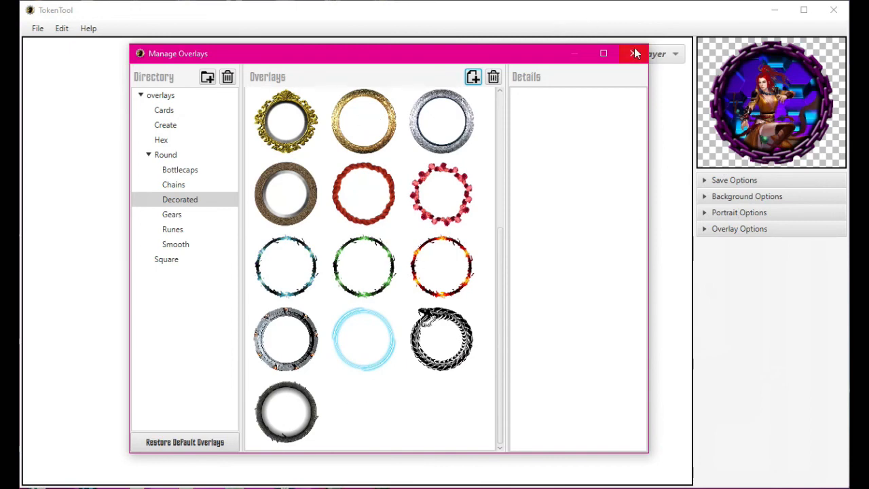
Close Manage Overlays, returning to the chain-framed monk token over the hex background.
{"action": "left_click", "coordinate": [634, 55]}
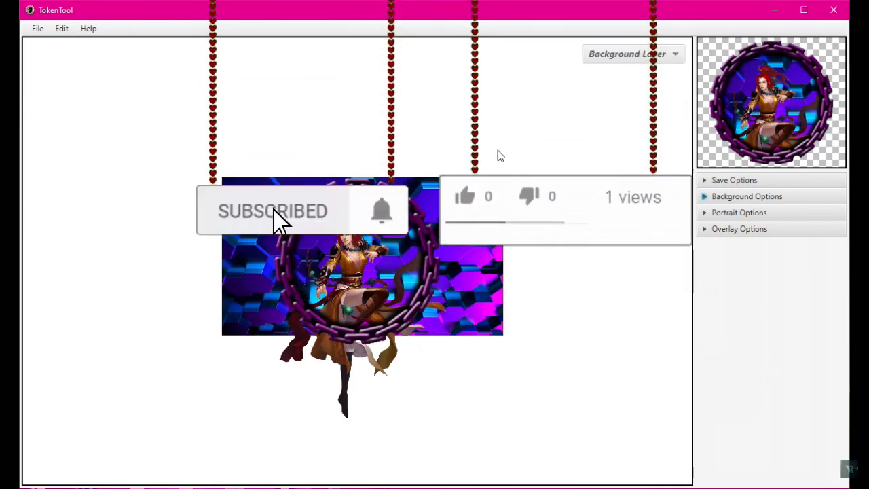
{"action": "left_click", "coordinate": [464, 195]}
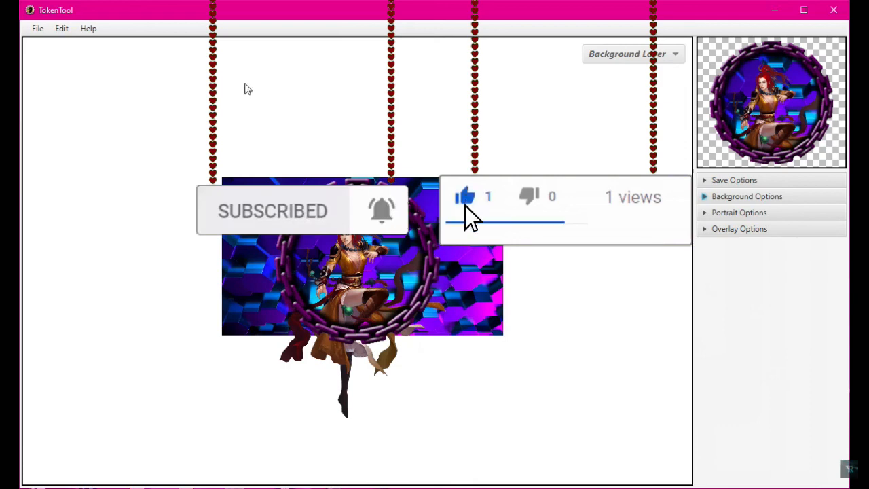